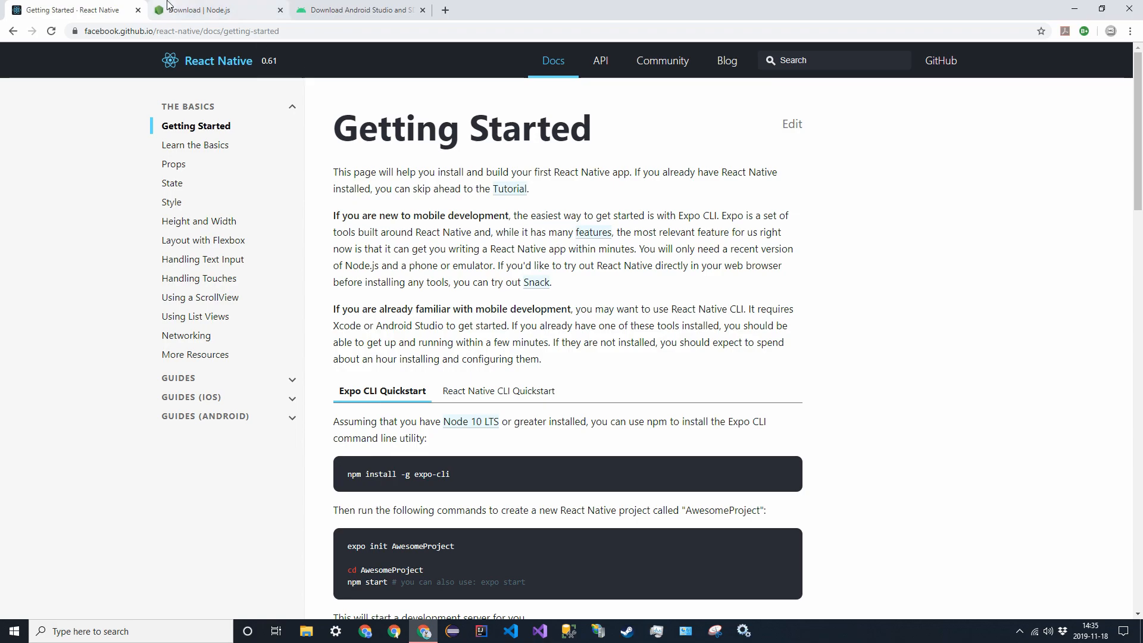
Step: Look over the Node.js downloads tab, return to the React Native guide, then view the Android Studio download page
click(217, 10)
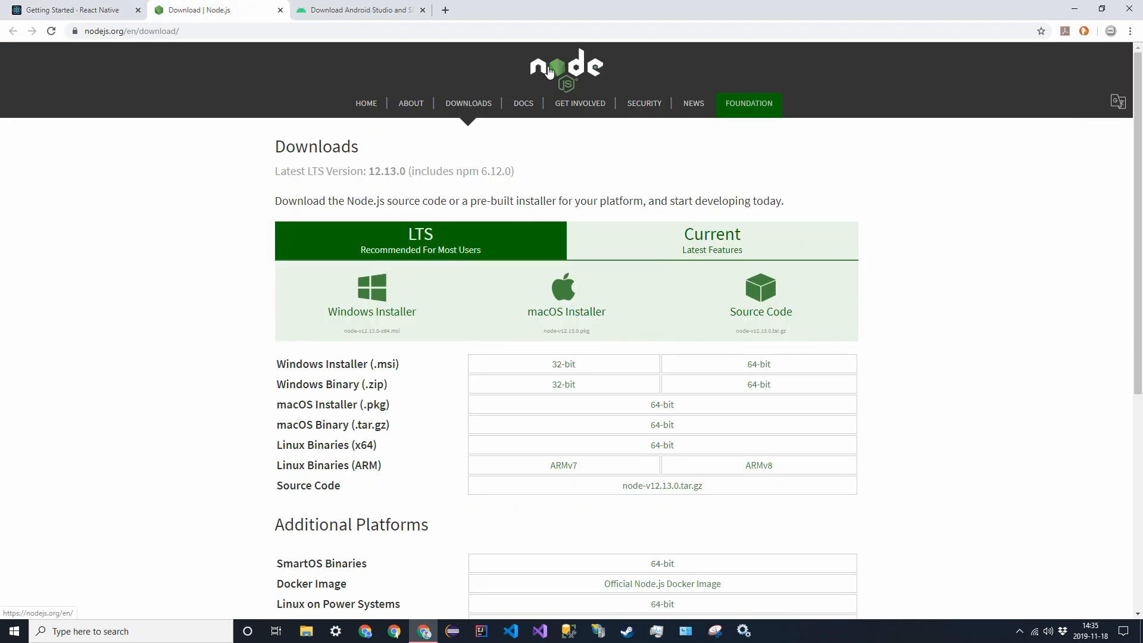
mouse_move(69, 10)
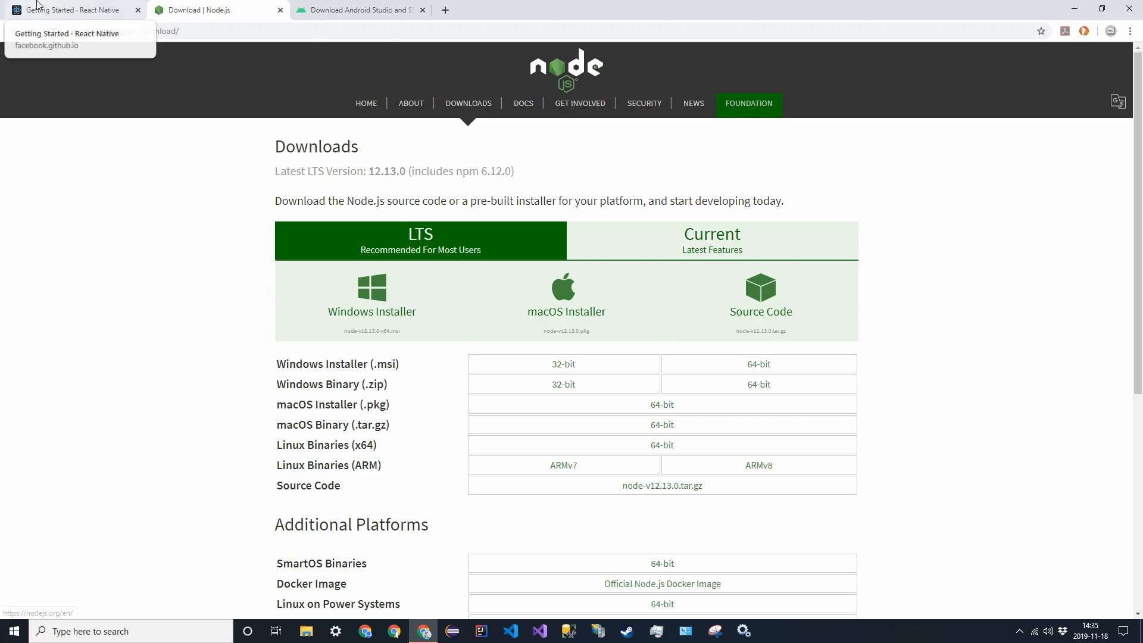
click(69, 9)
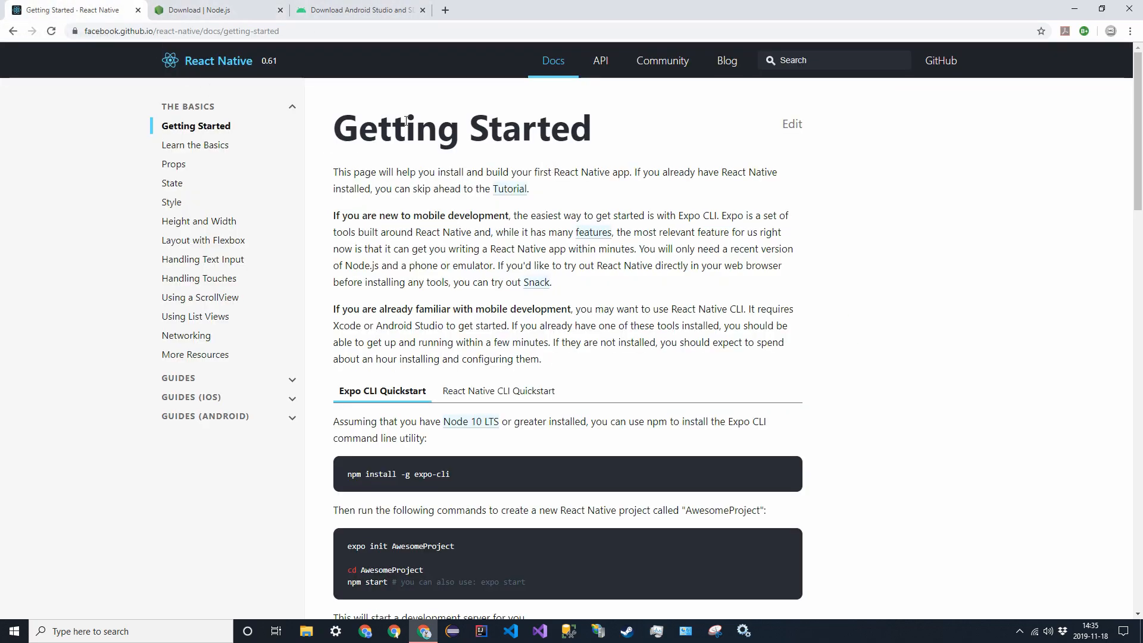
mouse_move(206, 61)
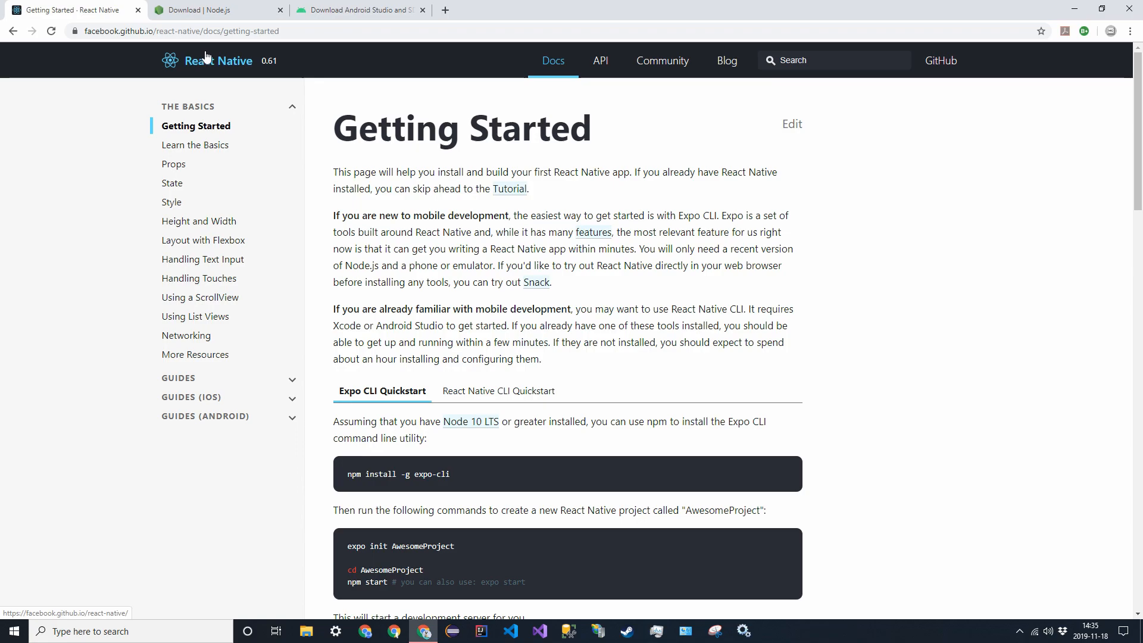
click(358, 10)
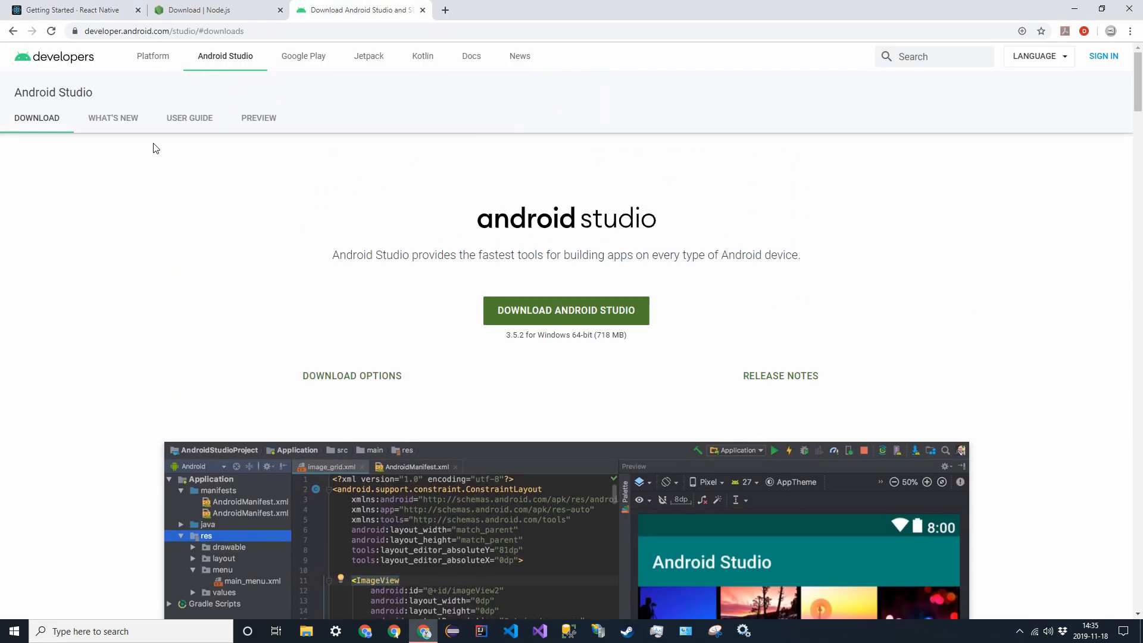
mouse_move(140, 181)
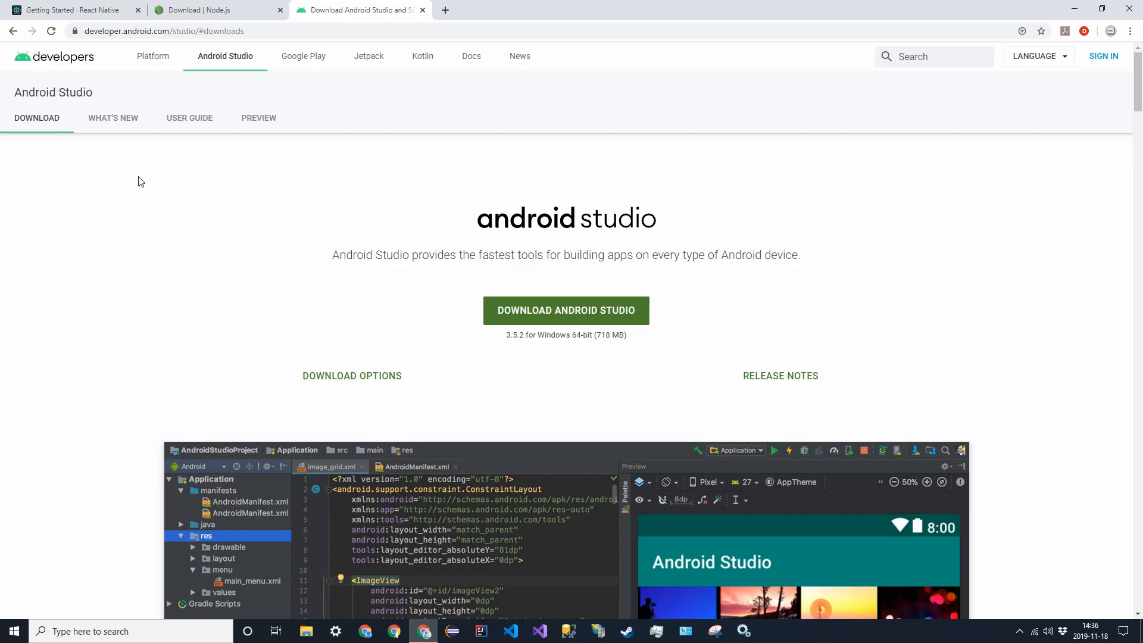
mouse_move(72, 9)
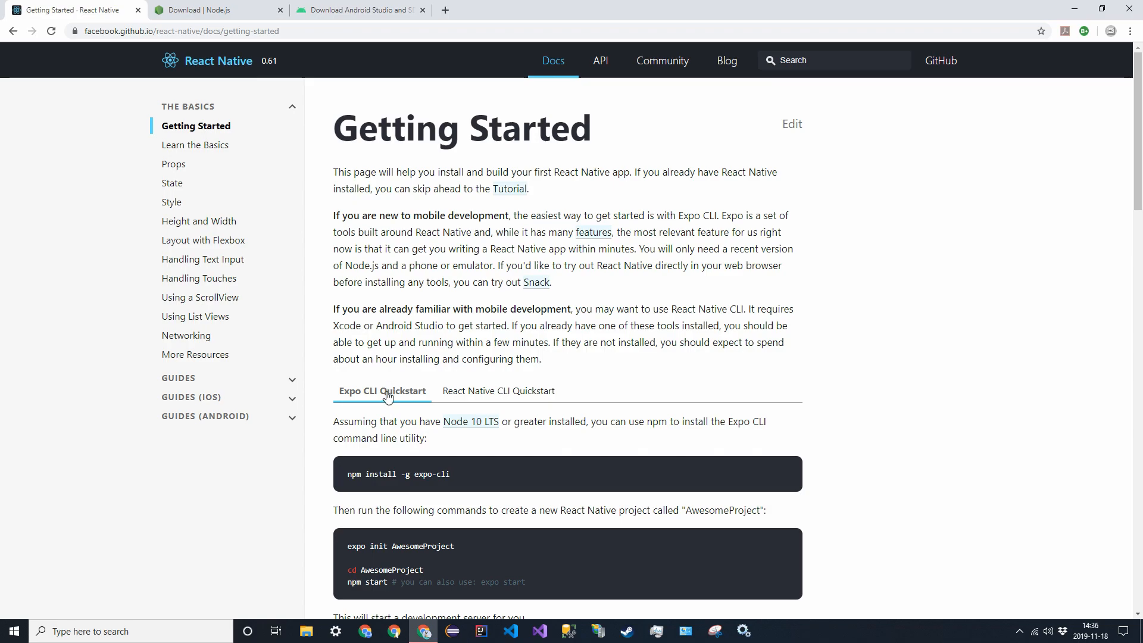
mouse_move(443, 390)
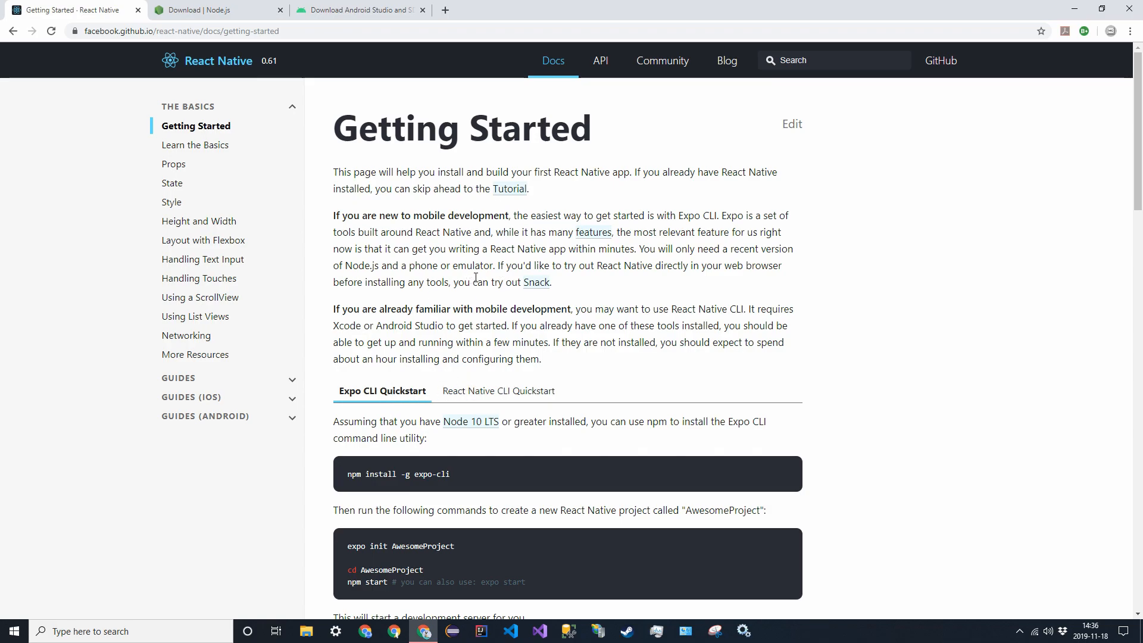
Step: Compare the React Native CLI Quickstart instructions with the Expo CLI Quickstart ones
click(499, 391)
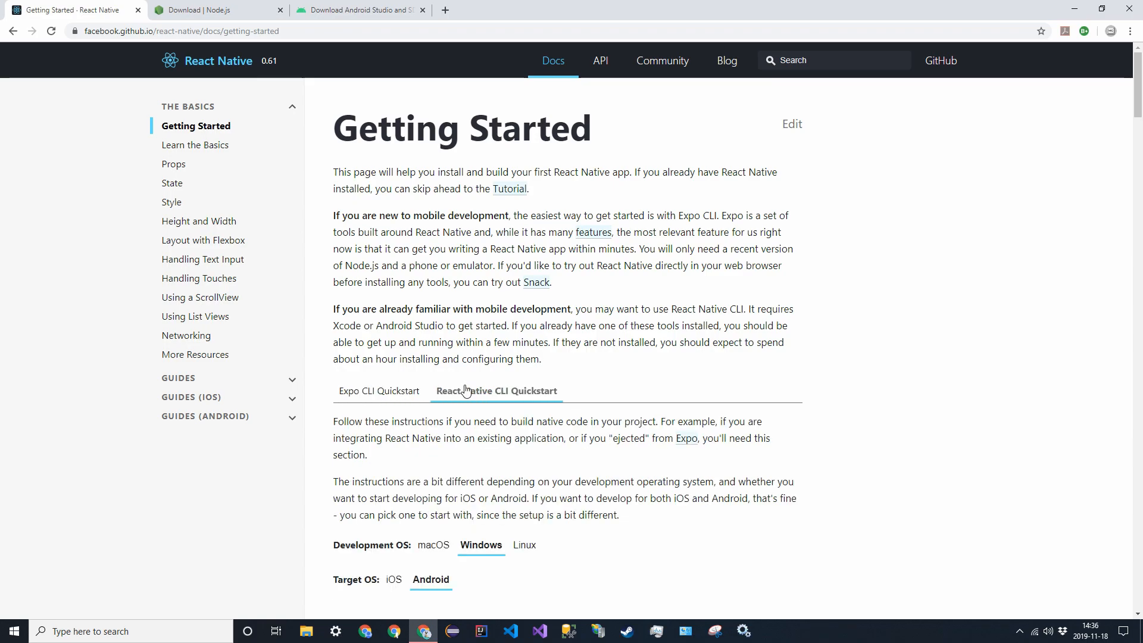
scroll(down, 3)
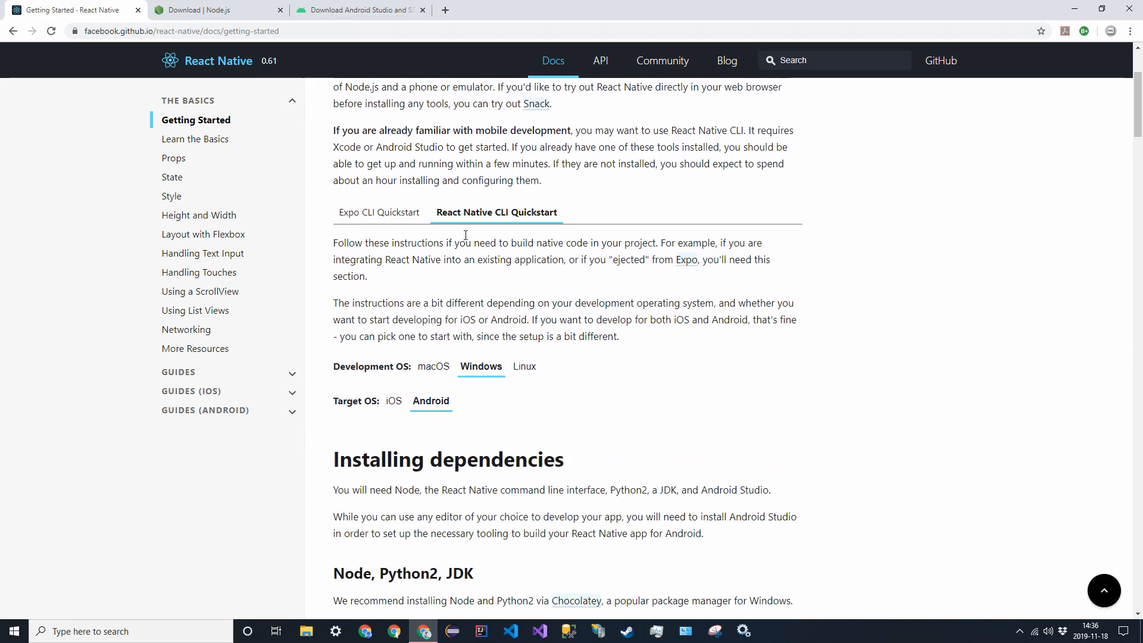
mouse_move(517, 232)
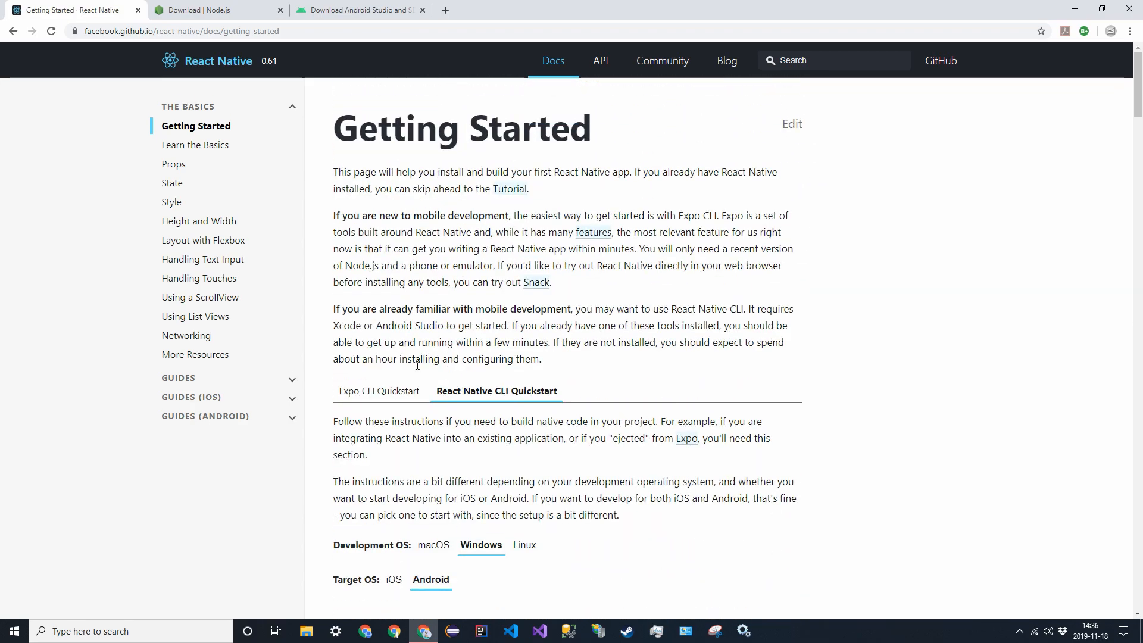
click(378, 391)
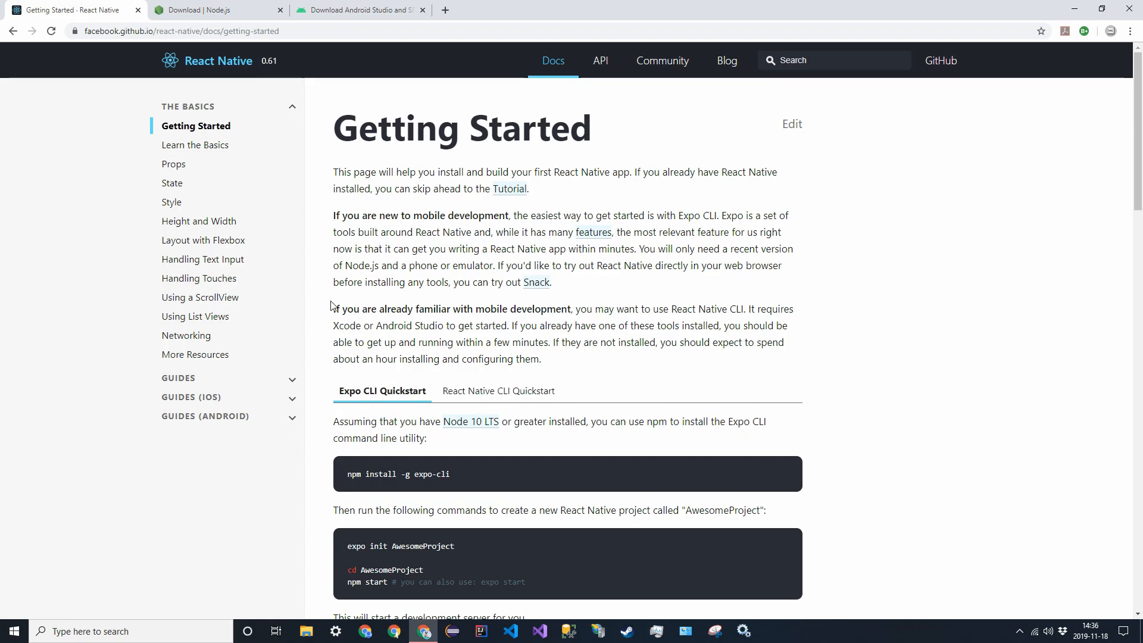
Step: Download the Node.js 12.13.0 Windows installer and show it in the Downloads folder
click(211, 9)
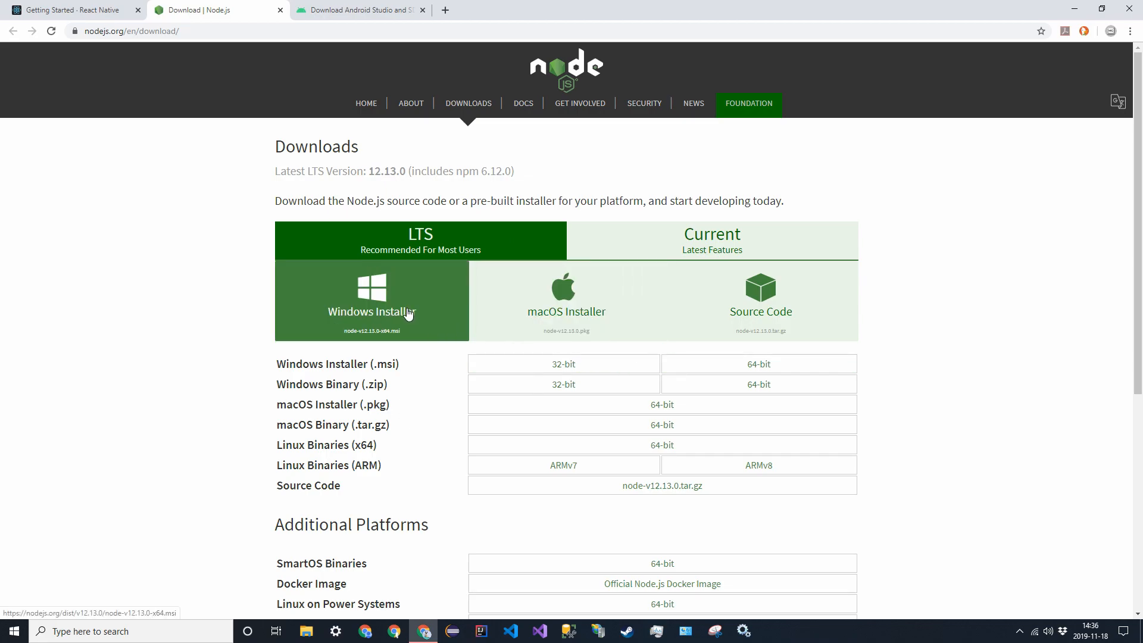
click(371, 300)
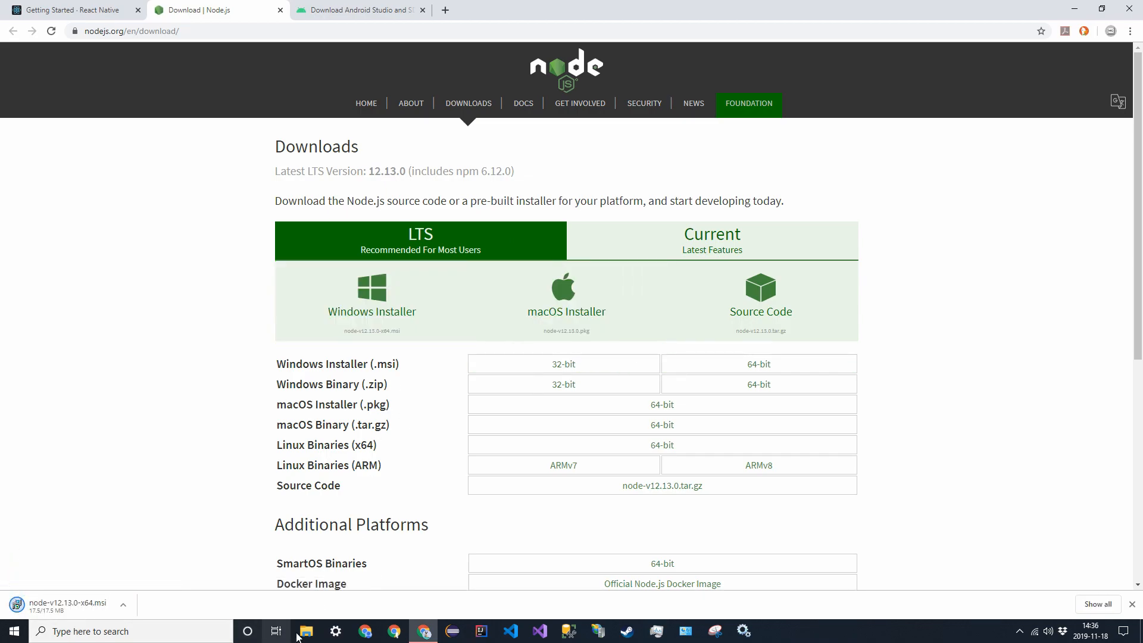
click(306, 631)
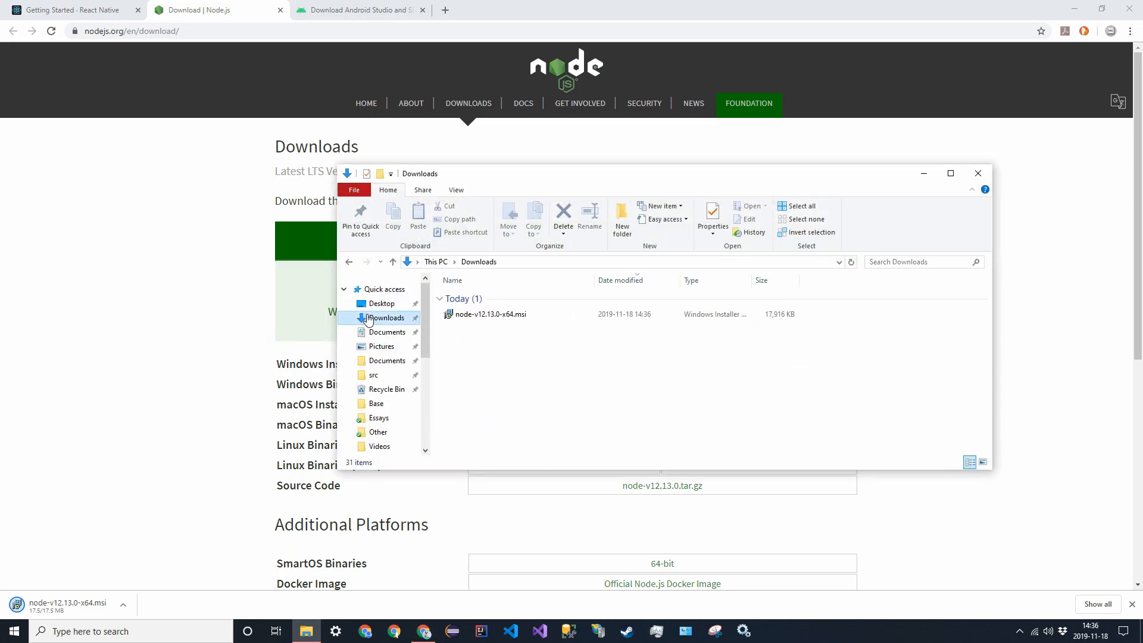
Step: Run node-v12.13.0-x64.msi with default features, no native build tools, allow UAC, and finish the wizard
double_click(489, 313)
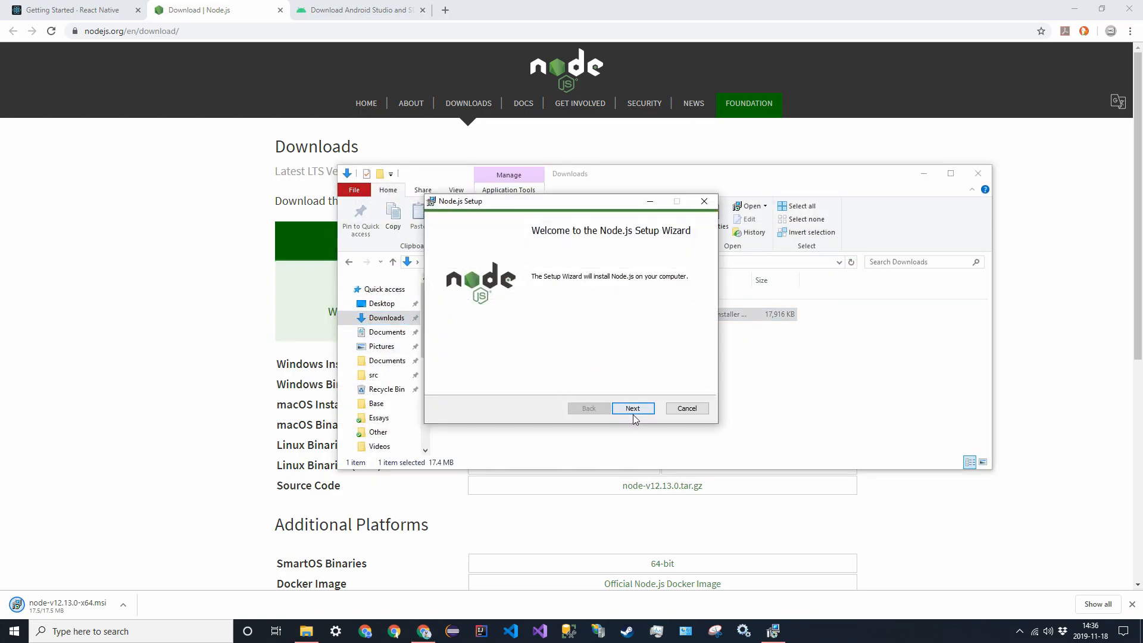
click(632, 408)
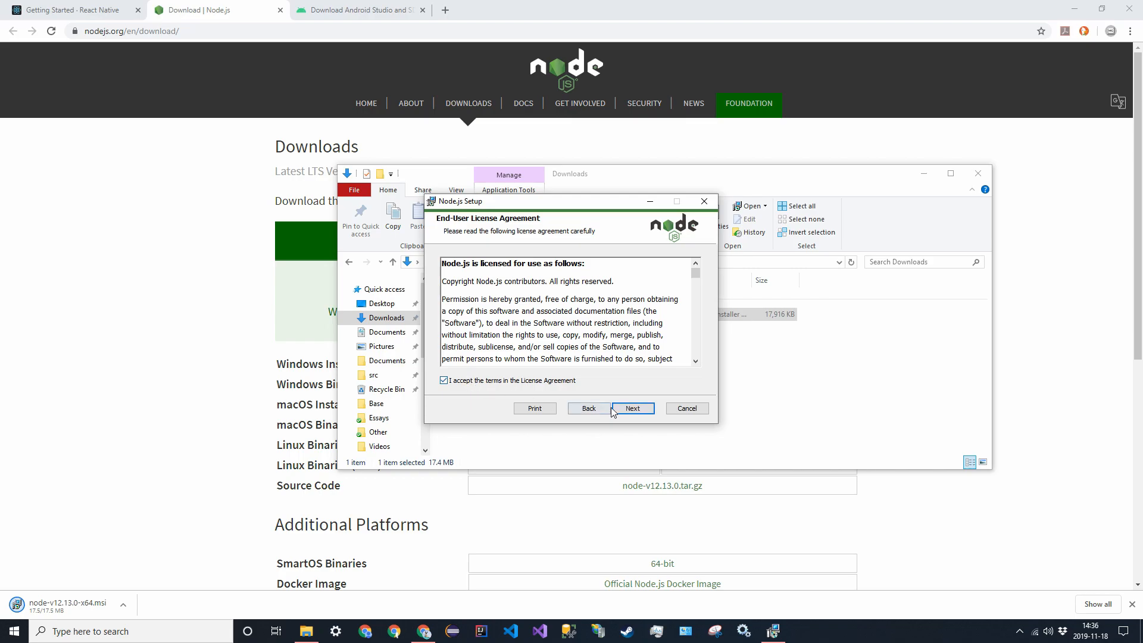
click(632, 409)
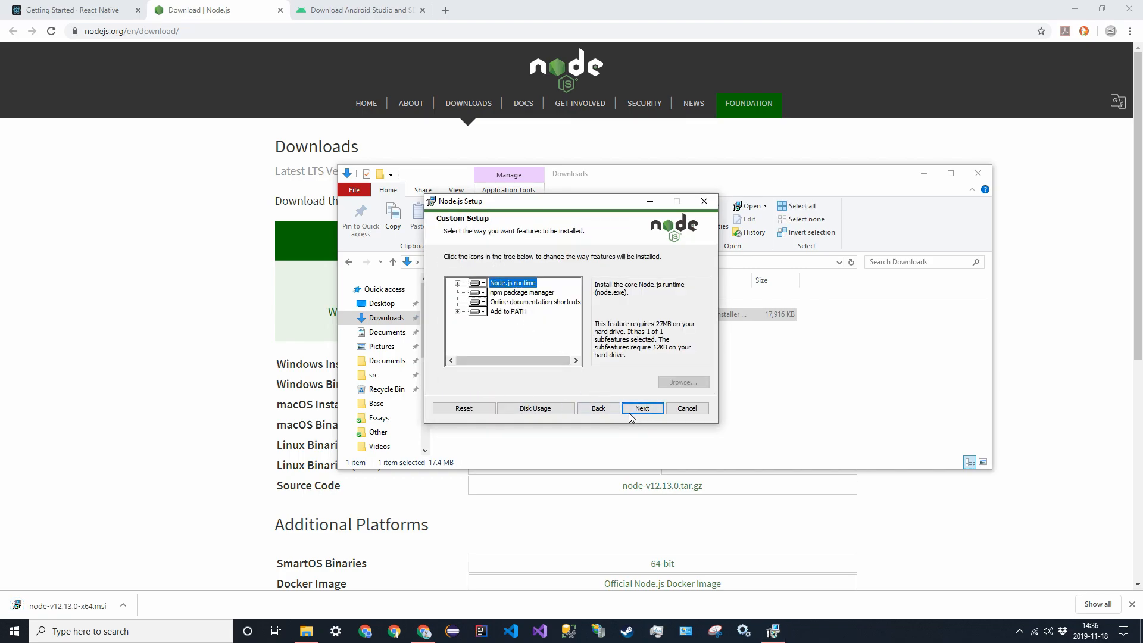
click(642, 408)
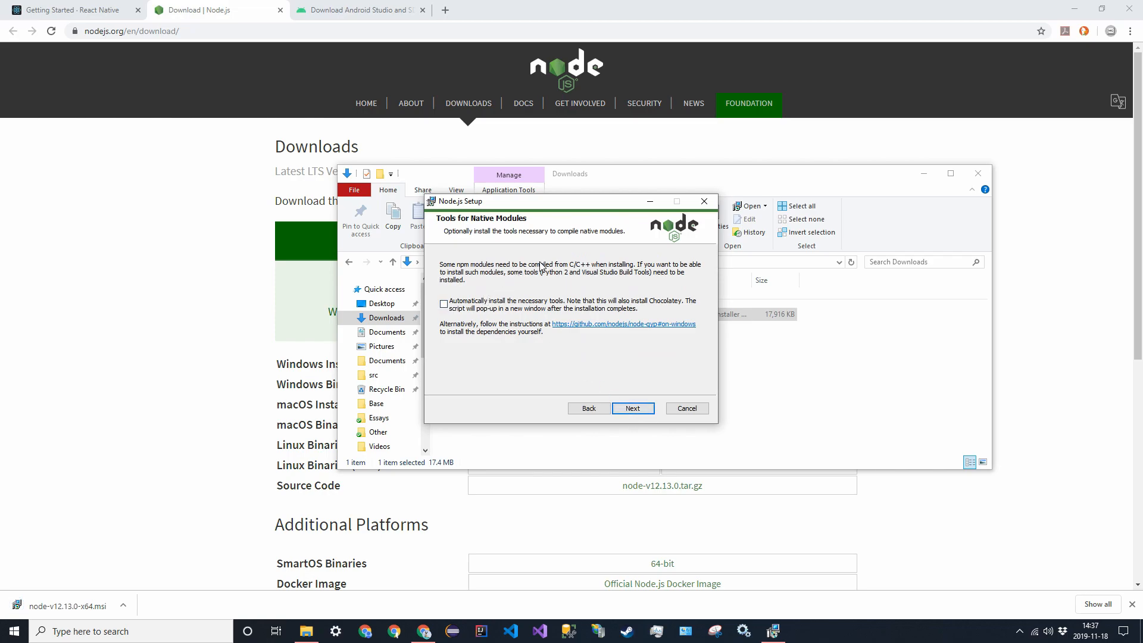
mouse_move(551, 256)
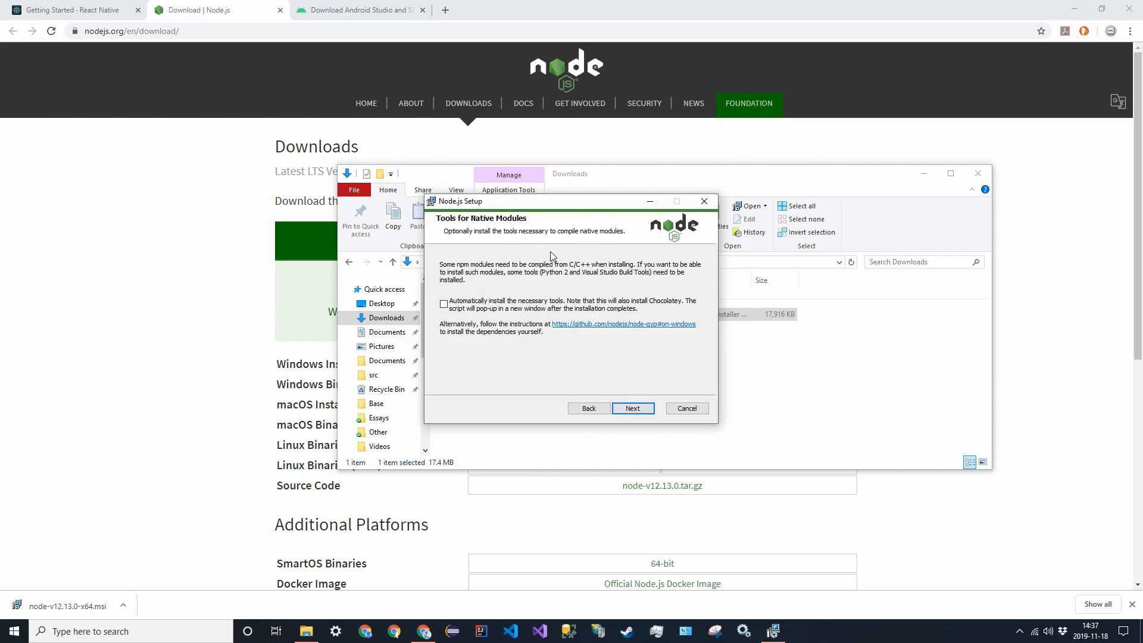
mouse_move(643, 275)
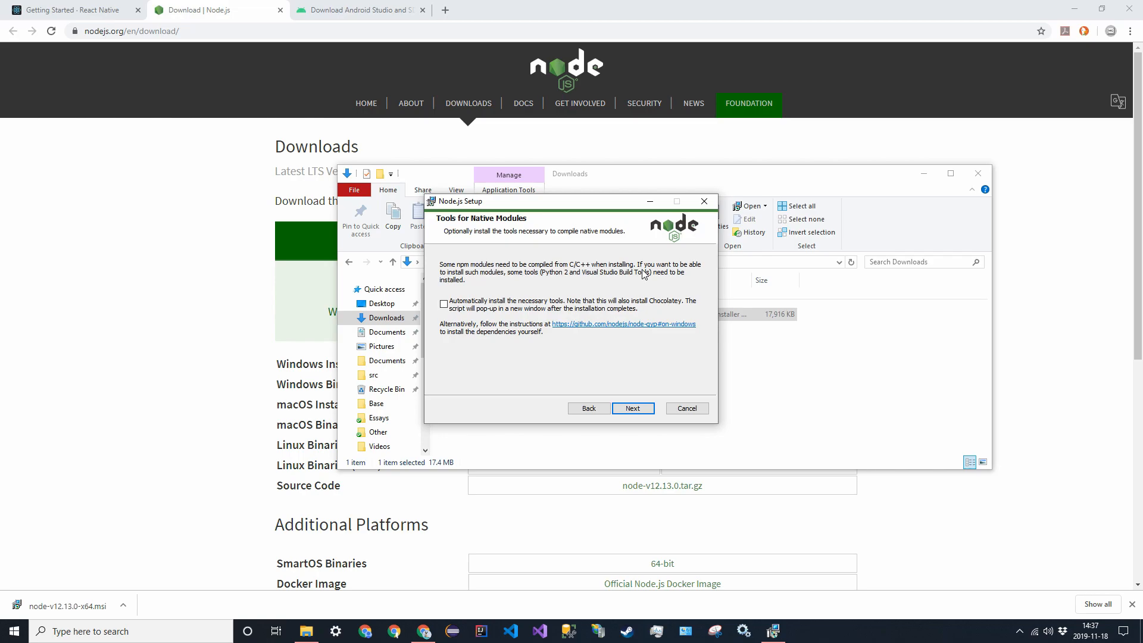
mouse_move(648, 321)
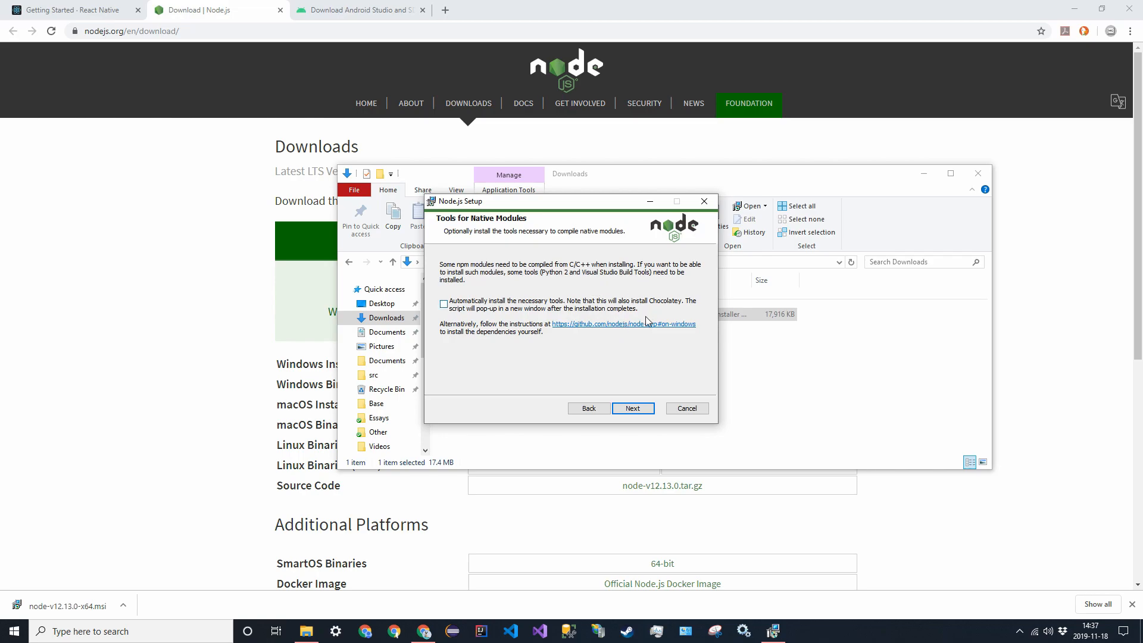
click(631, 409)
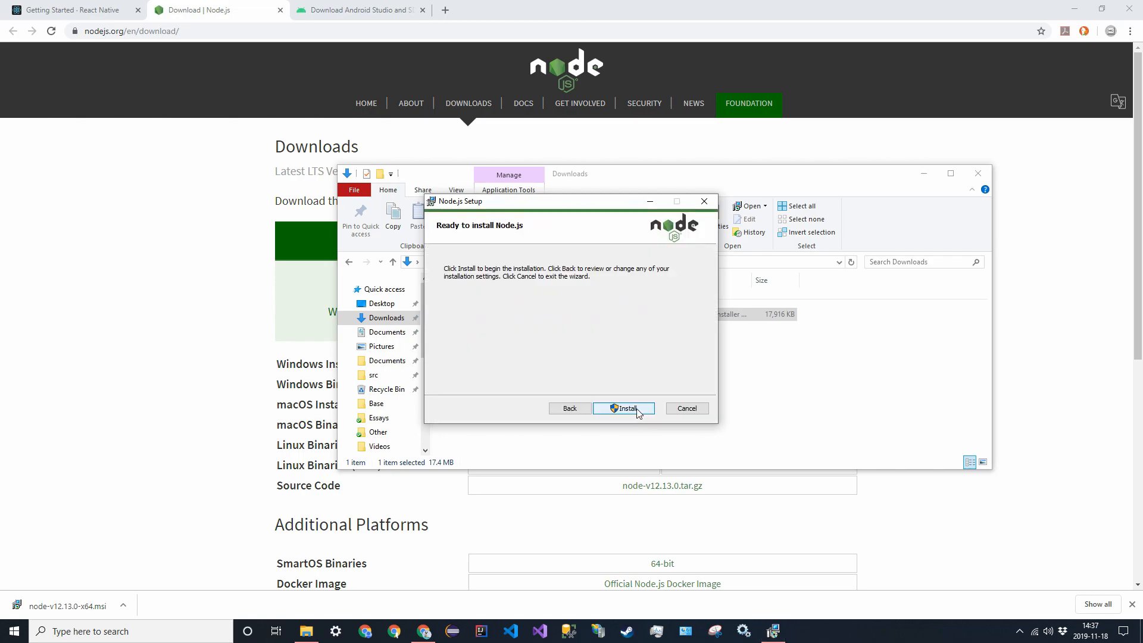
click(621, 408)
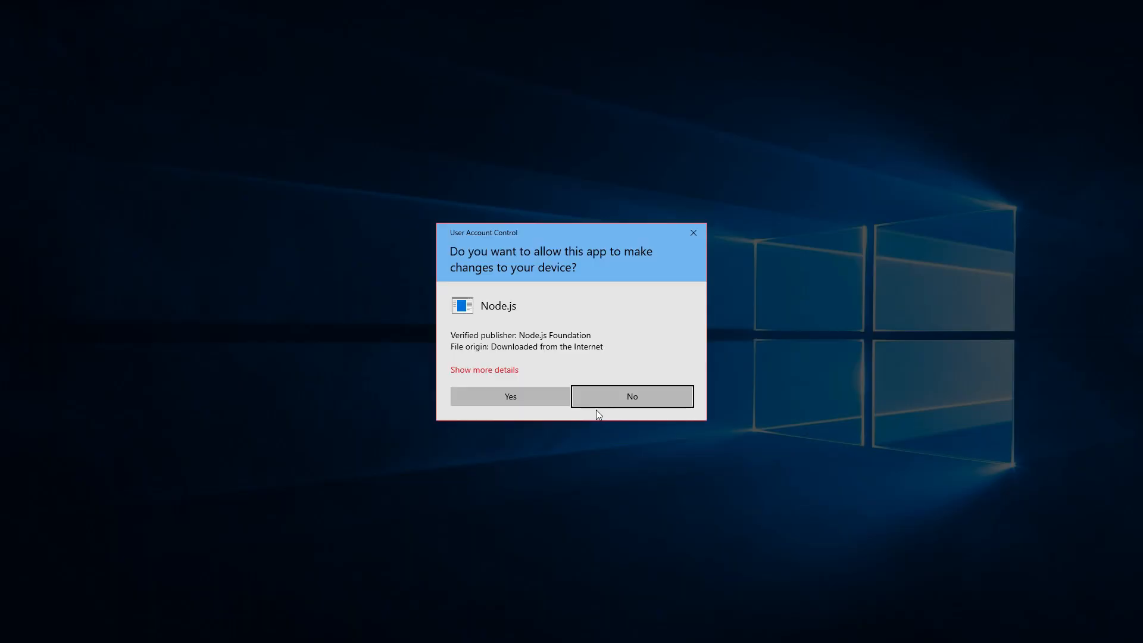
click(510, 396)
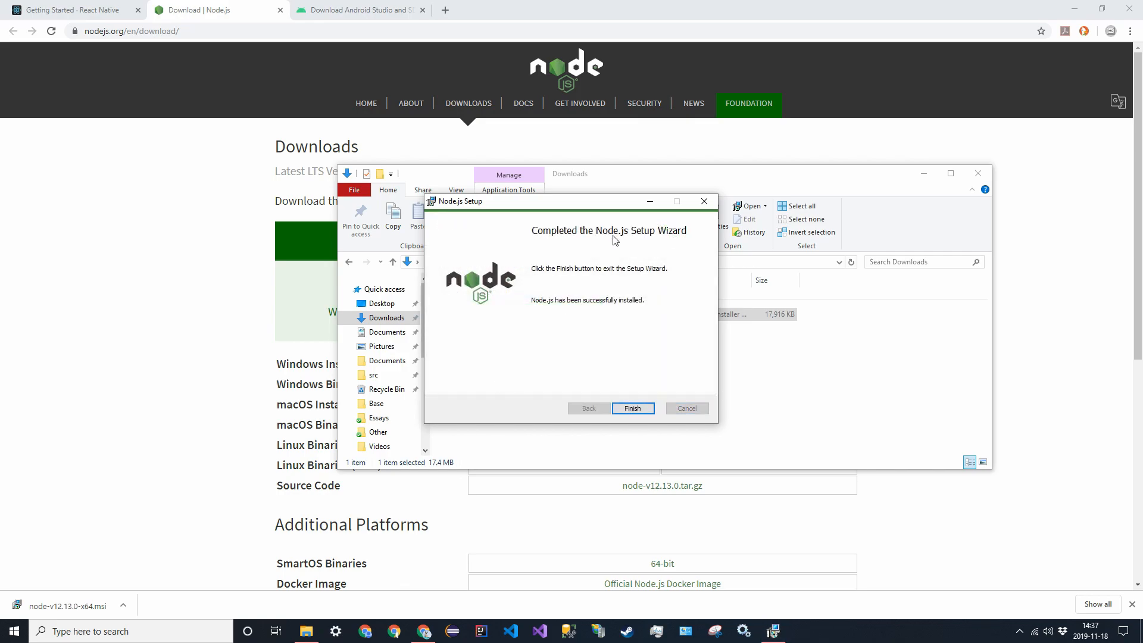
mouse_move(633, 409)
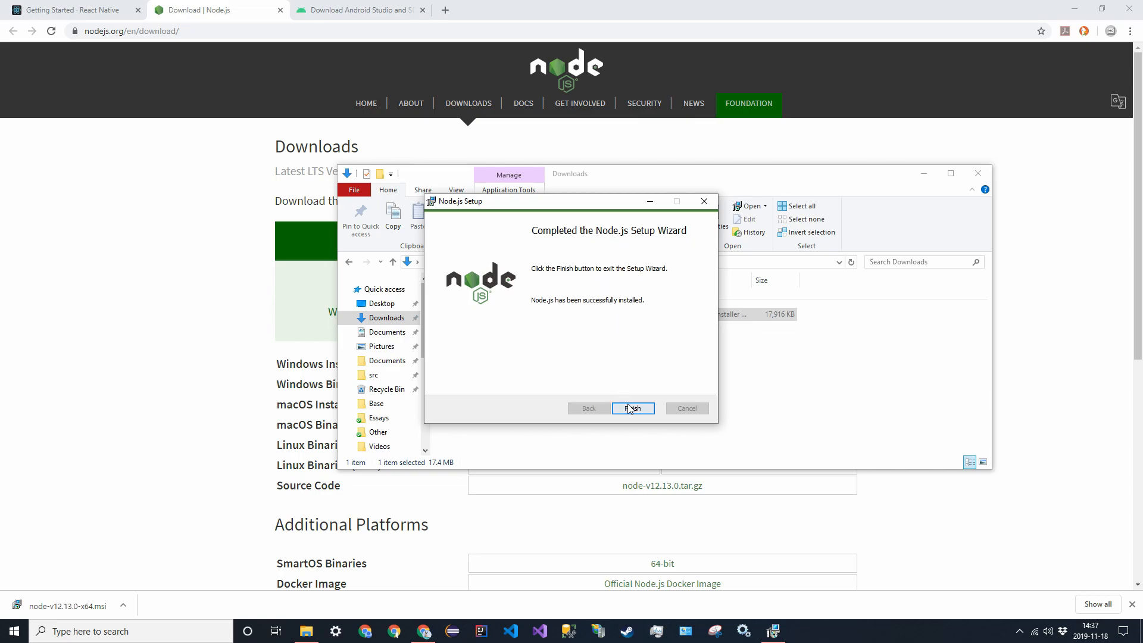
click(632, 407)
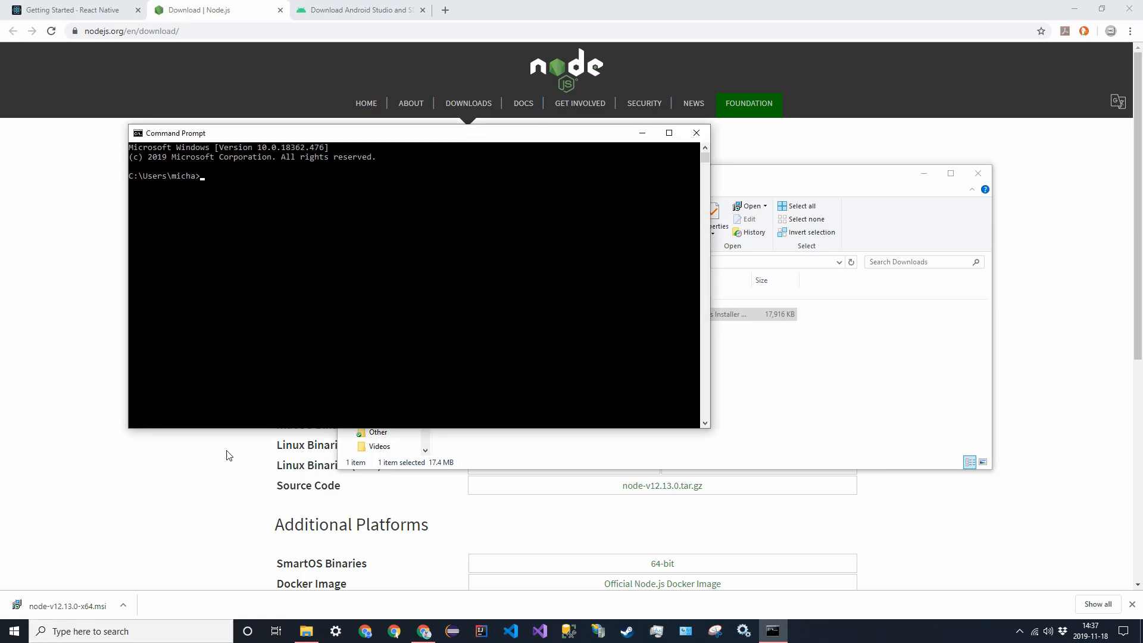
mouse_move(240, 363)
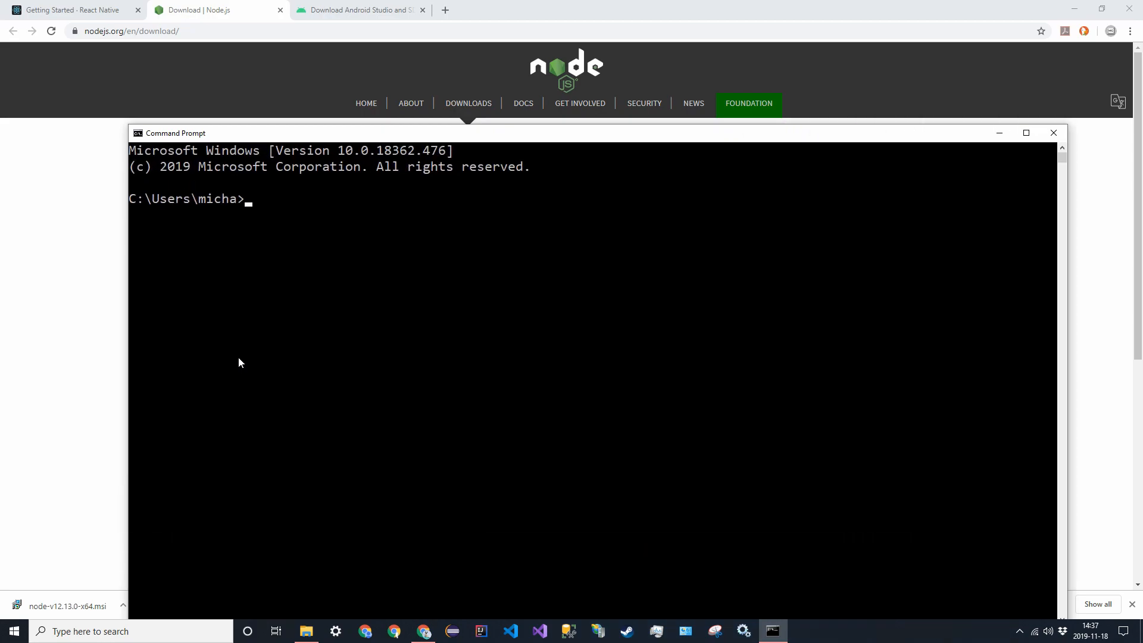
Step: Check node -v reports v12.13.0 and npm -v reports 6.12.0, then close Command Prompt
drag(175, 132, 164, 74)
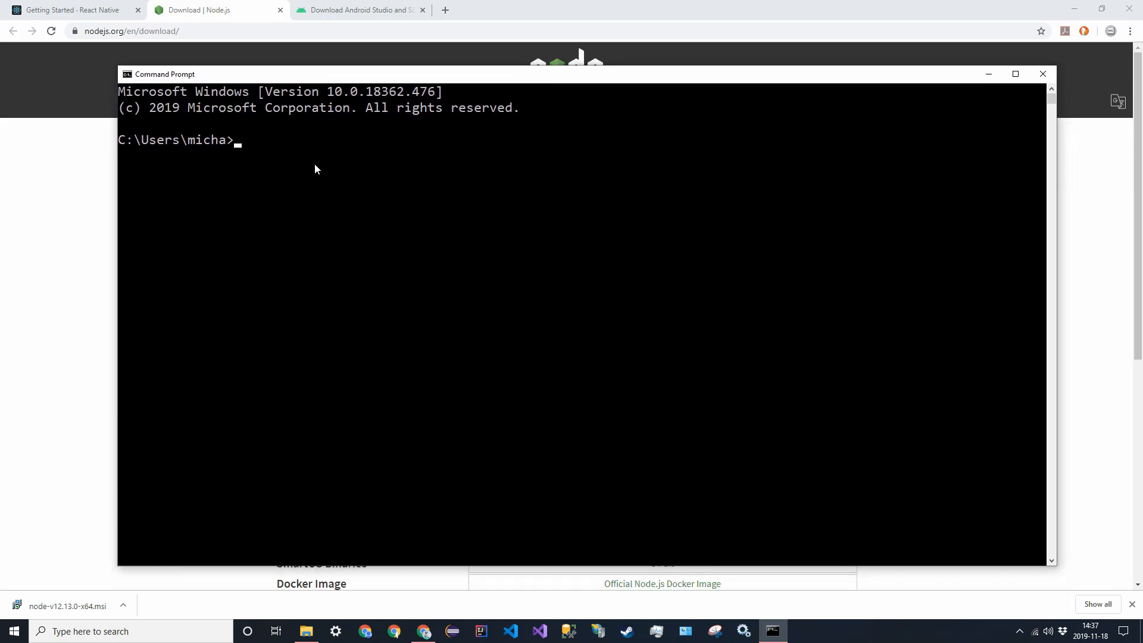
text(node -v)
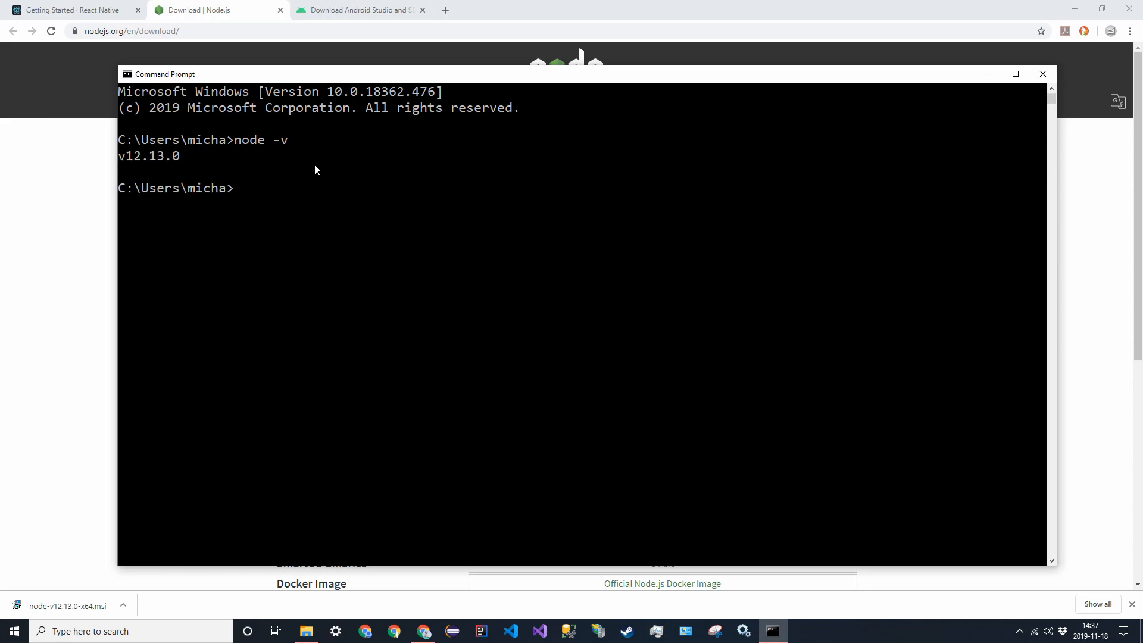
text(npm -v)
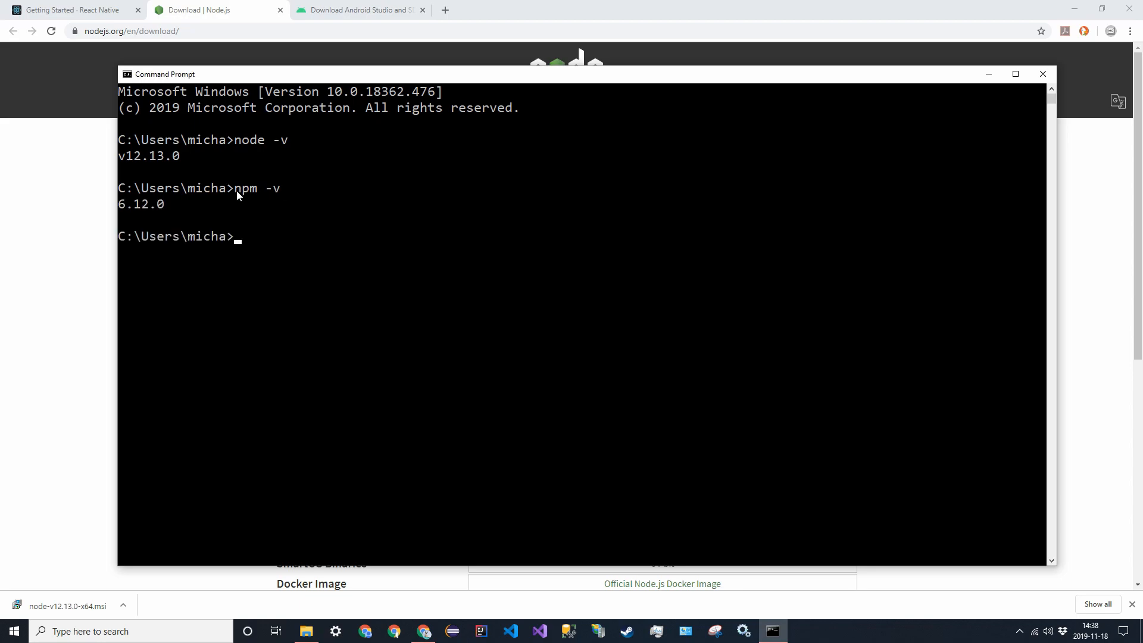
mouse_move(242, 200)
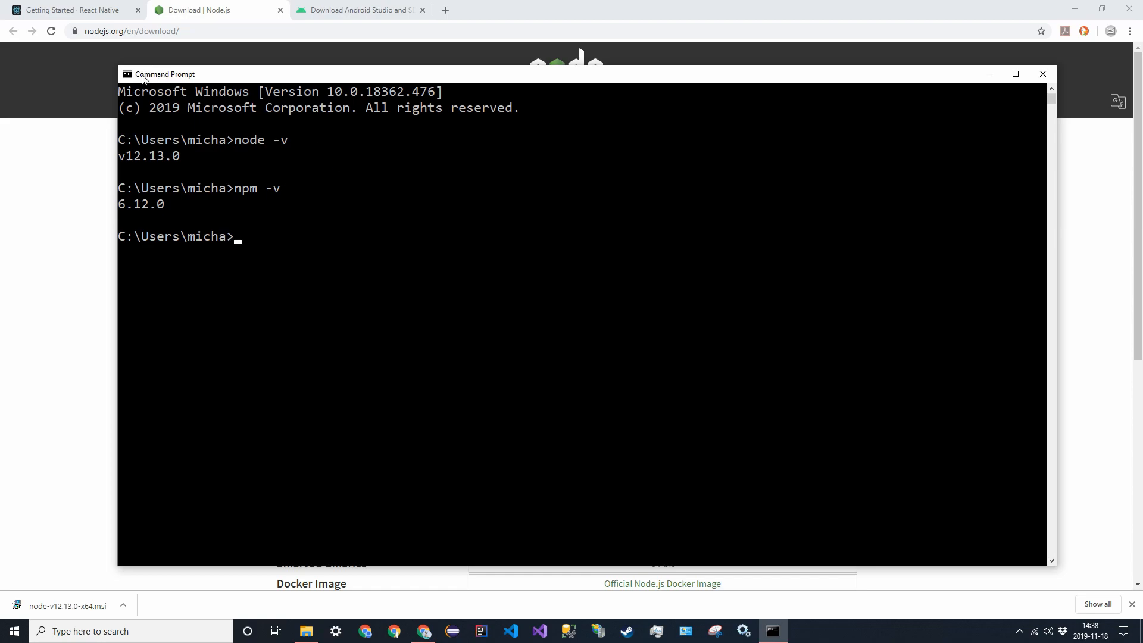
mouse_move(167, 190)
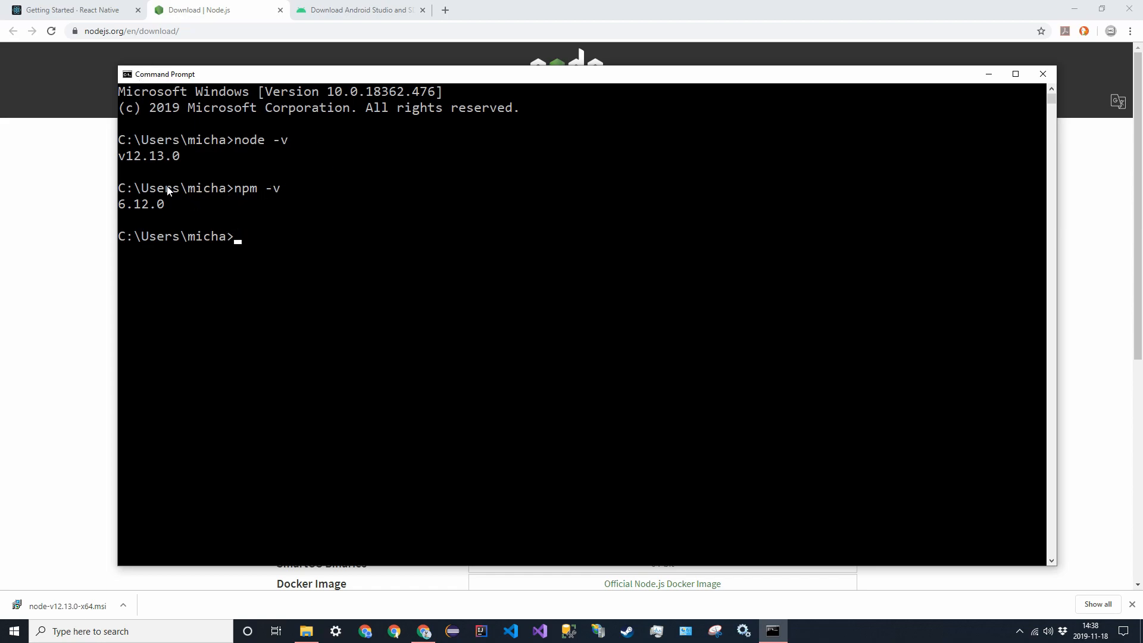
mouse_move(429, 225)
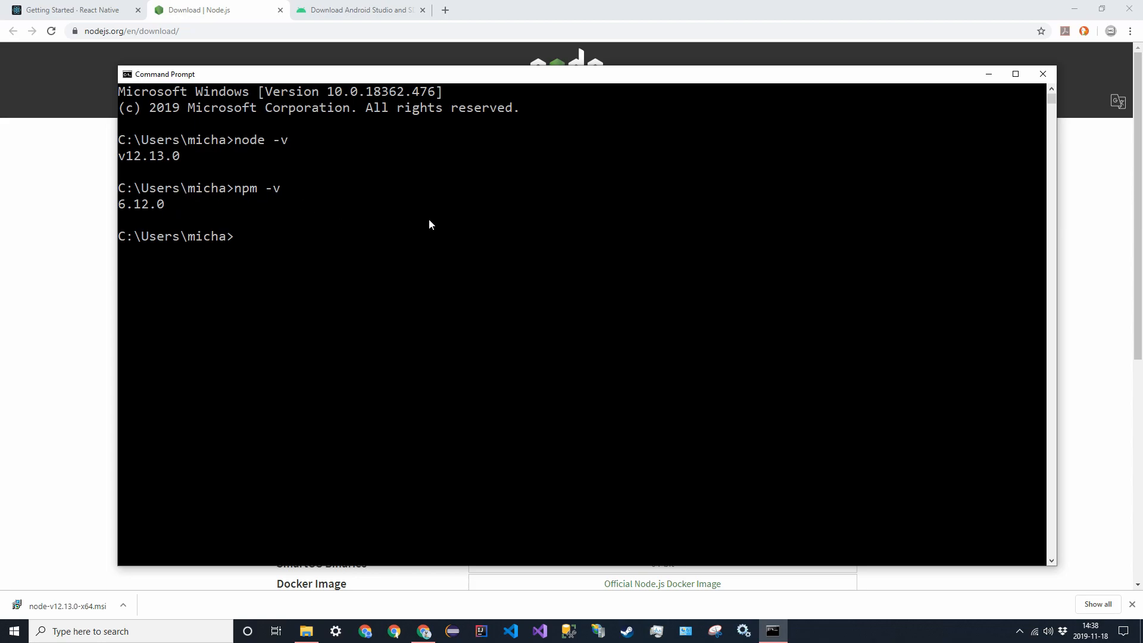
mouse_move(522, 288)
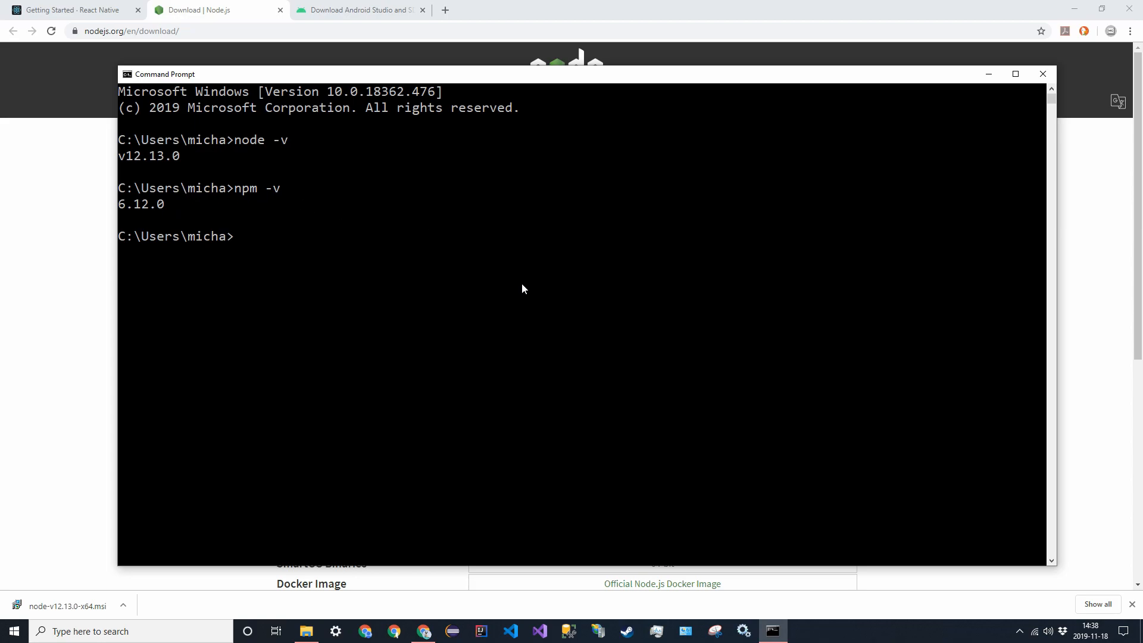
mouse_move(1043, 72)
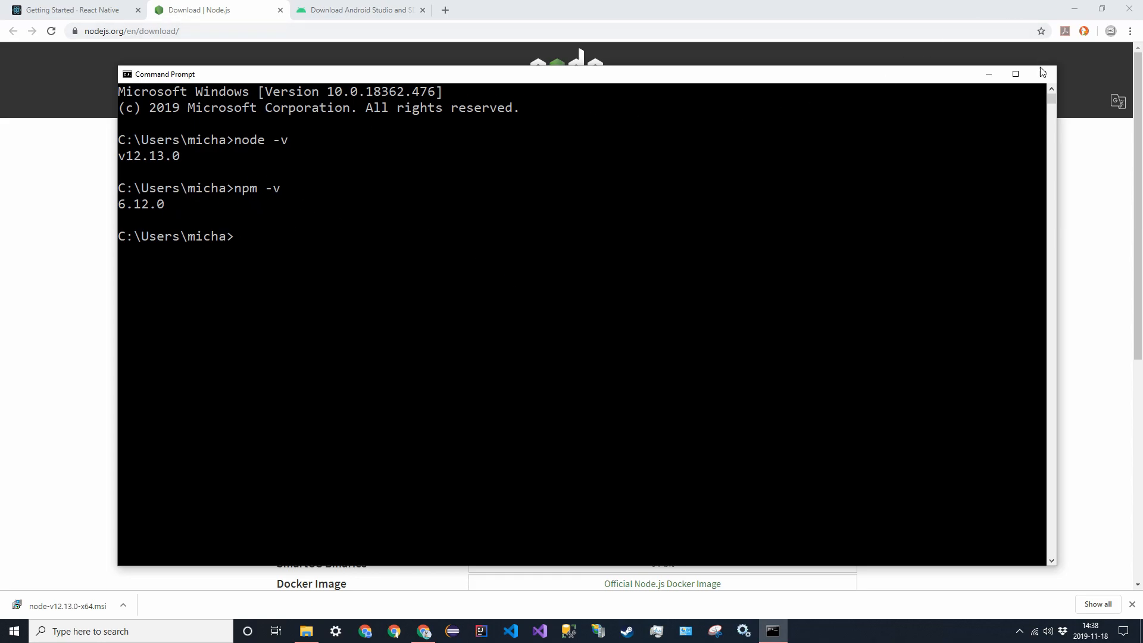
mouse_move(1043, 75)
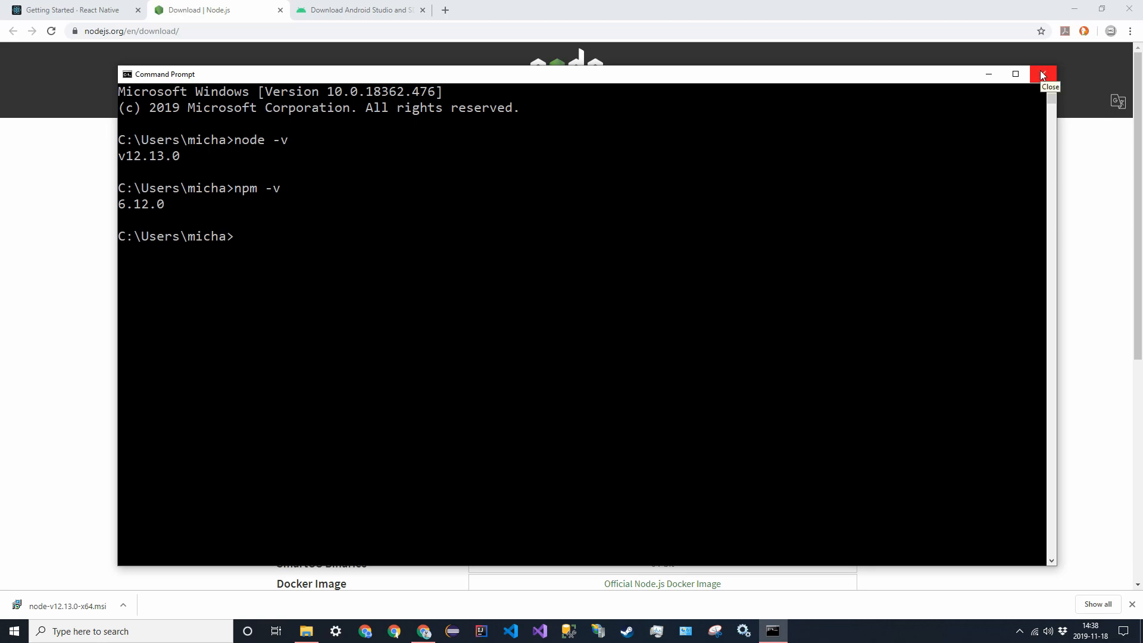
click(1042, 74)
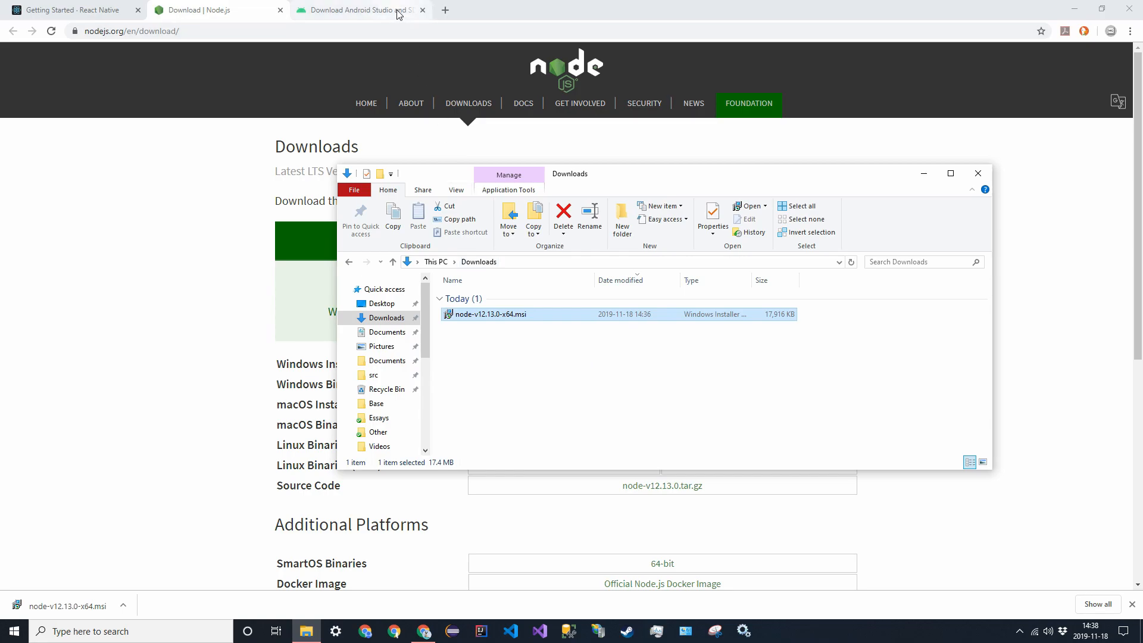
mouse_move(357, 9)
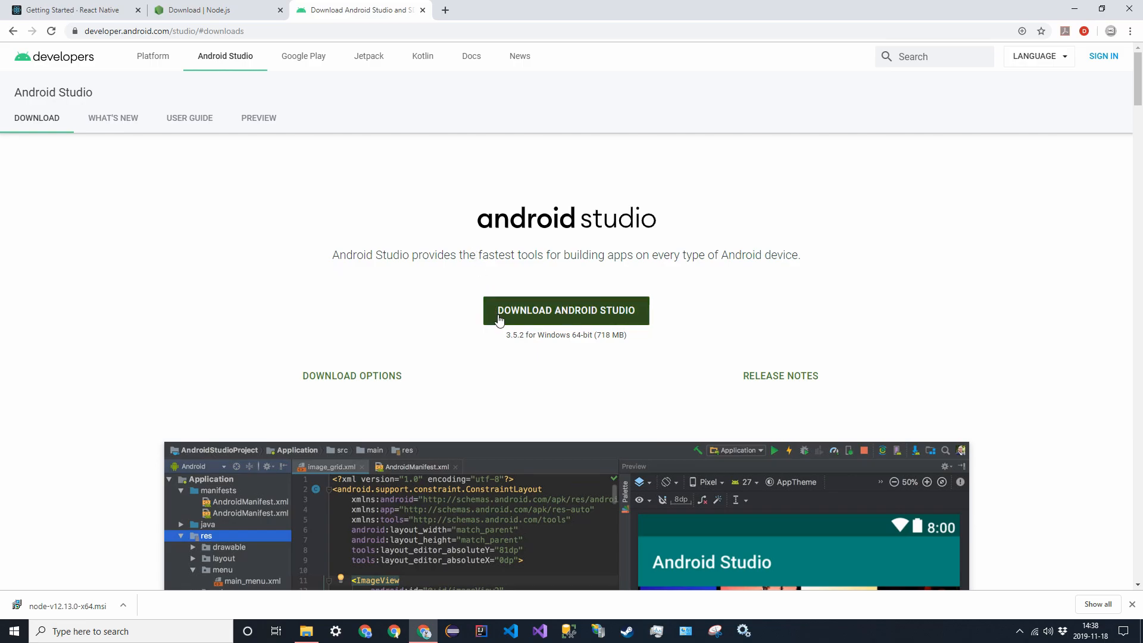
Step: Accept the license terms and download the Android Studio installer for Windows
click(566, 310)
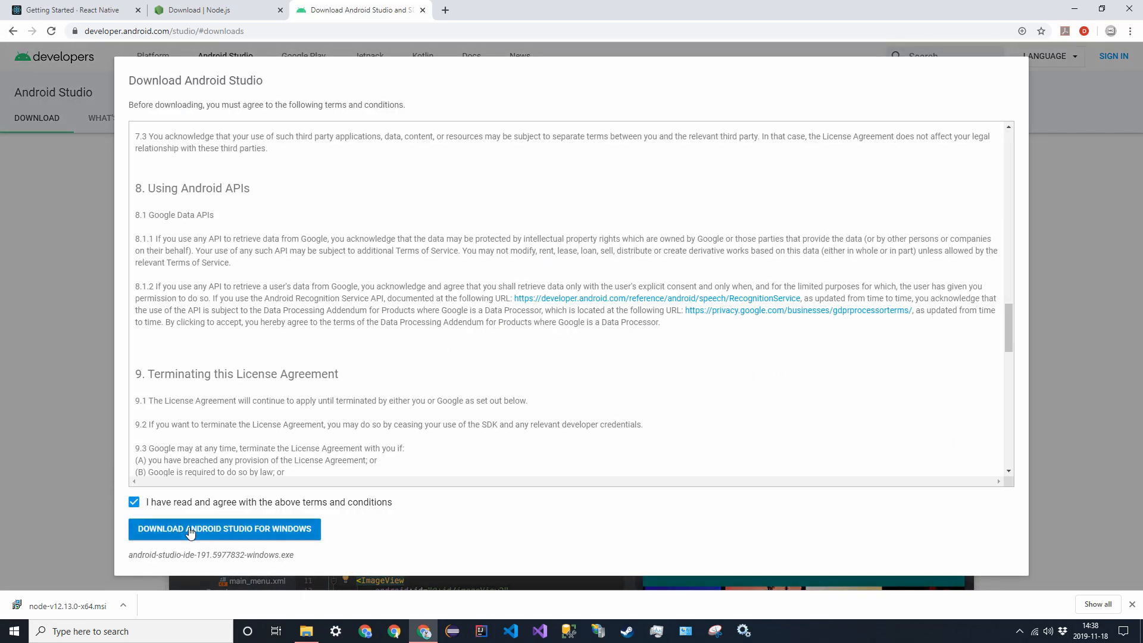
click(224, 528)
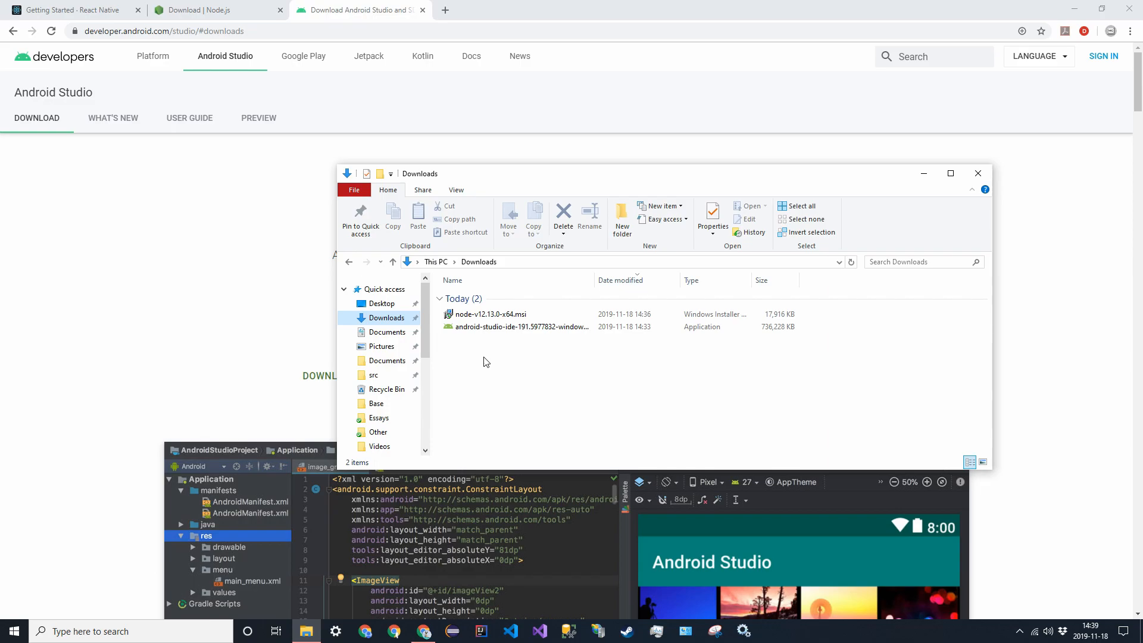
Step: Launch the android-studio-ide installer from Downloads and grant it UAC permission
click(520, 326)
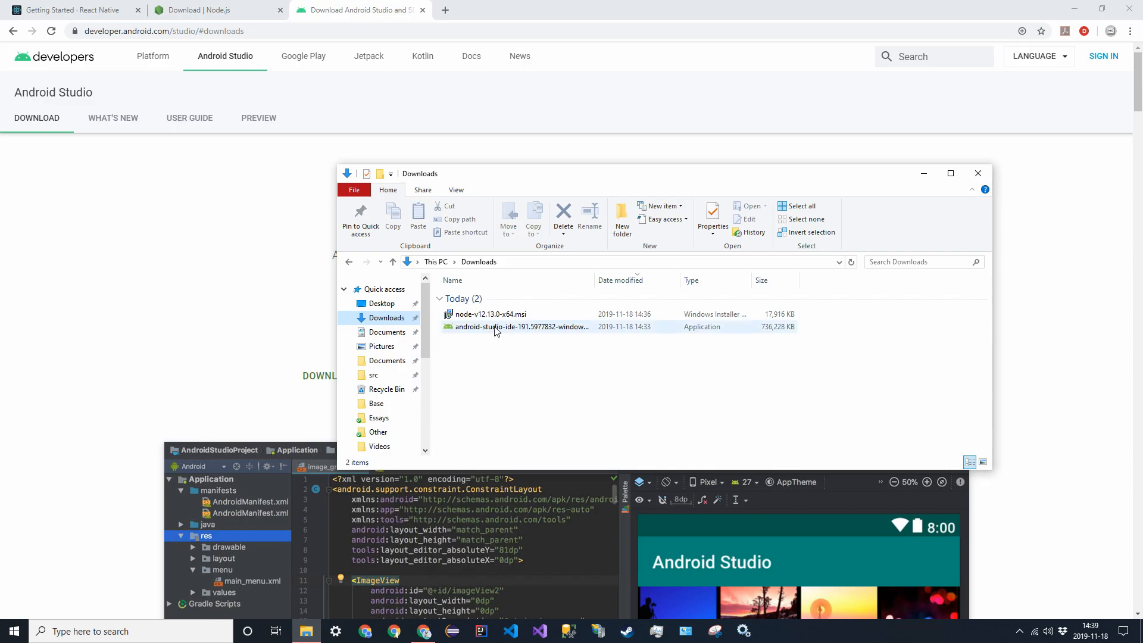
click(522, 326)
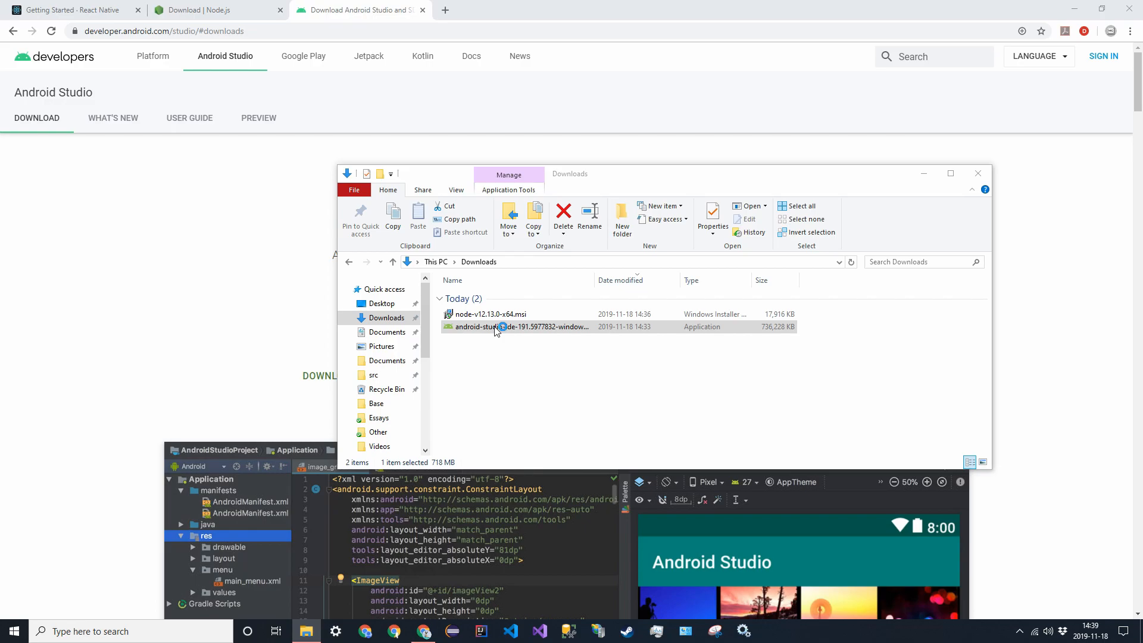
click(519, 326)
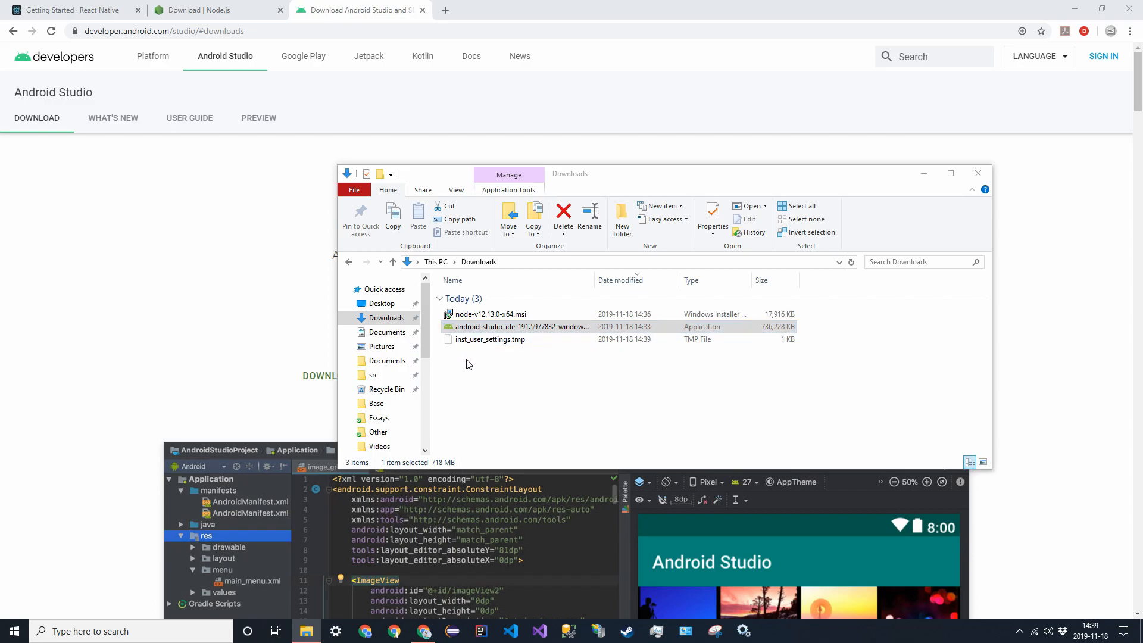
double_click(521, 326)
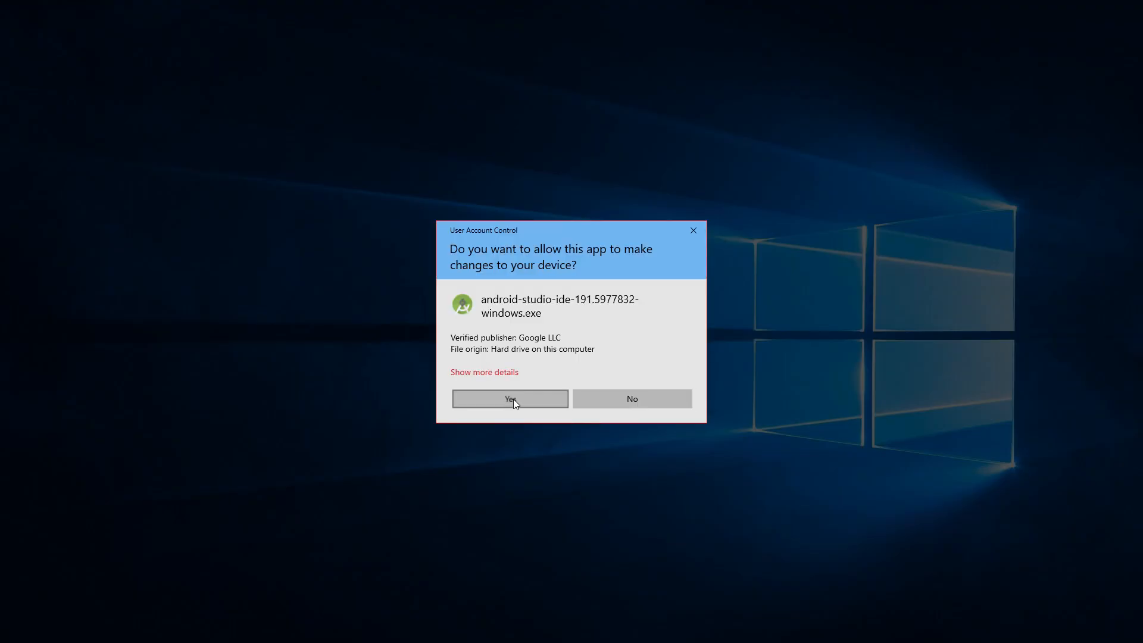
click(510, 398)
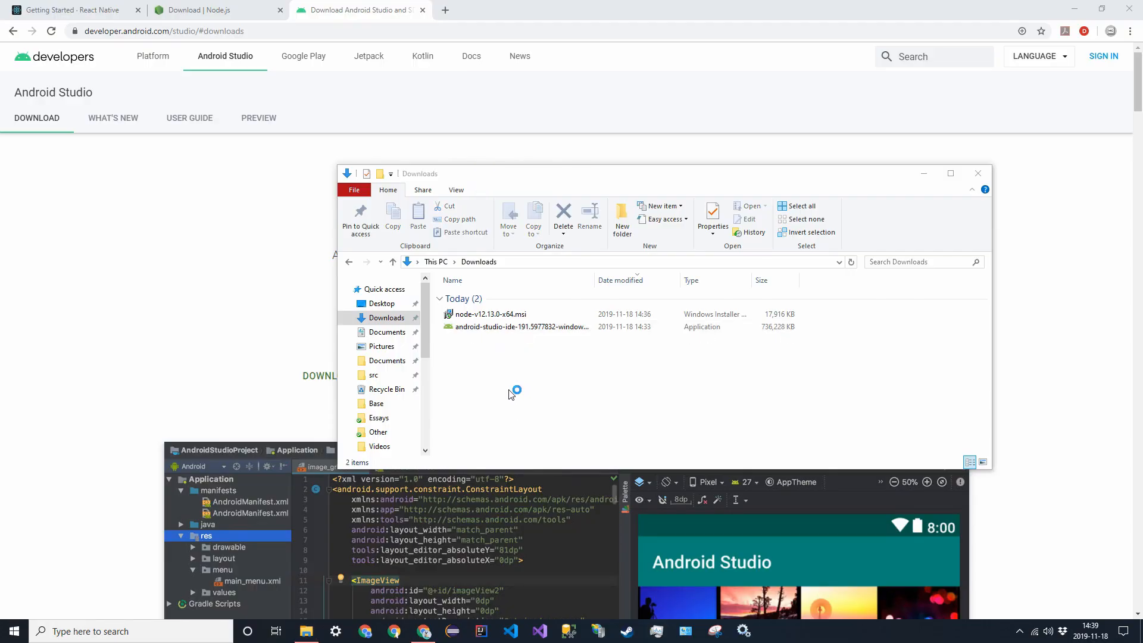
Step: Install Android Studio with the Android Virtual Device component in the default location and start it
double_click(520, 327)
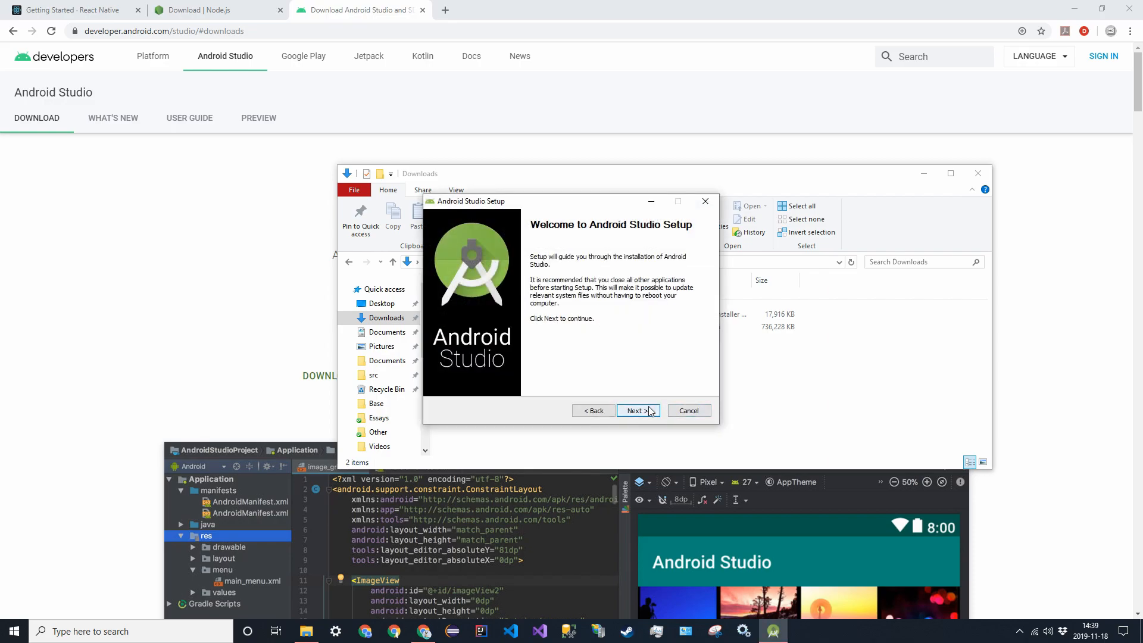
click(635, 411)
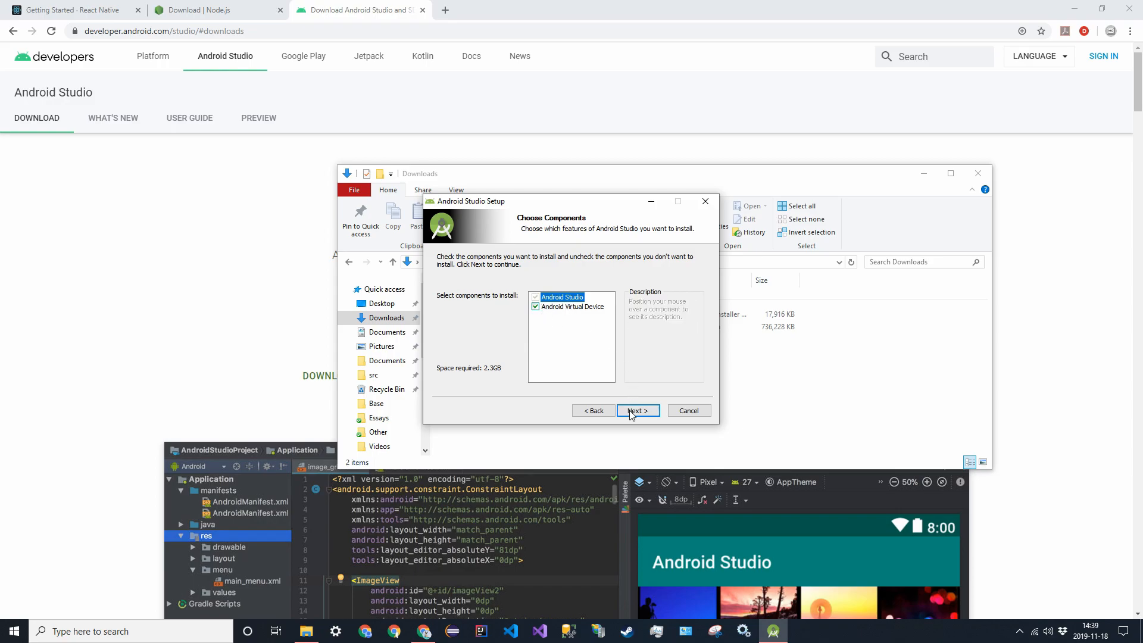
click(636, 411)
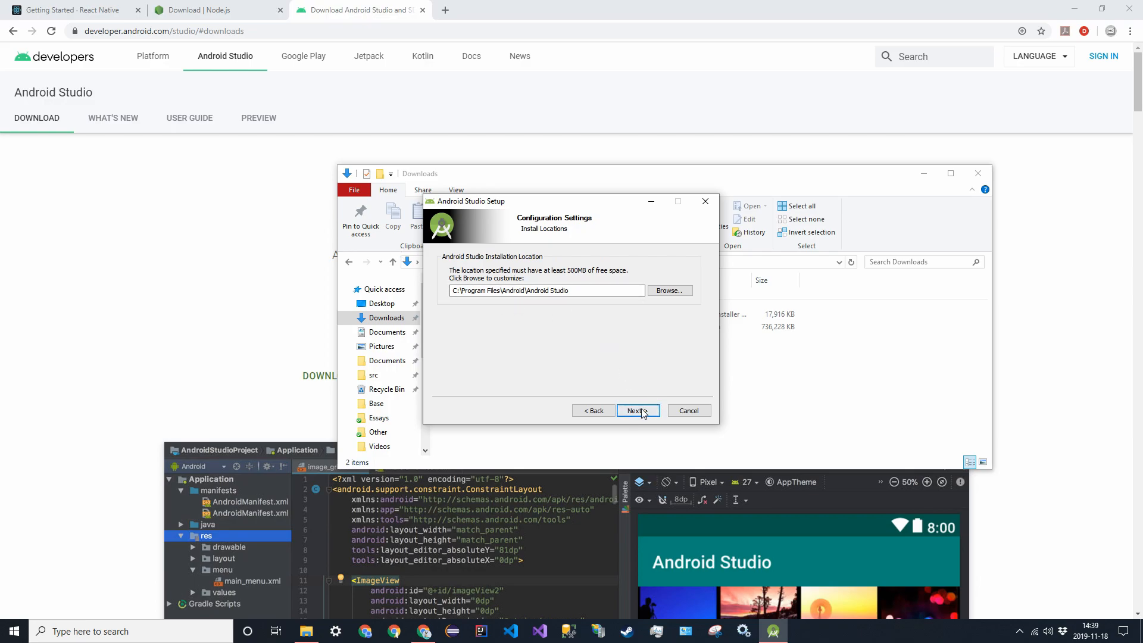
click(636, 411)
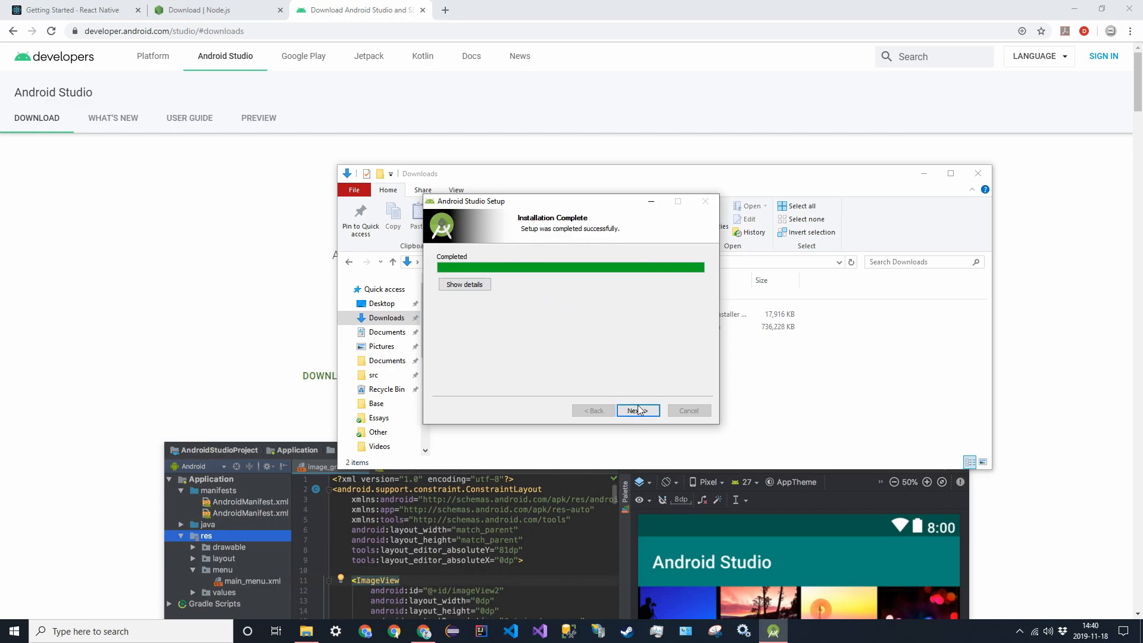
click(636, 411)
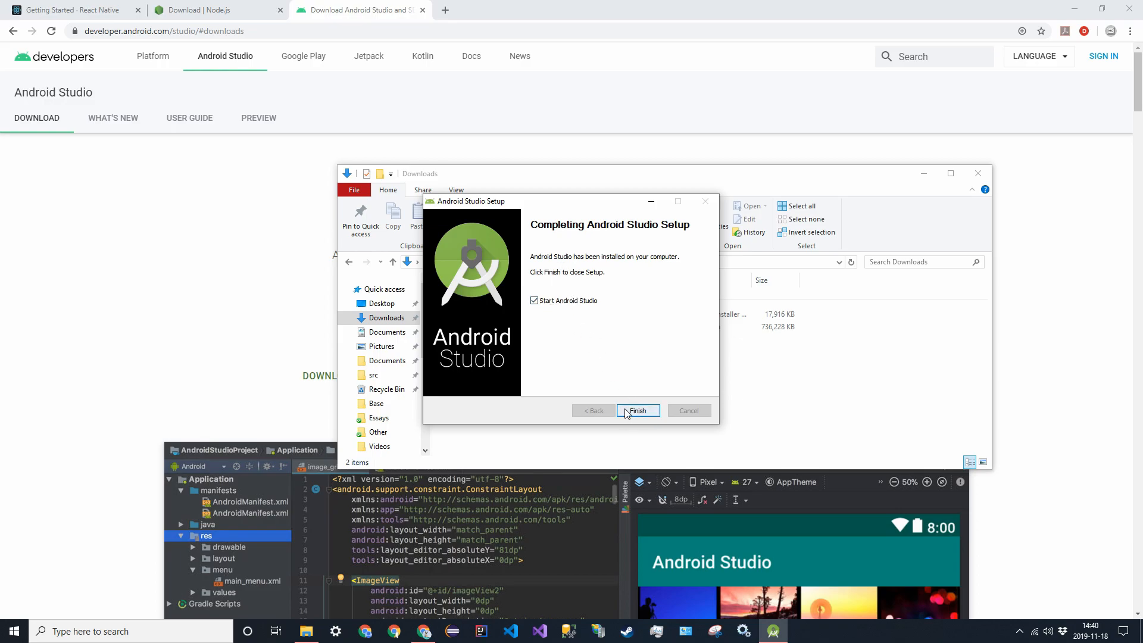
click(636, 411)
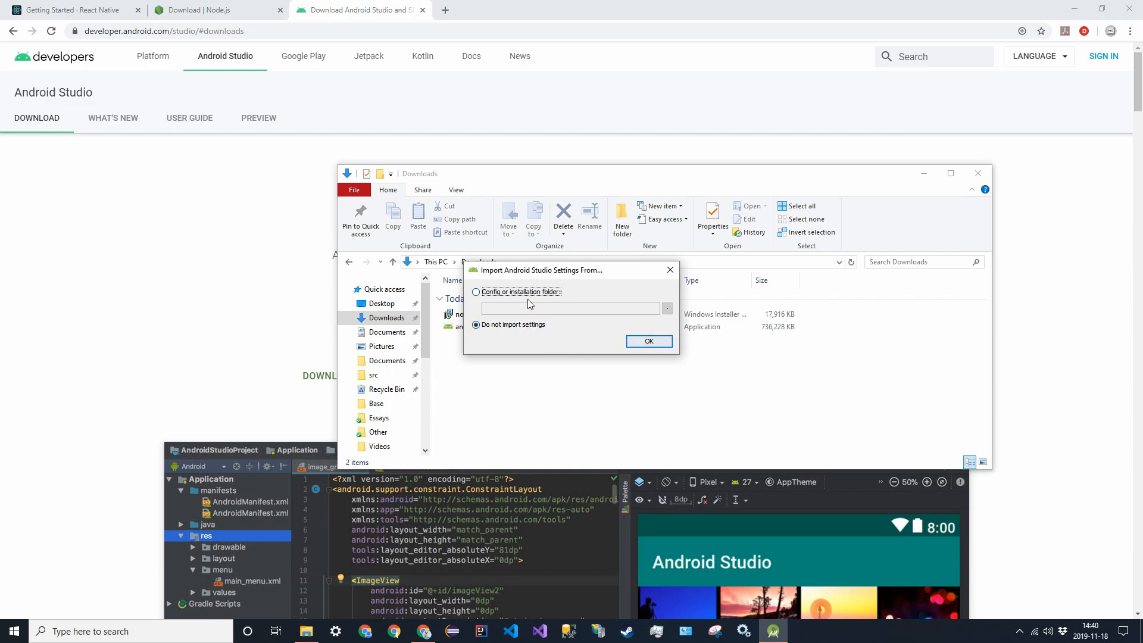
Step: Skip importing settings, choose Standard setup with the Darcula theme, and start the SDK component download
click(648, 342)
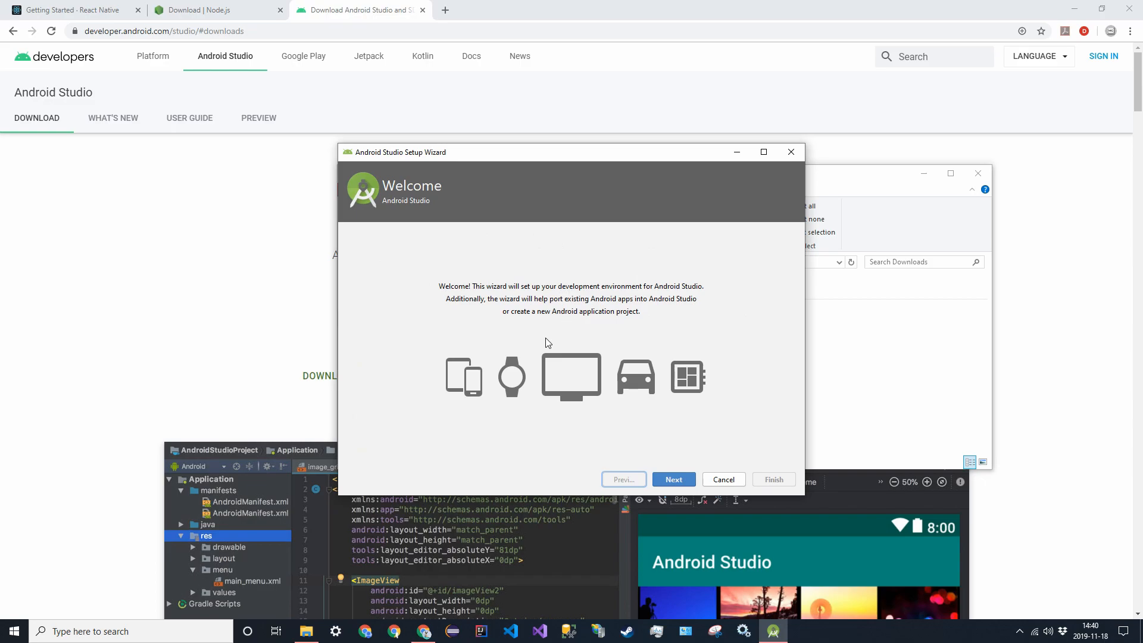
mouse_move(603, 278)
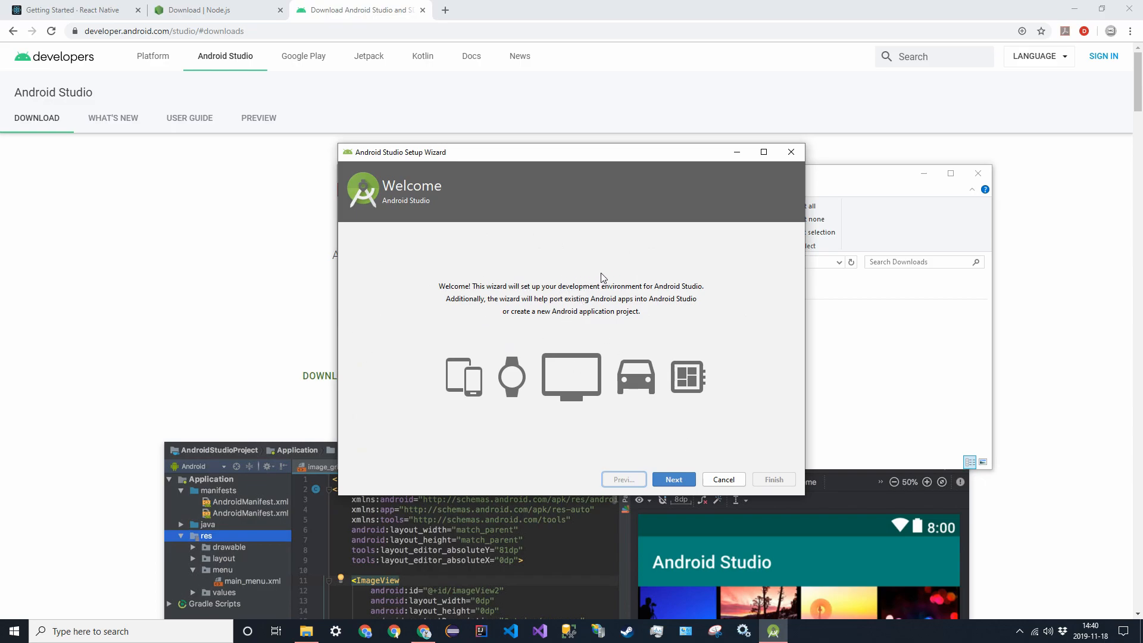
click(673, 479)
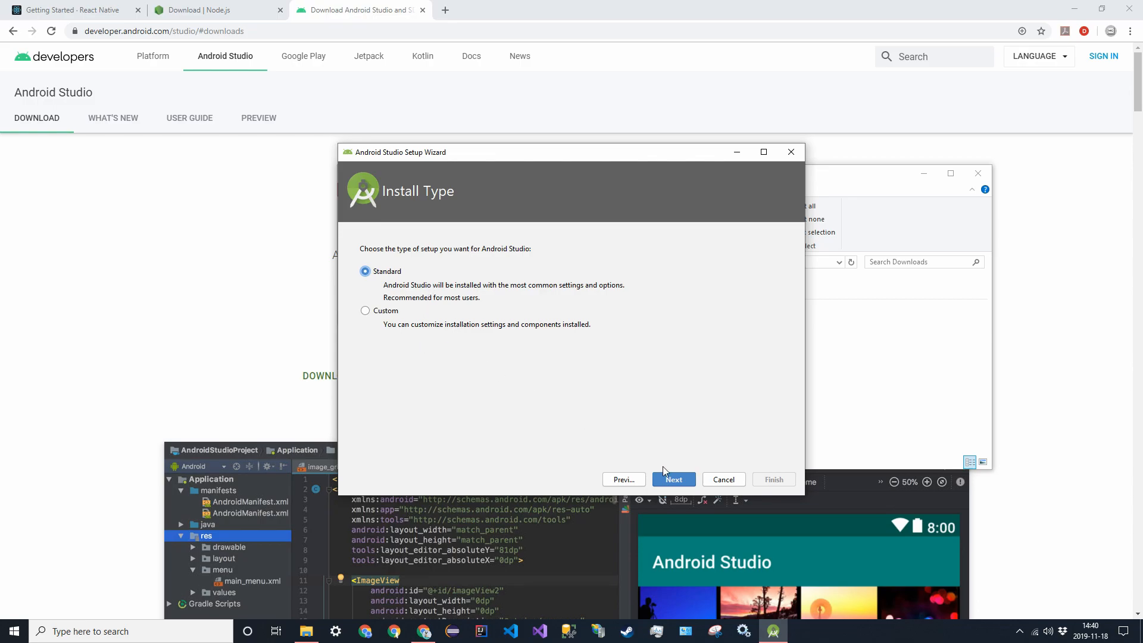
click(672, 479)
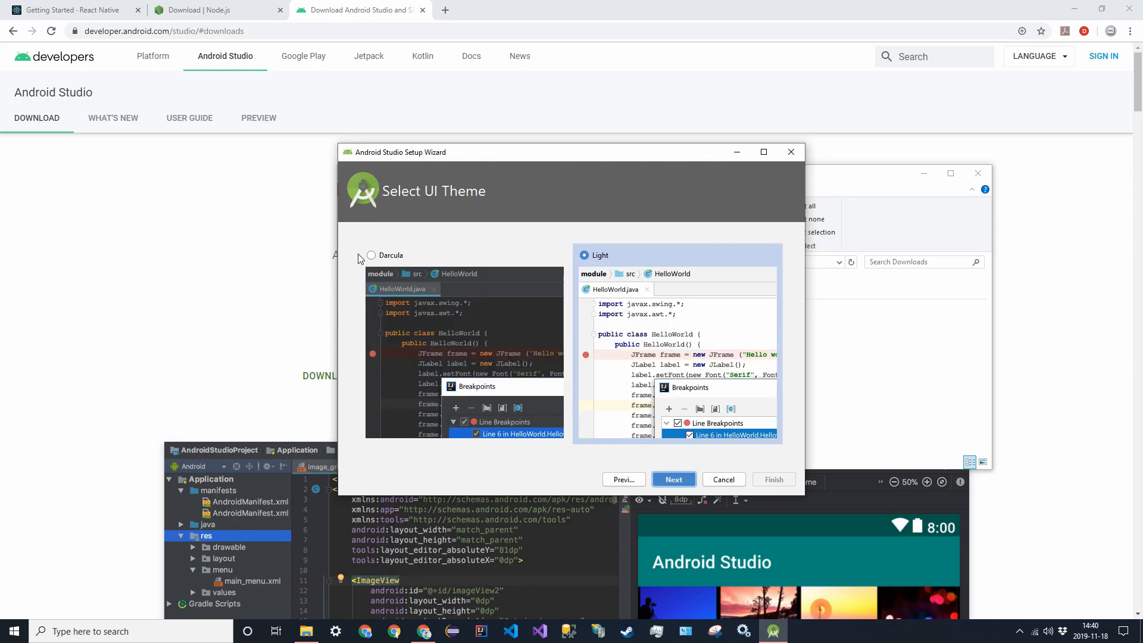
click(673, 480)
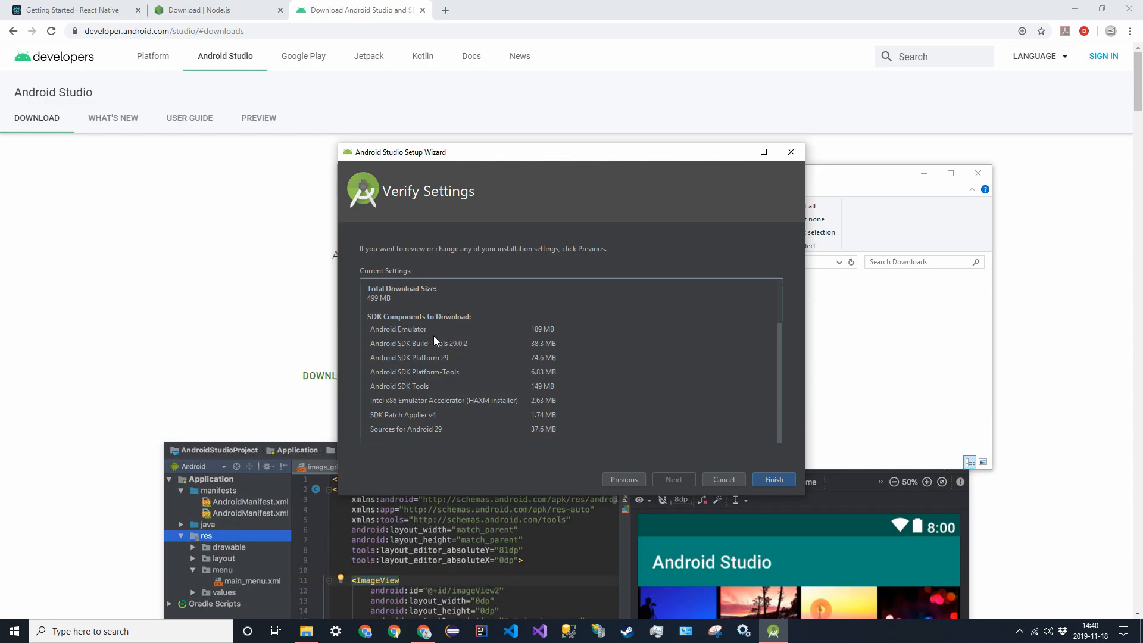
mouse_move(492, 453)
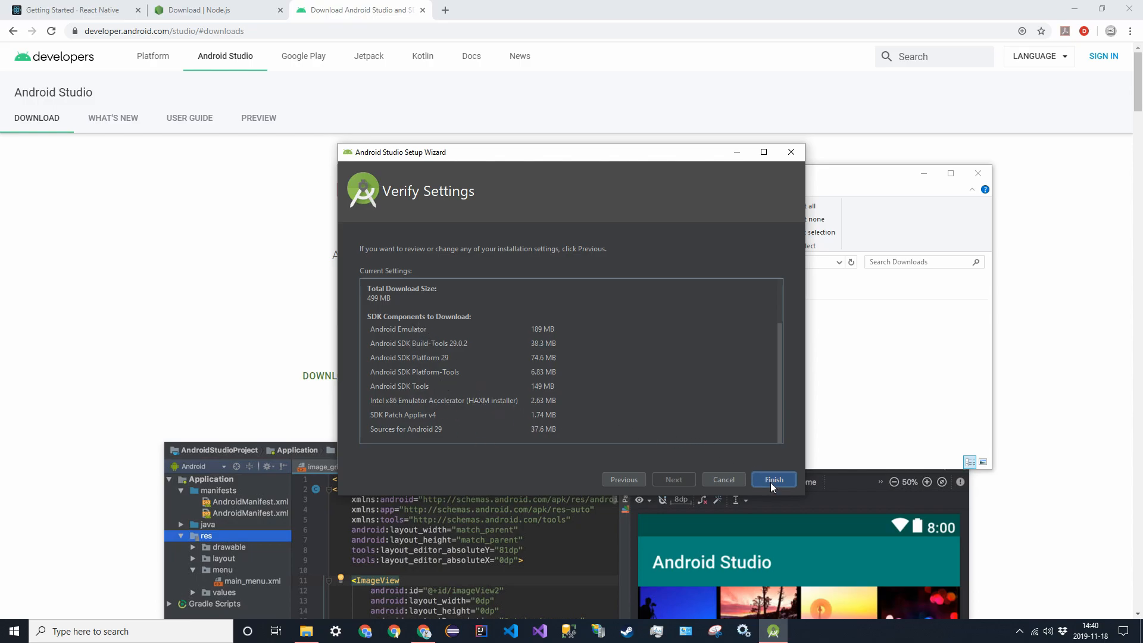
click(774, 478)
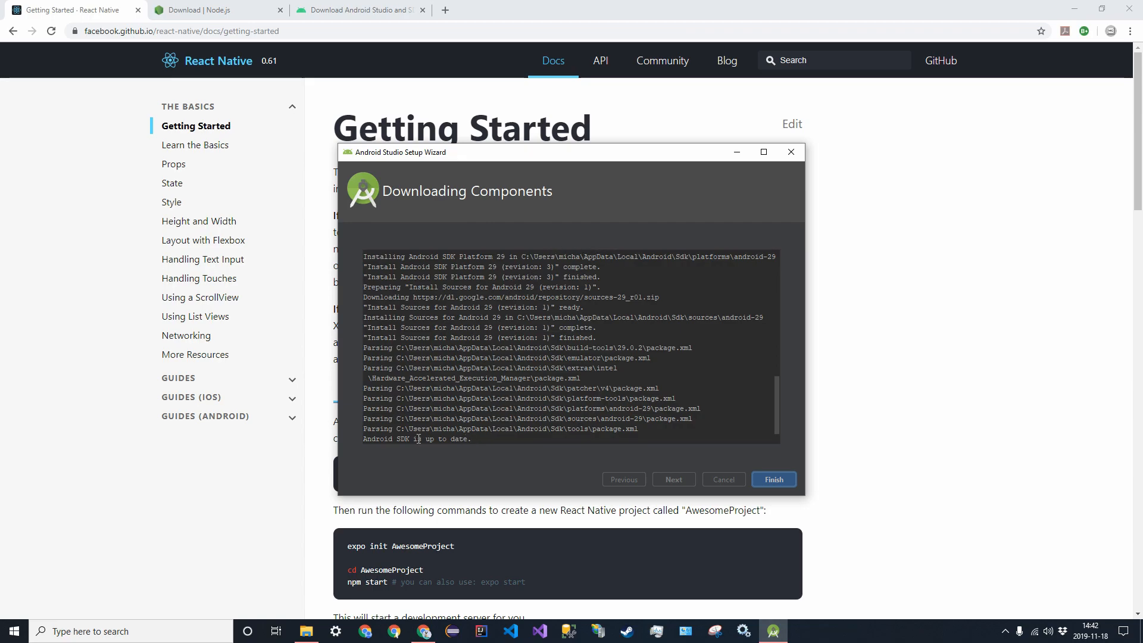
Step: Finish the setup wizard and bring up AVD Manager from Configure on the welcome screen
click(774, 479)
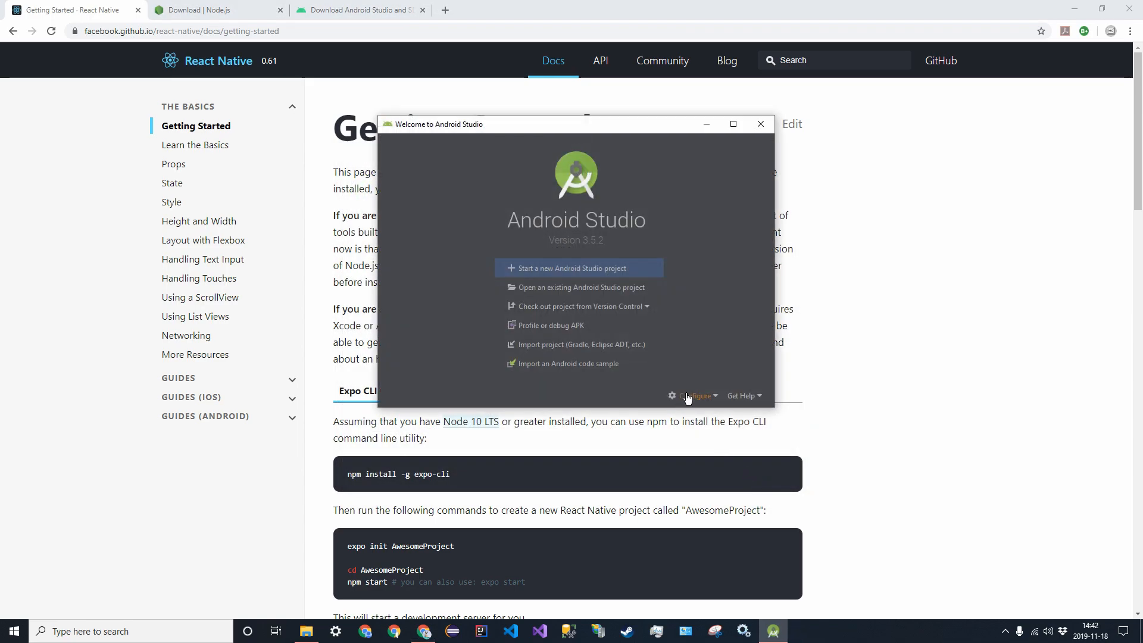
mouse_move(703, 398)
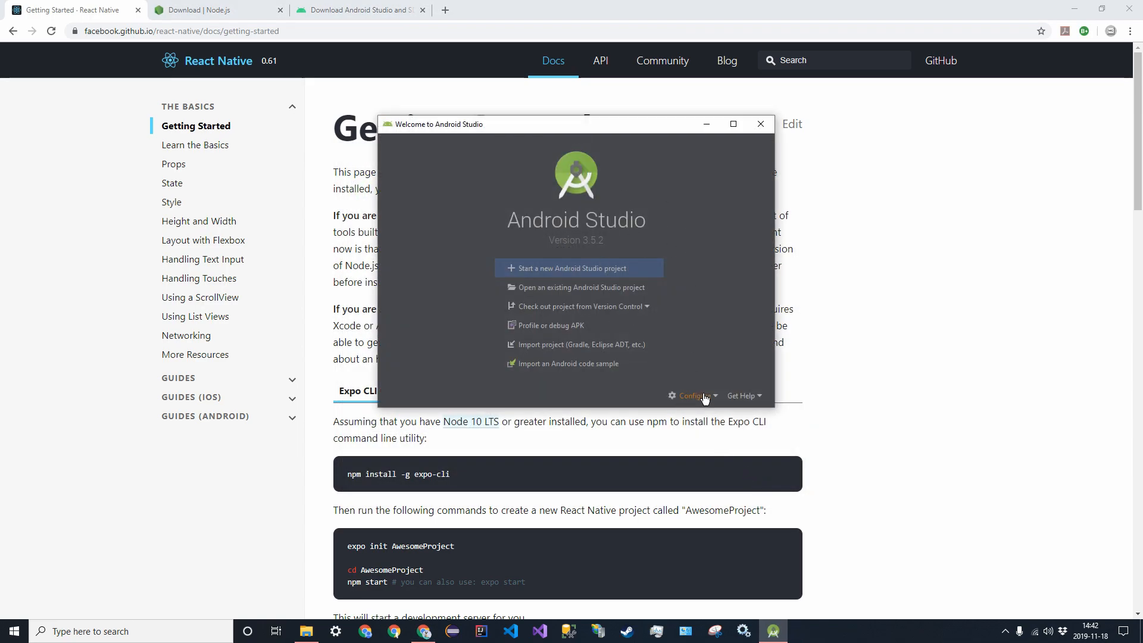
click(693, 395)
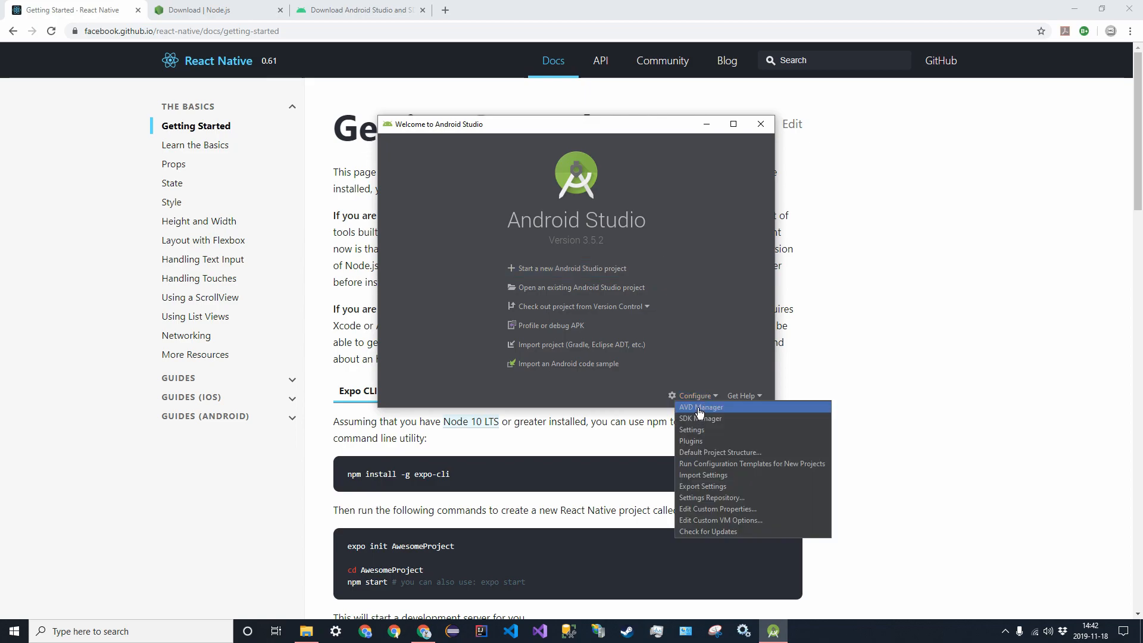
click(700, 407)
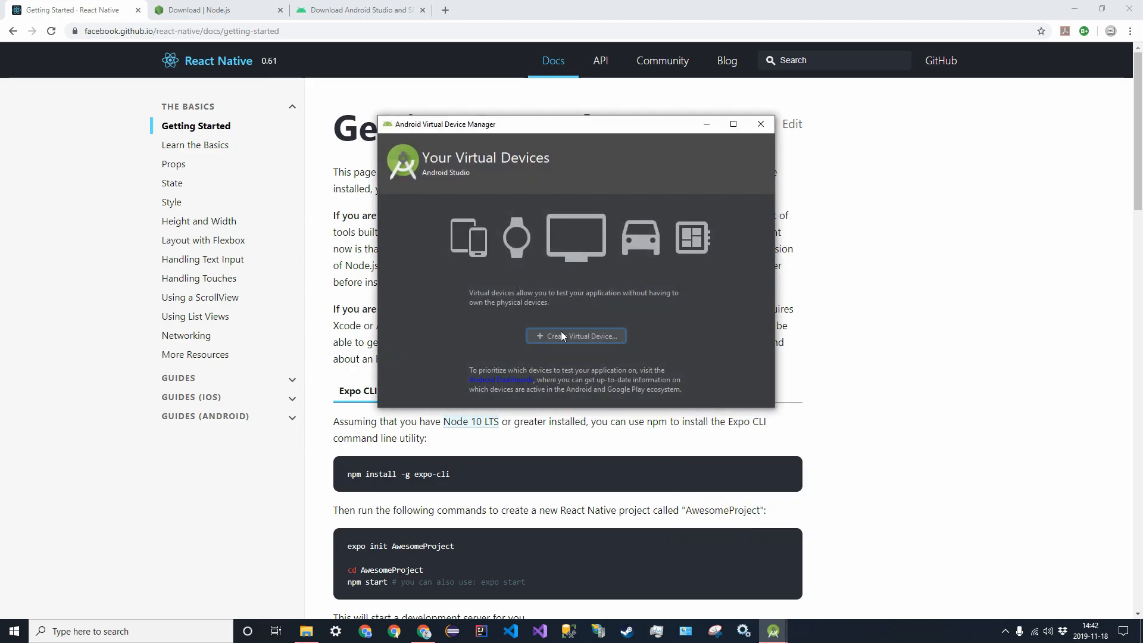
Step: Create a new virtual device keeping the Pixel 2 hardware and continue to the system image choice
click(577, 336)
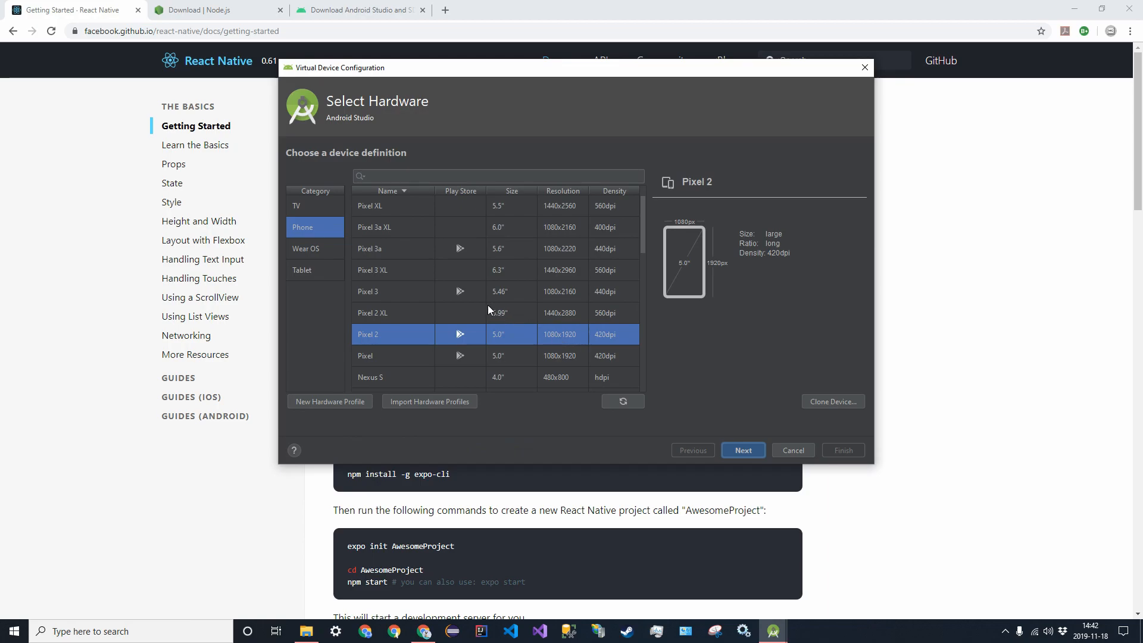
mouse_move(427, 279)
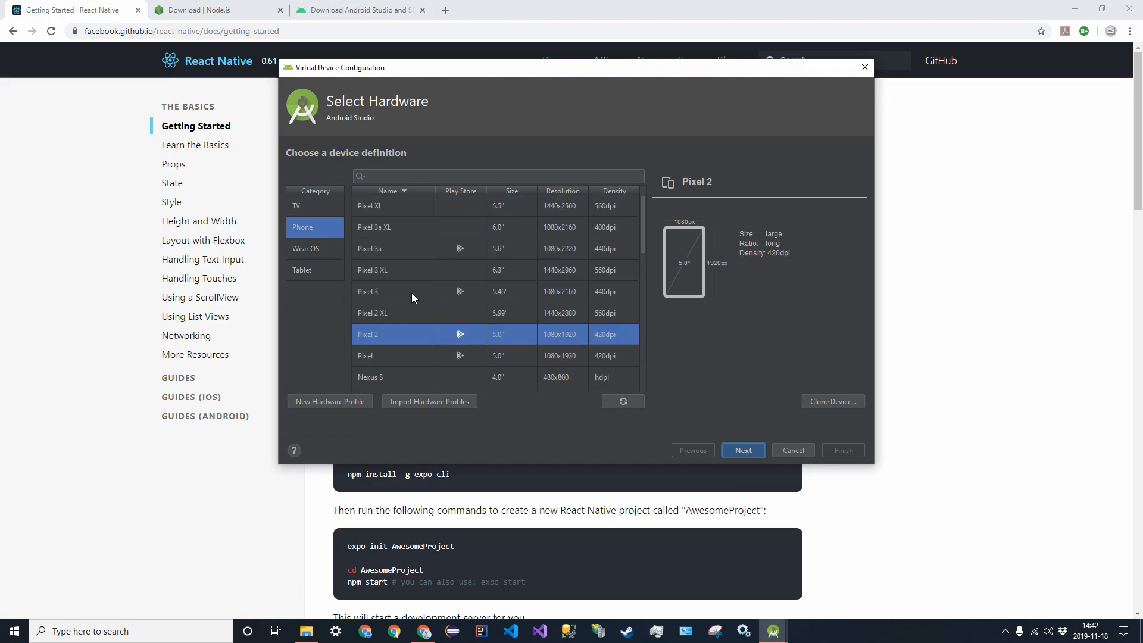
scroll(down, 3)
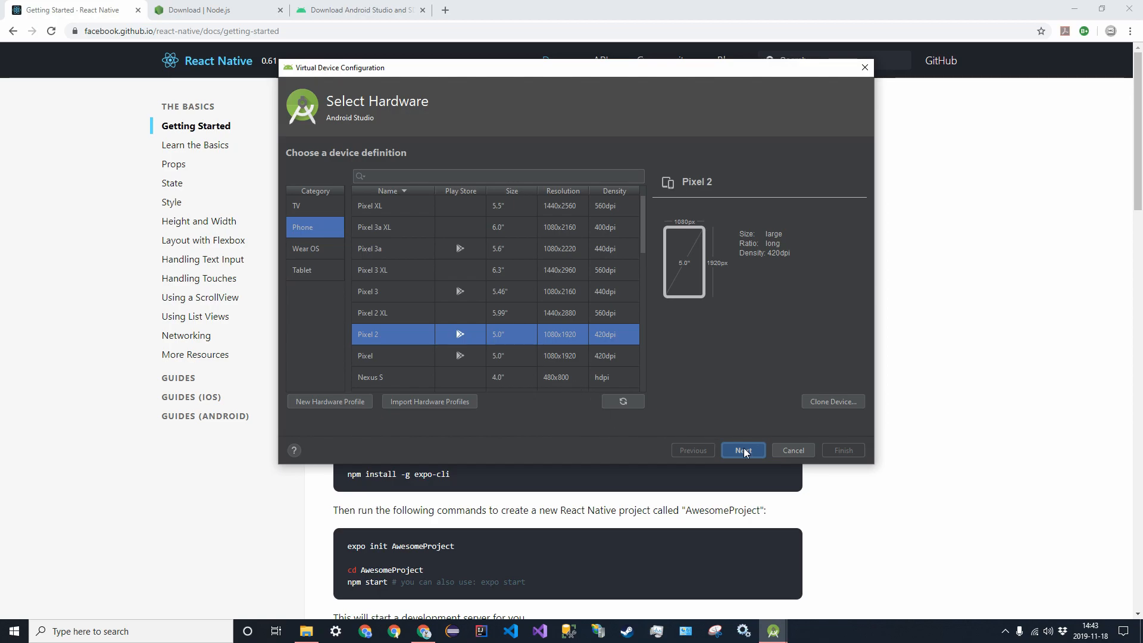
click(743, 450)
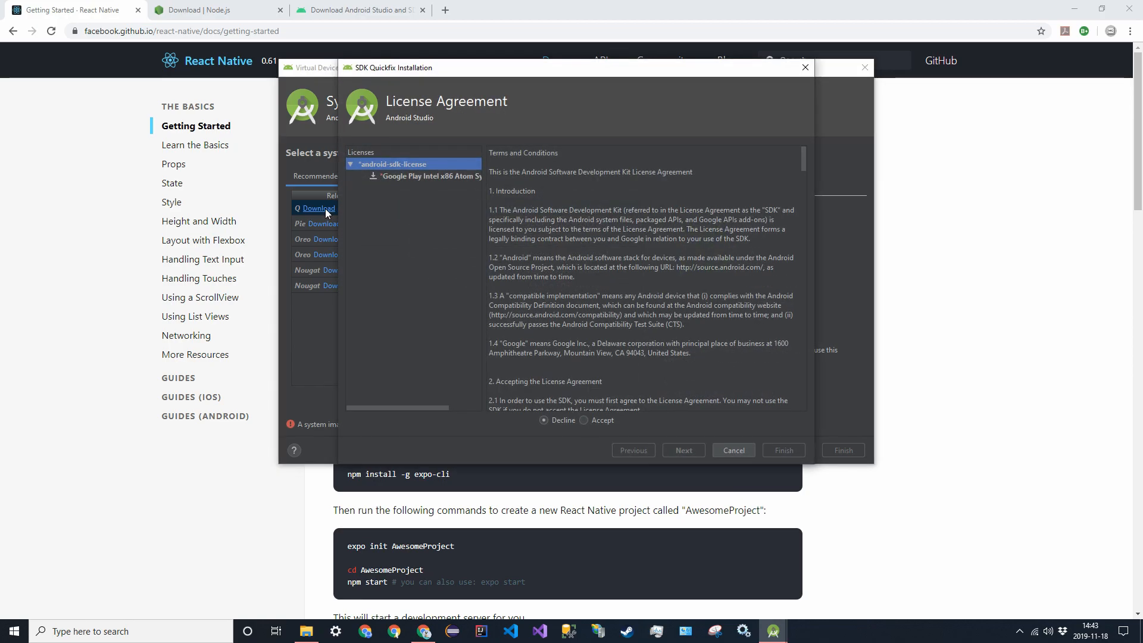
Step: Accept the SDK license and complete installing the Q Google Play system image
click(434, 176)
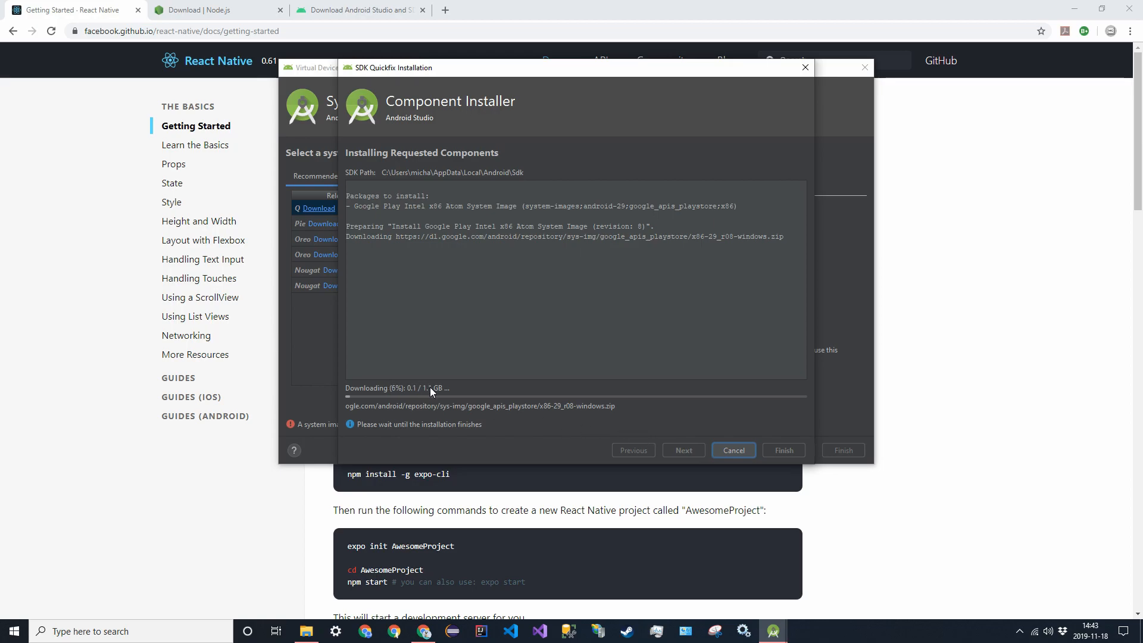
mouse_move(467, 413)
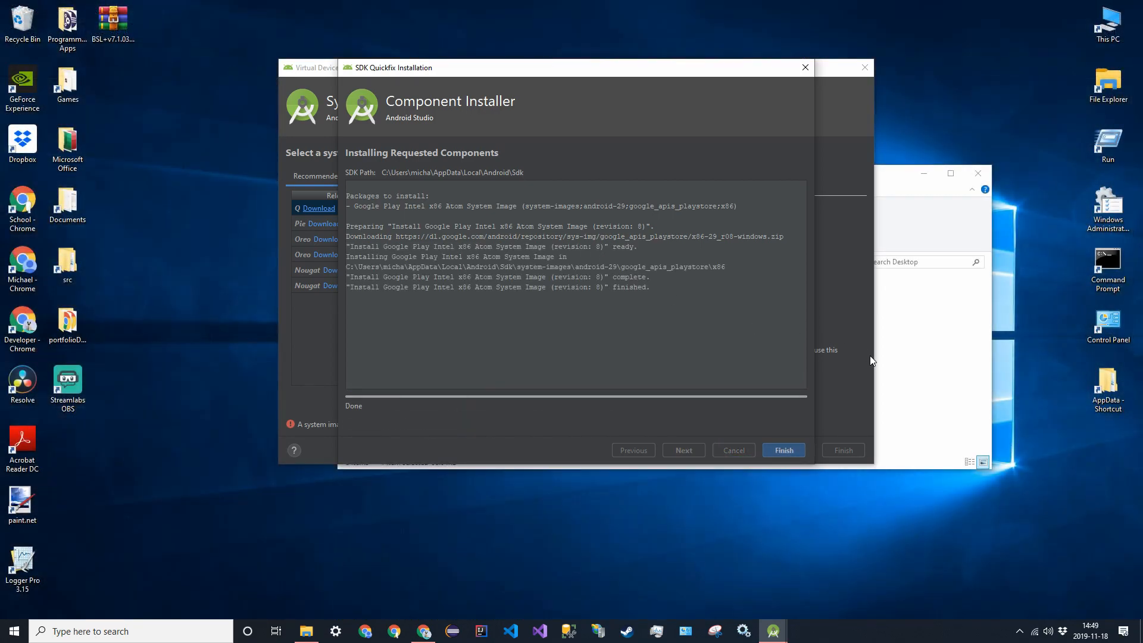
mouse_move(742, 266)
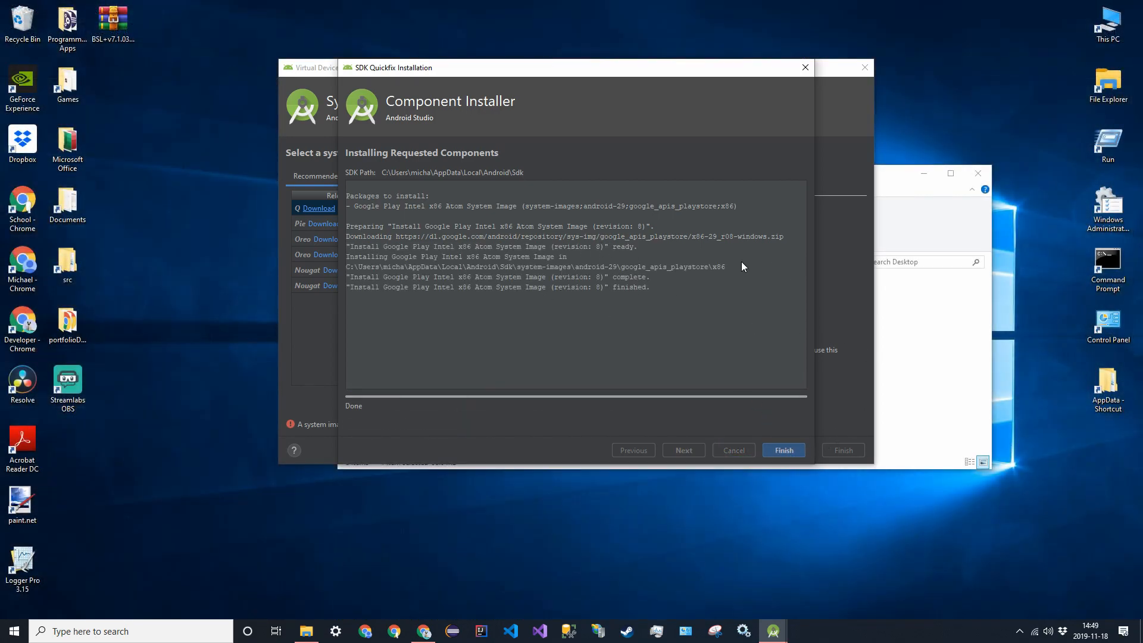
click(784, 450)
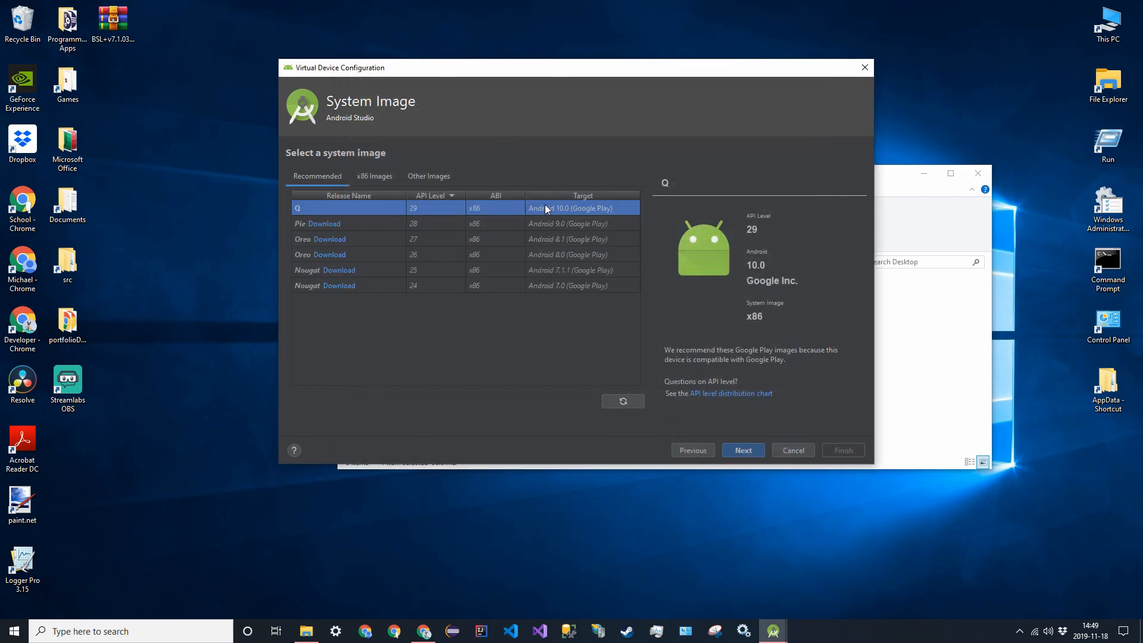
Step: Finish creating the Pixel 2 API 29 virtual device from the Q system image
click(742, 450)
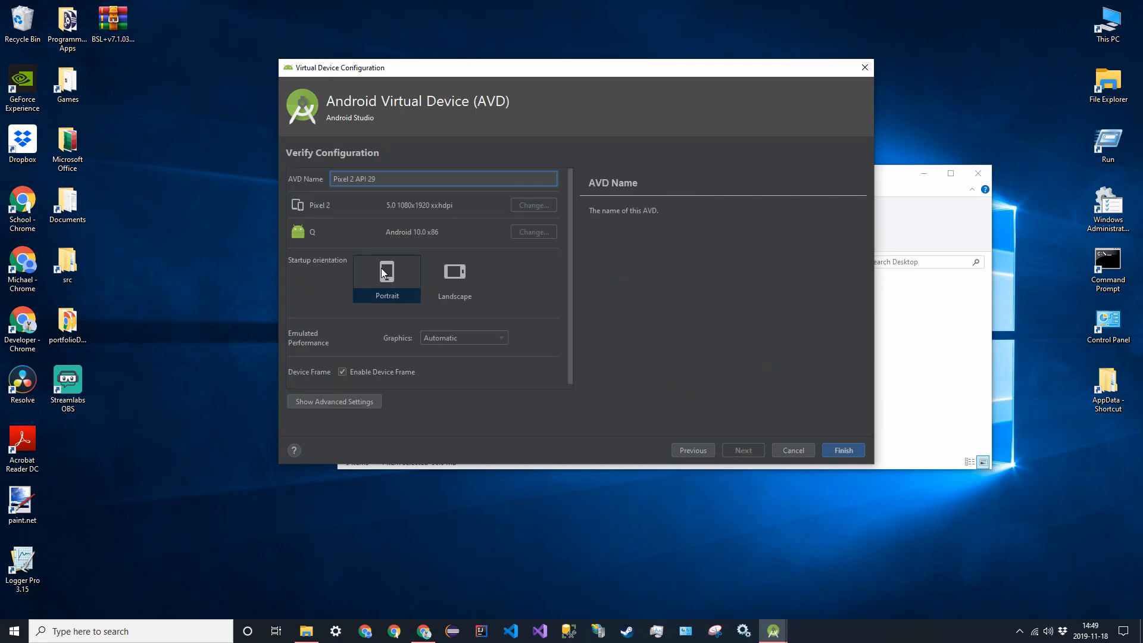
mouse_move(448, 197)
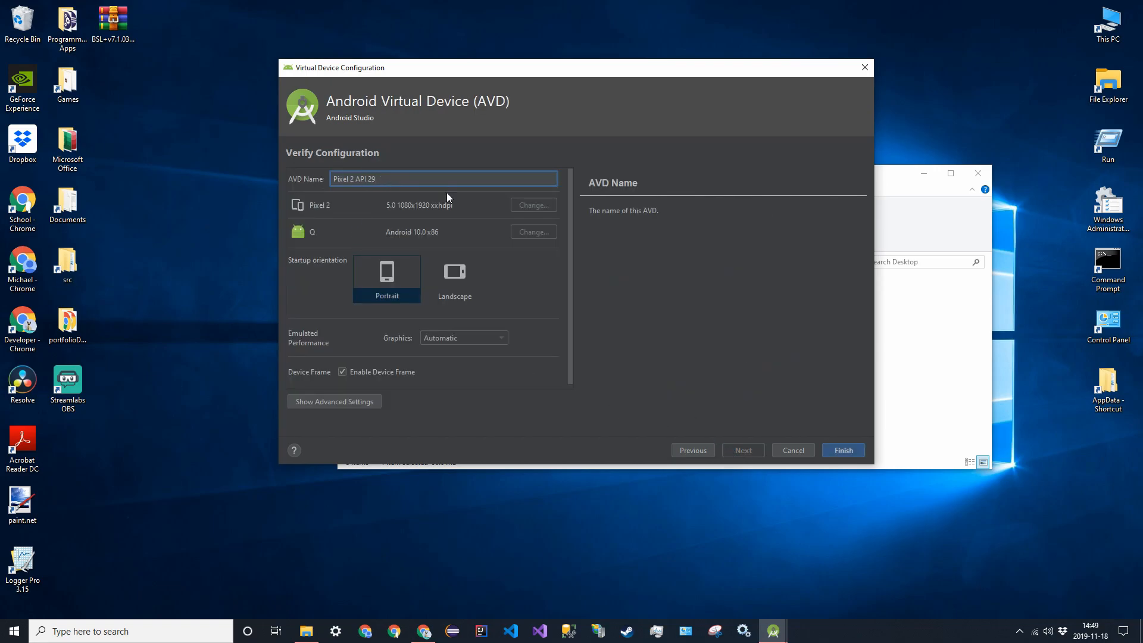
click(843, 450)
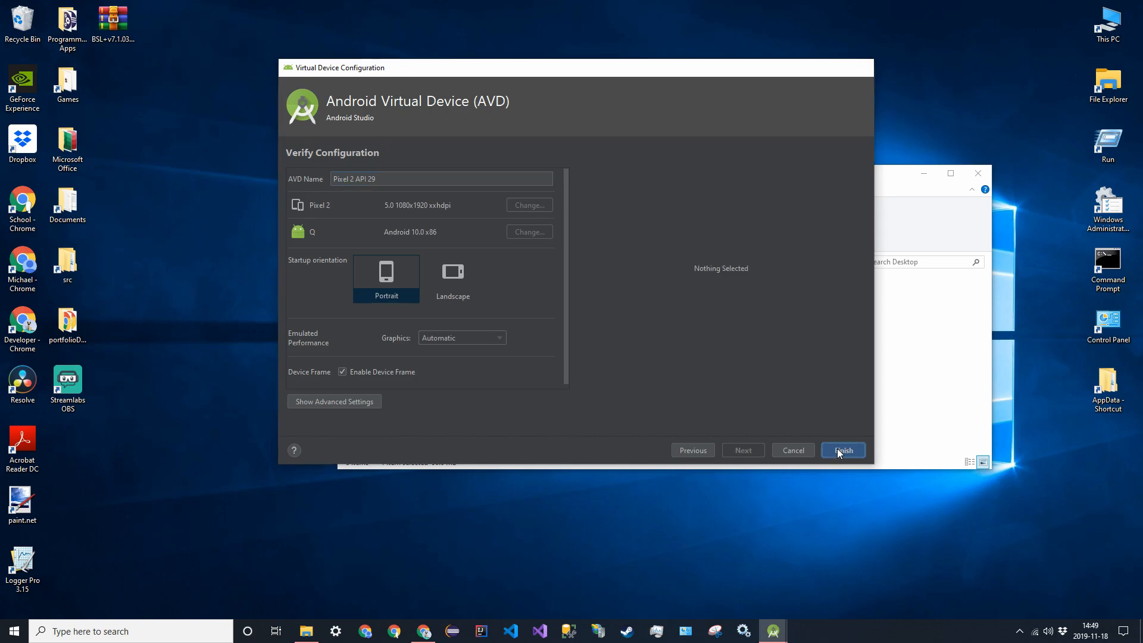
click(843, 450)
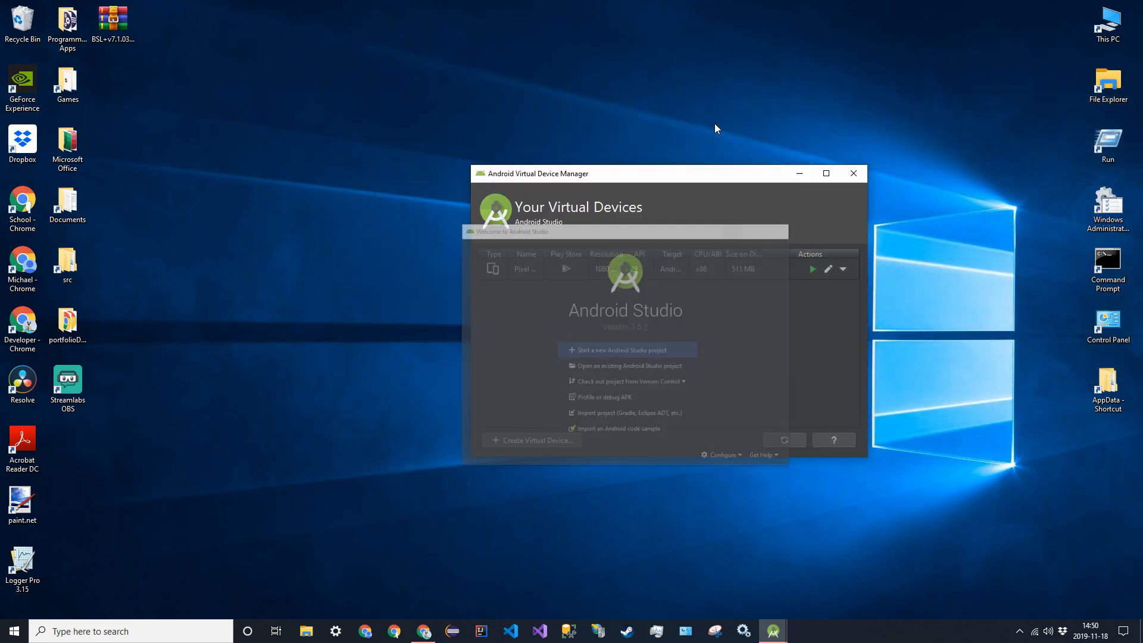
Step: Move the AVD Manager aside and return to the React Native getting started page in Chrome
drag(535, 173, 807, 106)
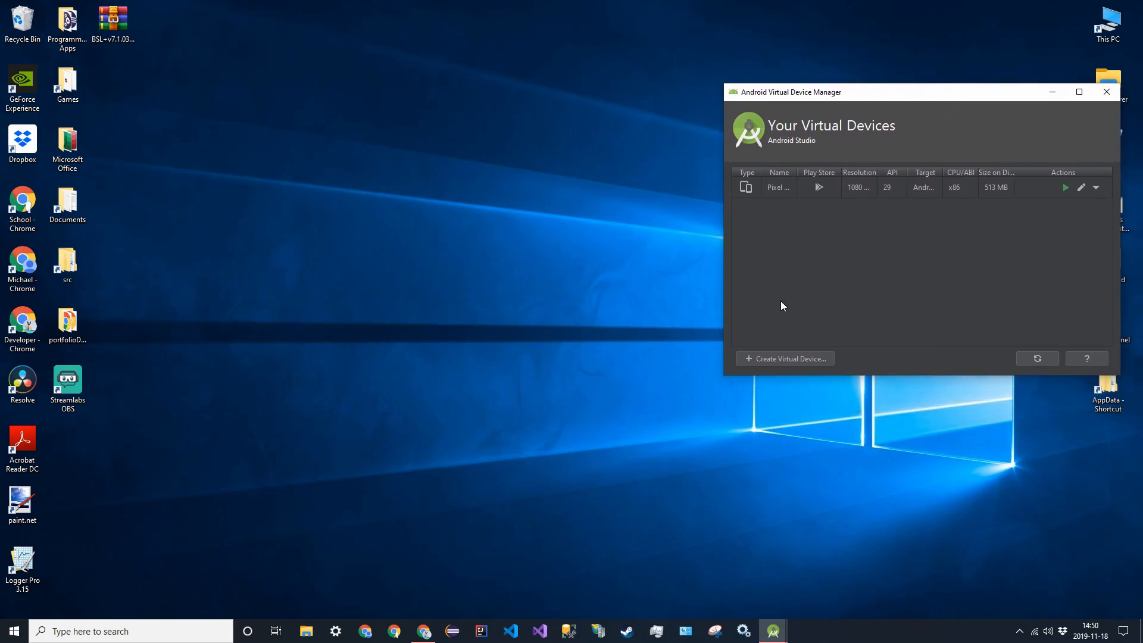
click(422, 631)
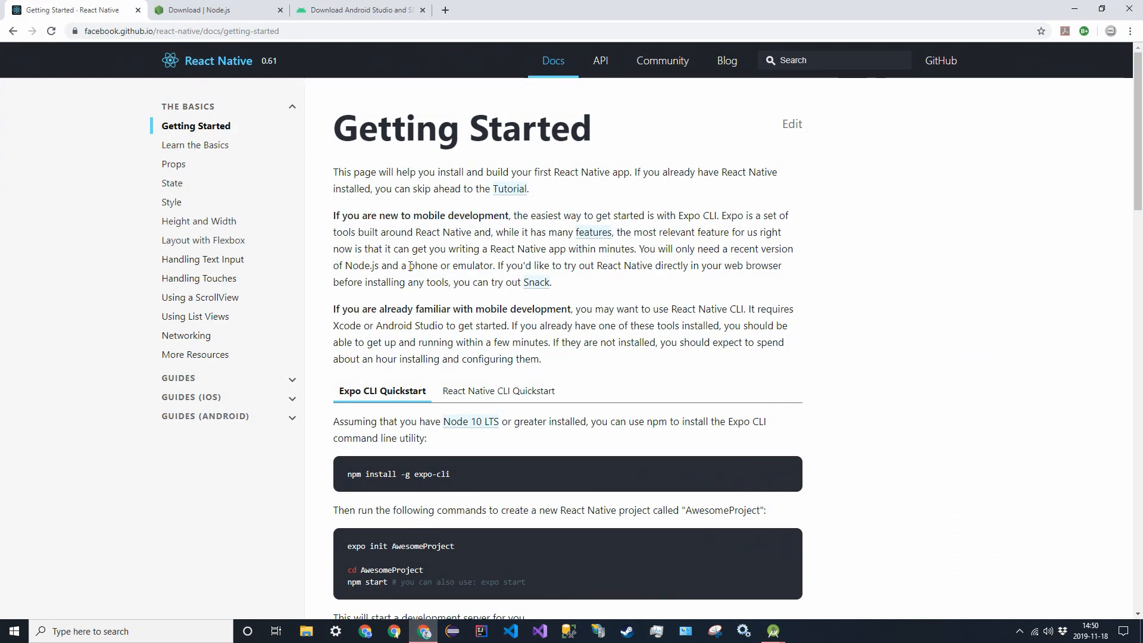
scroll(down, 3)
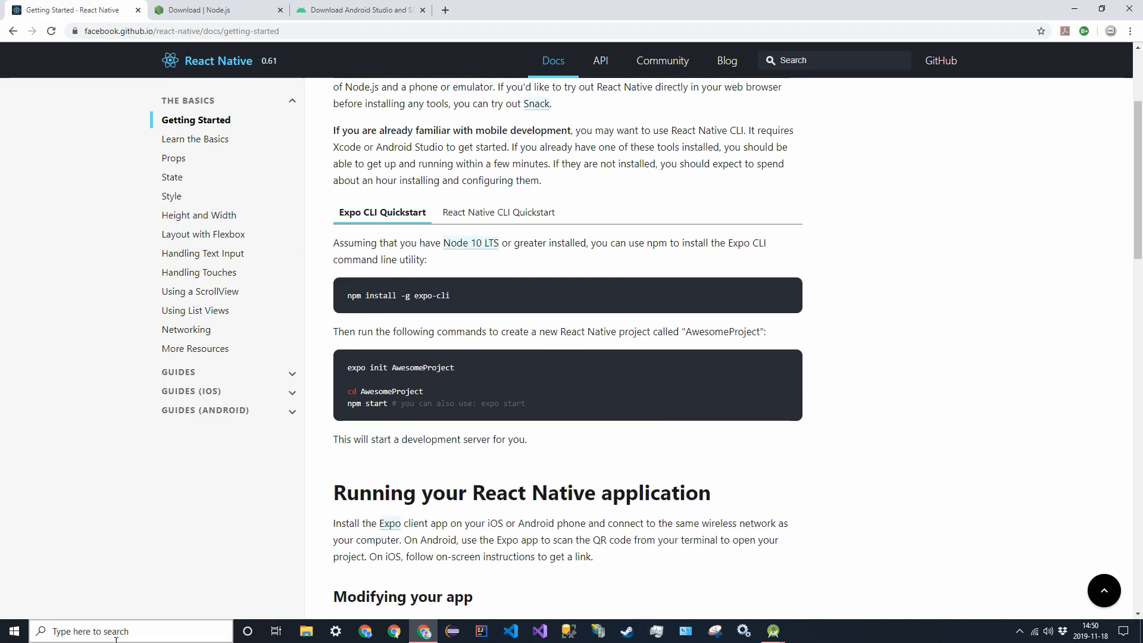
Step: Launch Command Prompt from the Start menu and run npm install -g expo-cli
text(cmd)
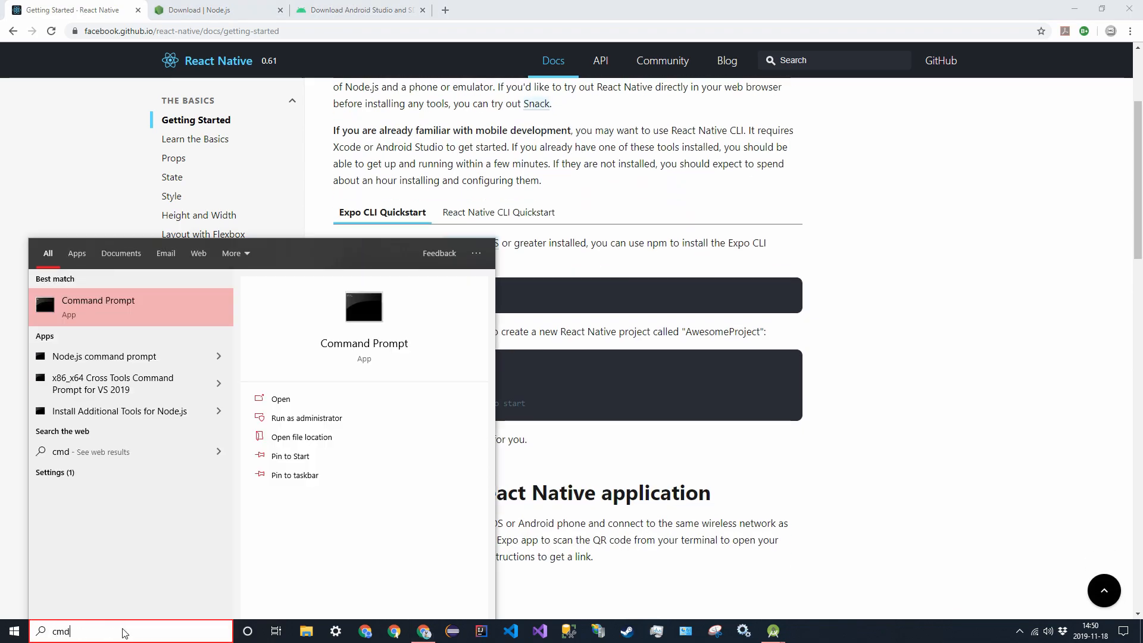
click(130, 307)
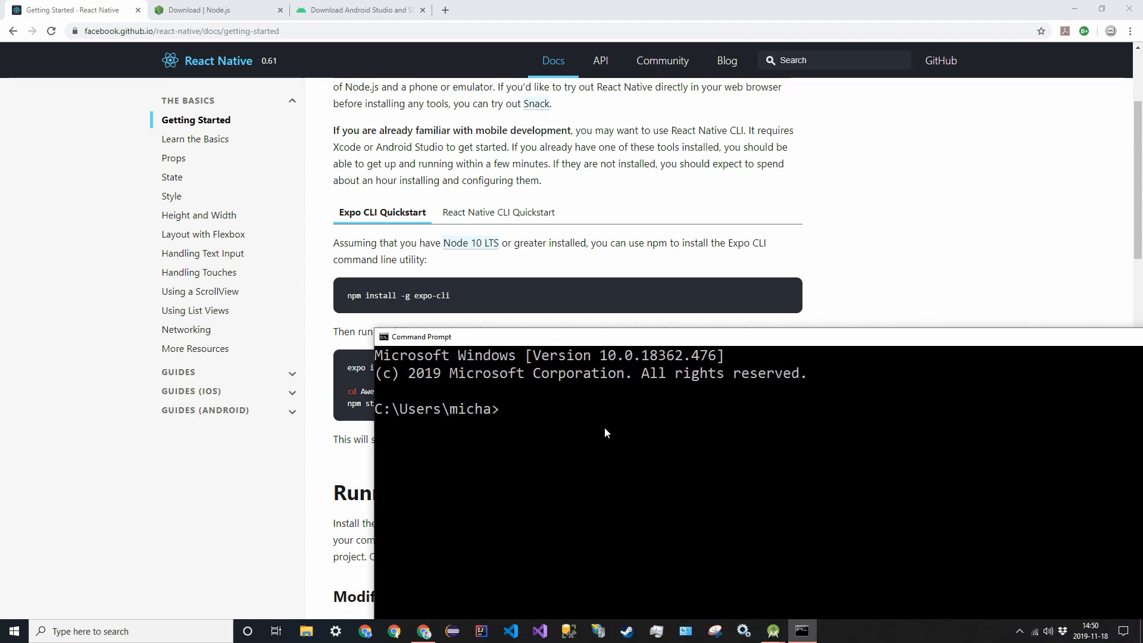
text(npm install -g e)
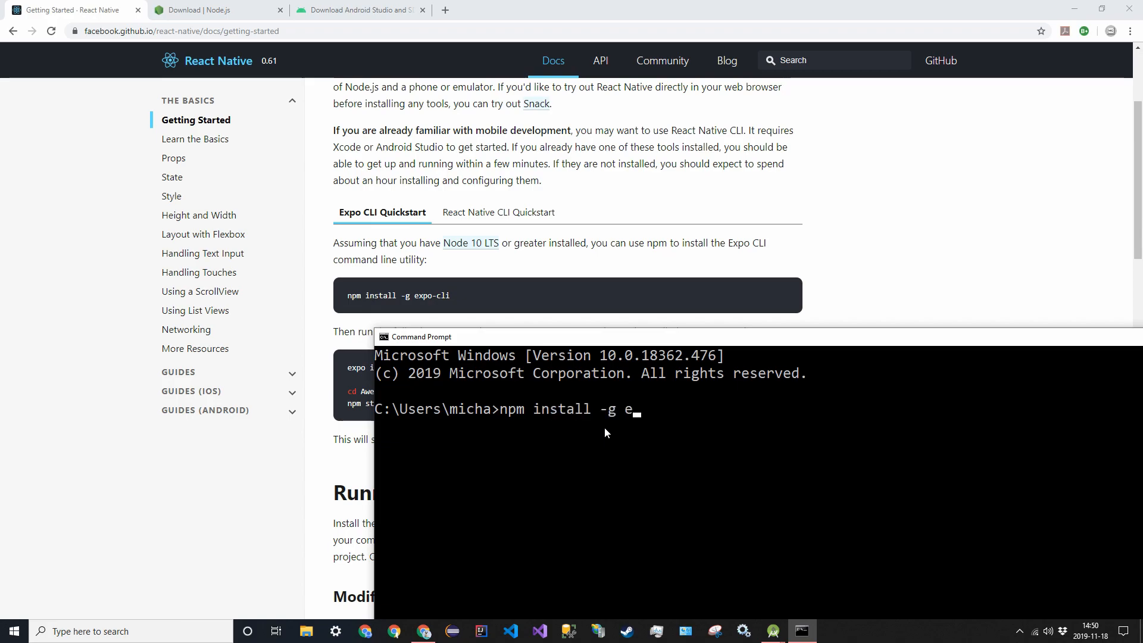
text(xpo-cli)
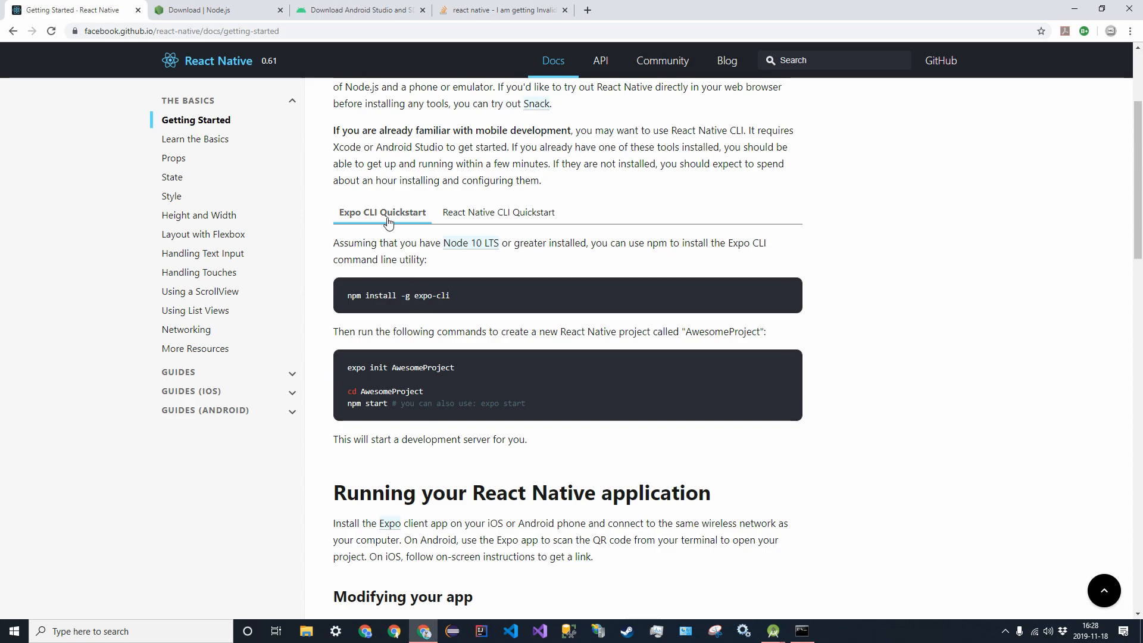
mouse_move(615, 383)
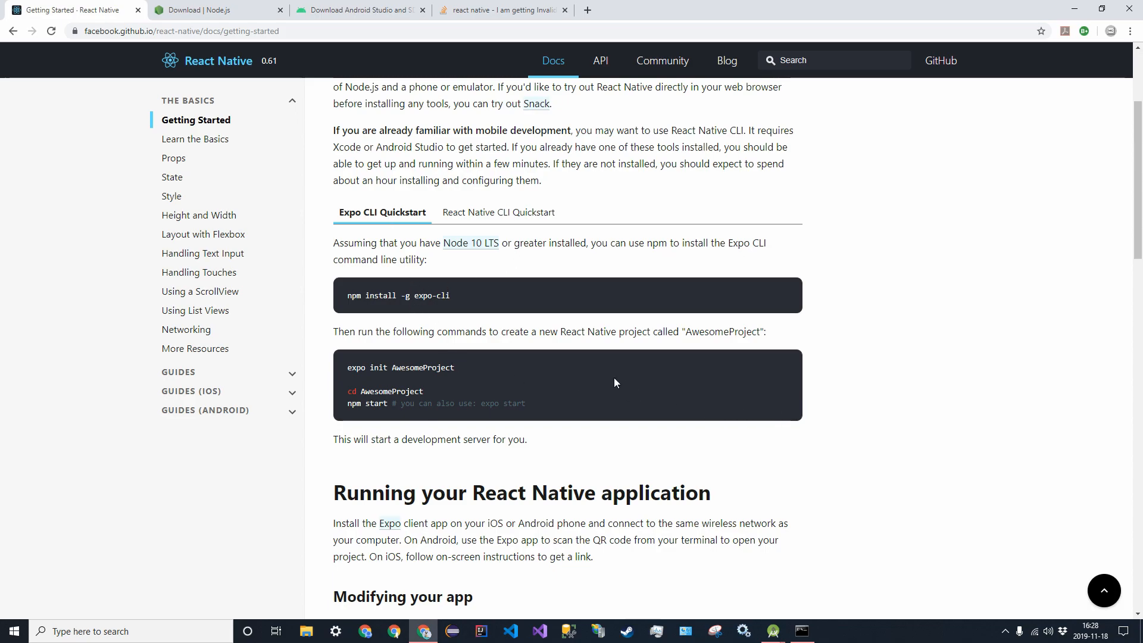
mouse_move(851, 622)
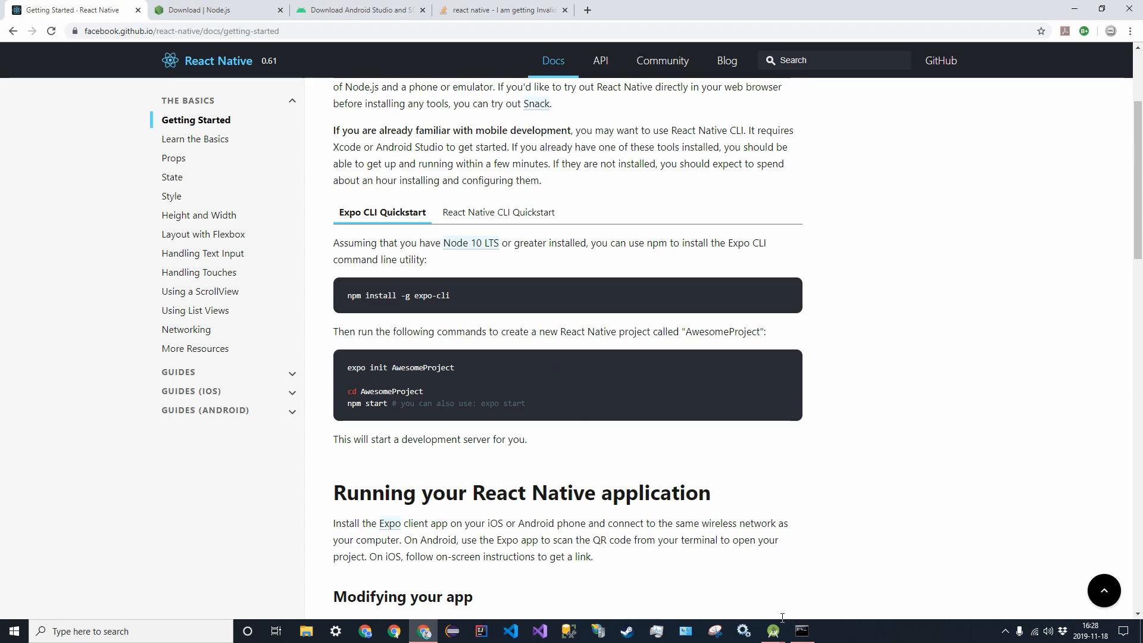
Step: Bring the Command Prompt window to the front from the taskbar
click(800, 631)
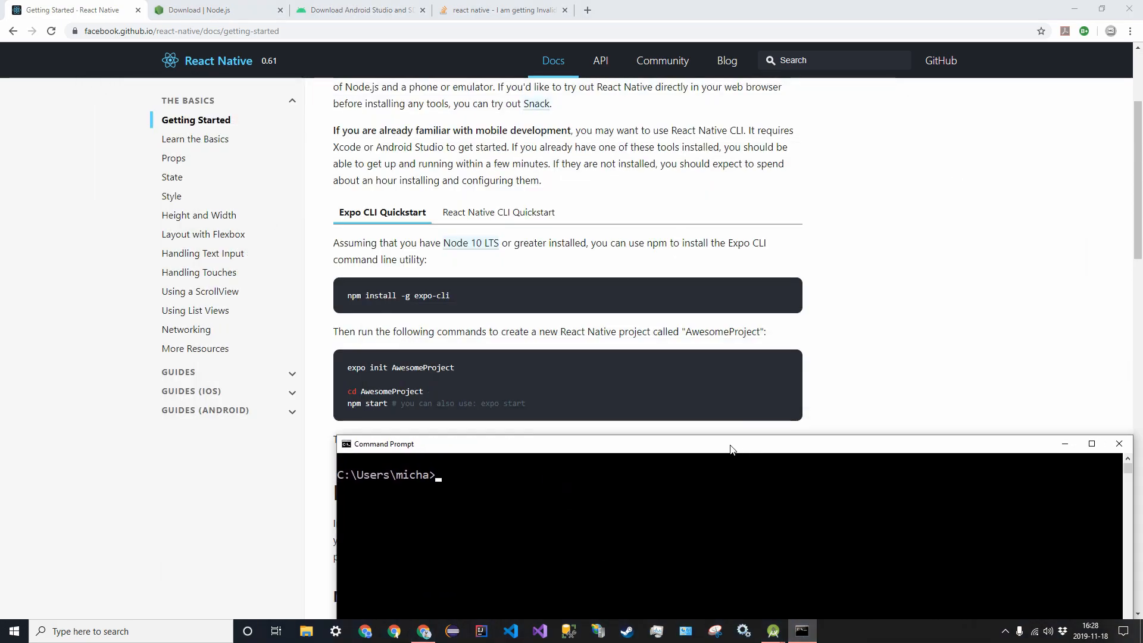
Step: Change to Documents and run expo init AwesomeProject
drag(732, 444, 624, 441)
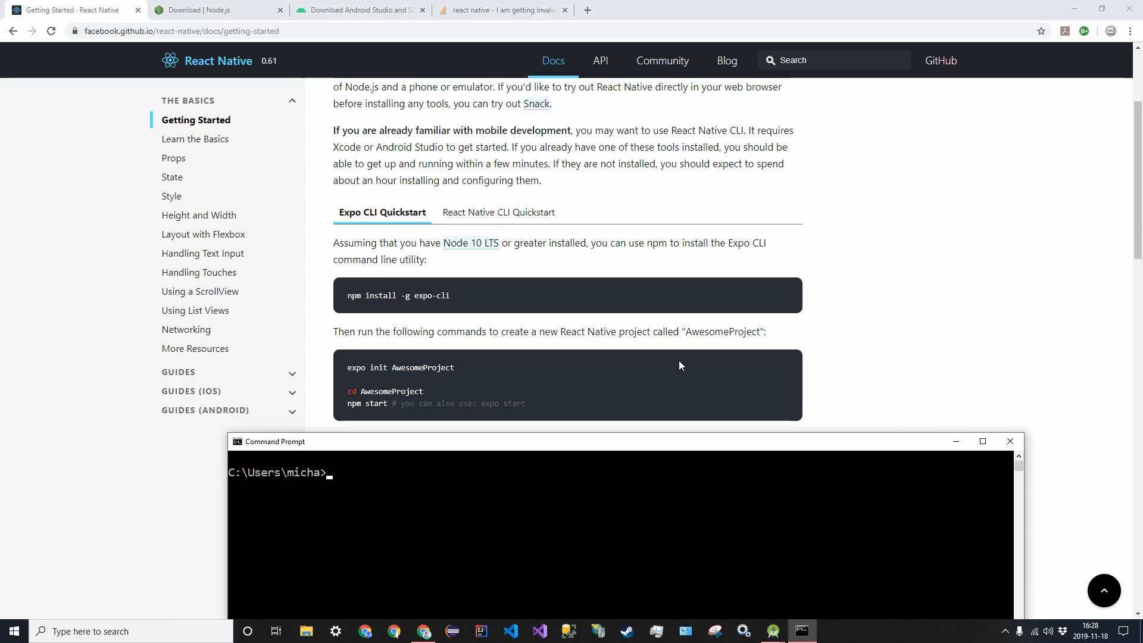
text(cd Documents)
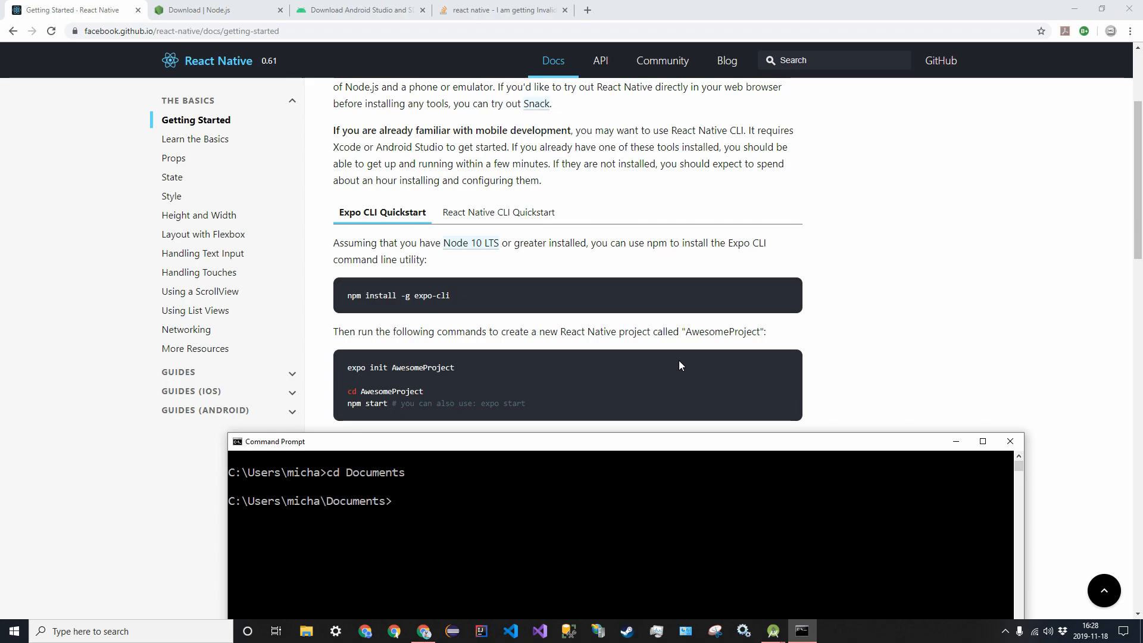
text(e)
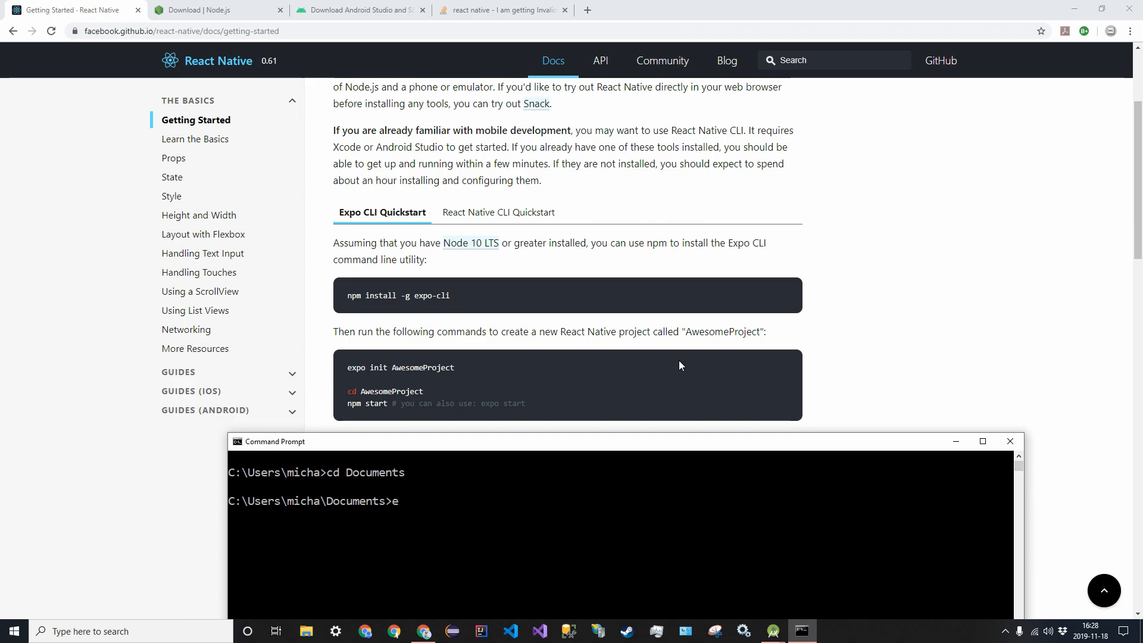
text(xpo init A)
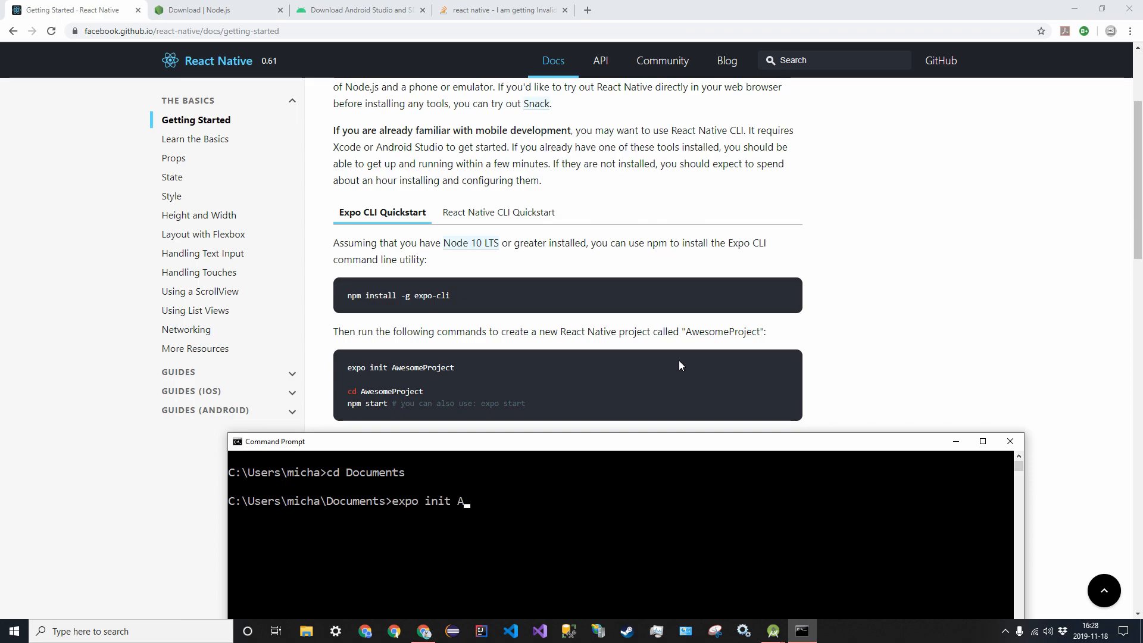
text(wesomeProjec)
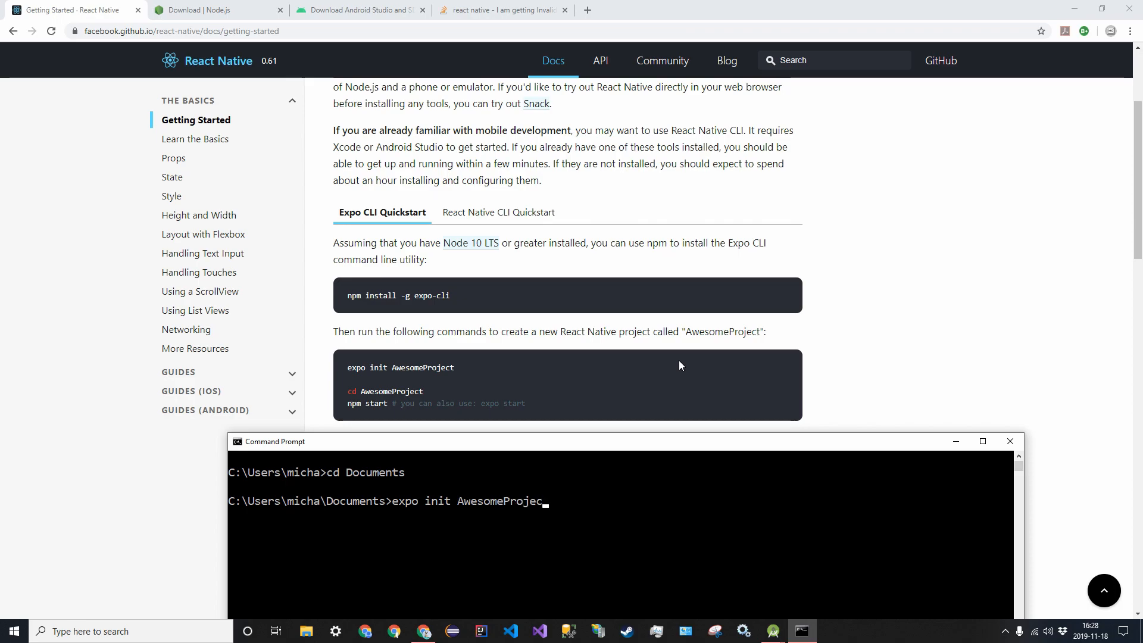
text(t)
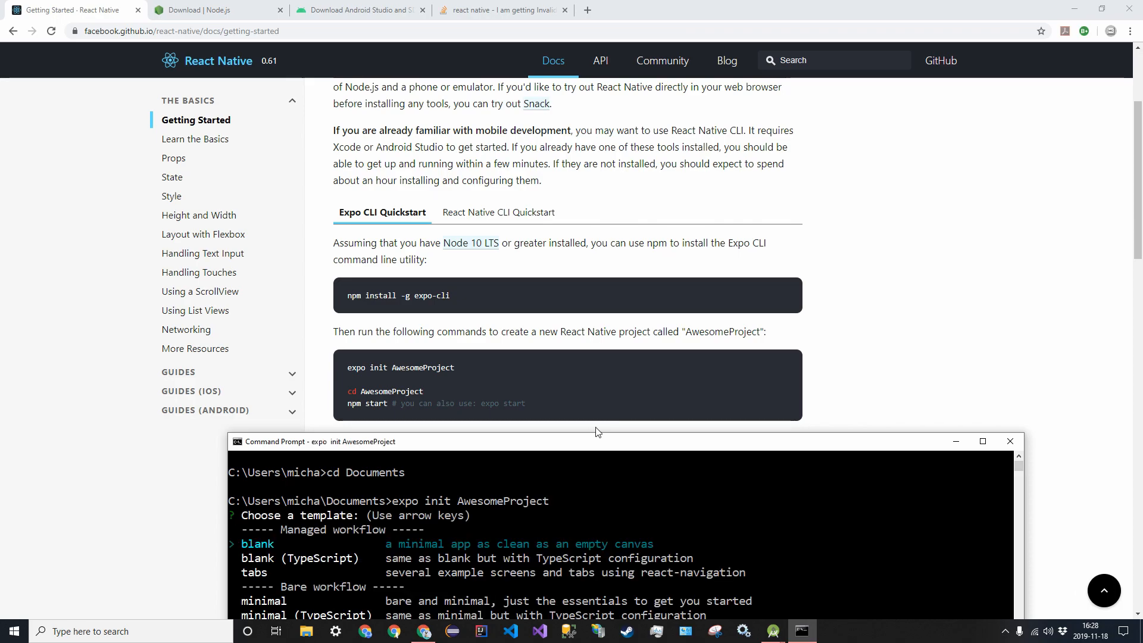
Step: Choose the blank template and enter the app name for AwesomeProject
drag(595, 440, 596, 352)
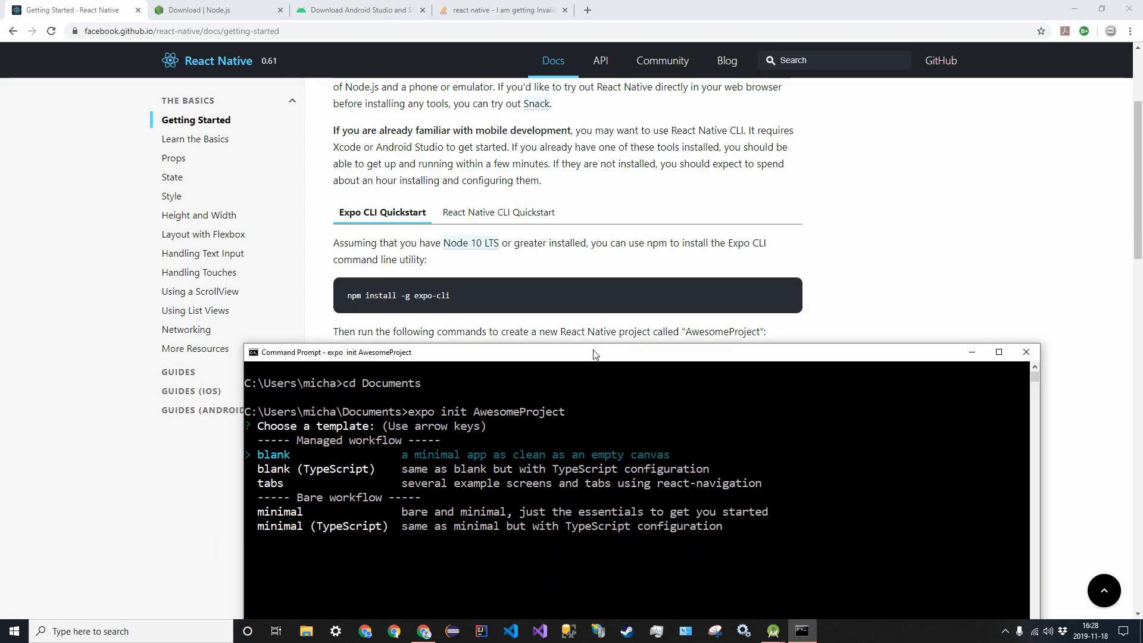
drag(594, 352, 494, 318)
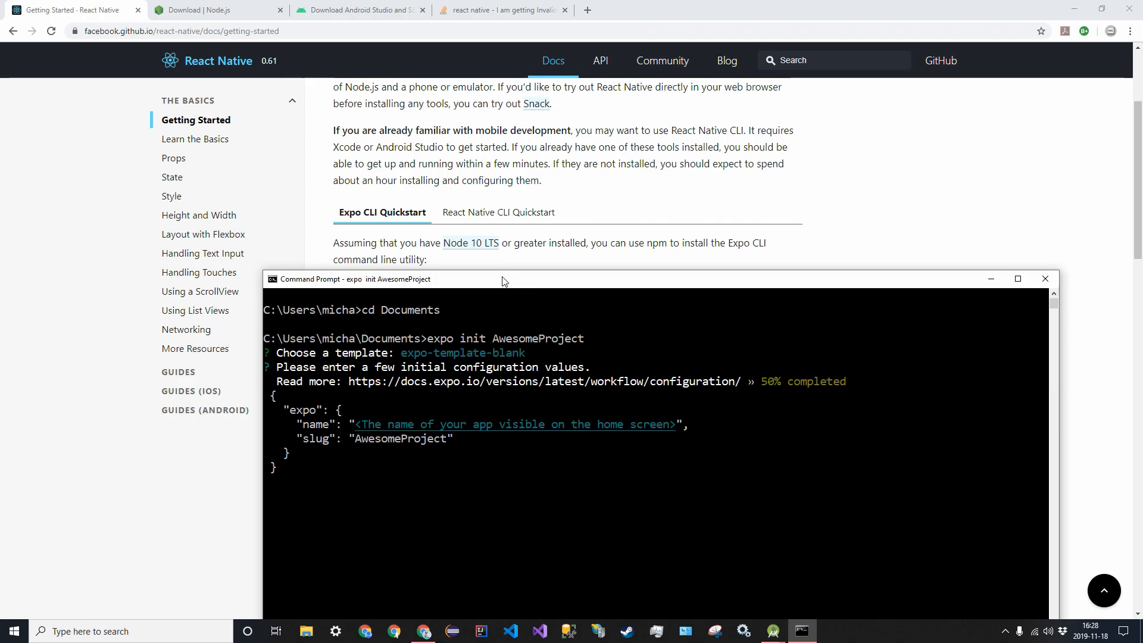
text(Ae)
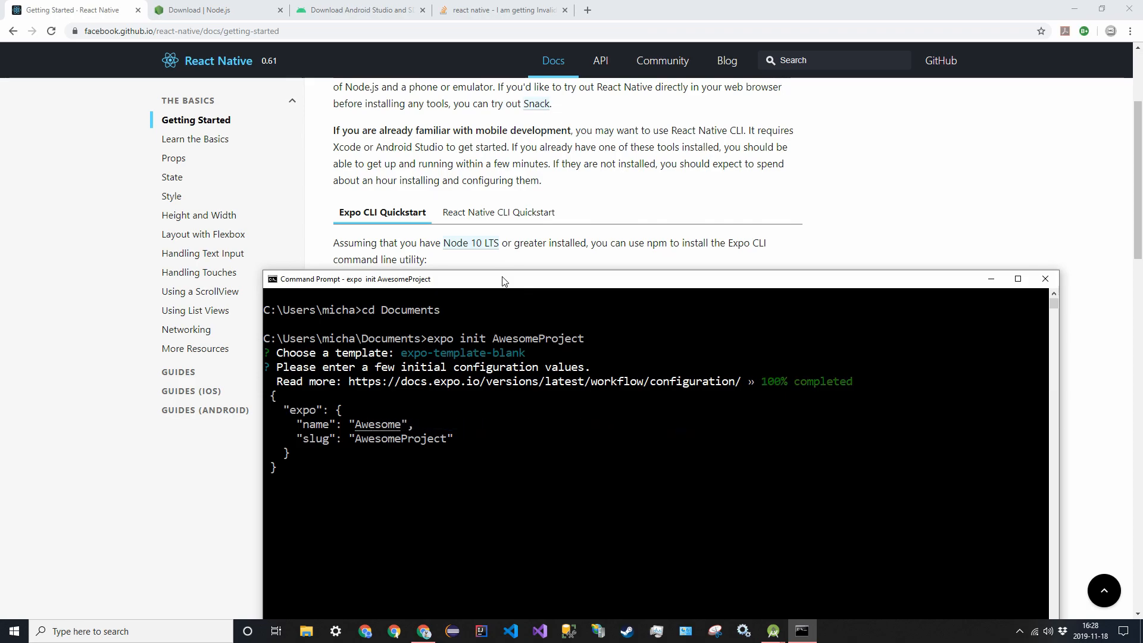
text(Project)
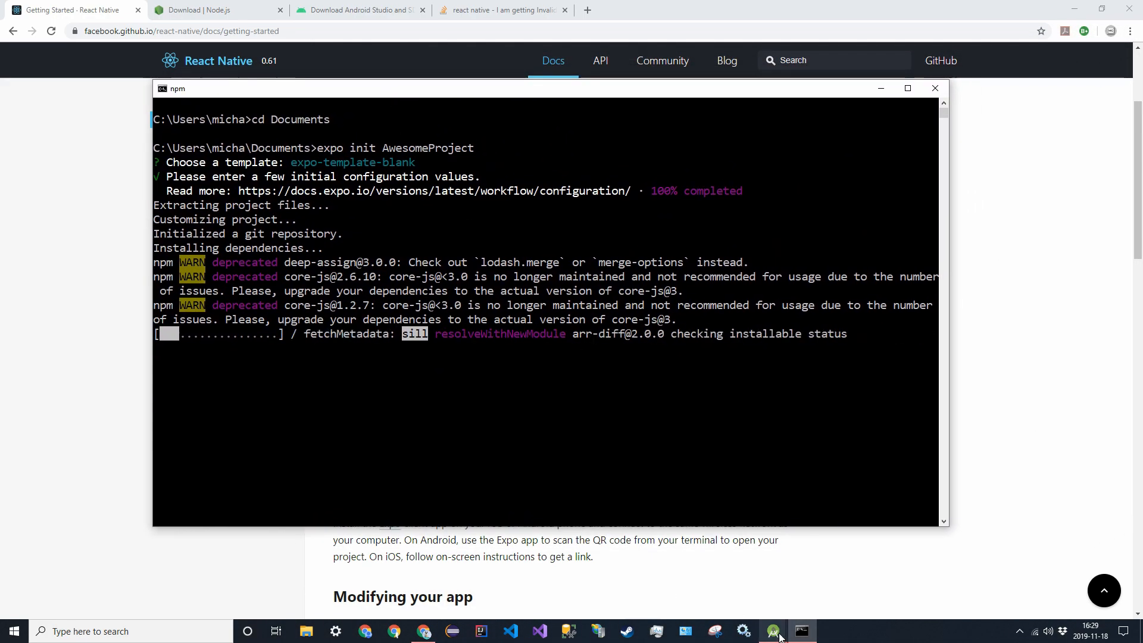
Step: Launch the Pixel 2 virtual device from the AVD Manager so the emulator boots
click(773, 631)
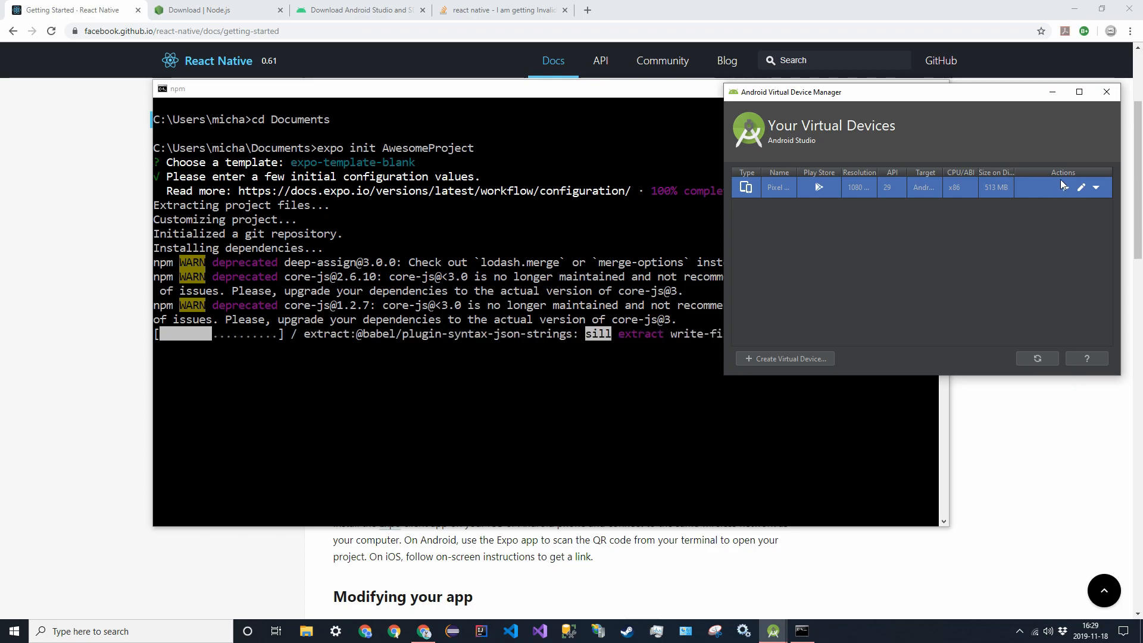
click(818, 187)
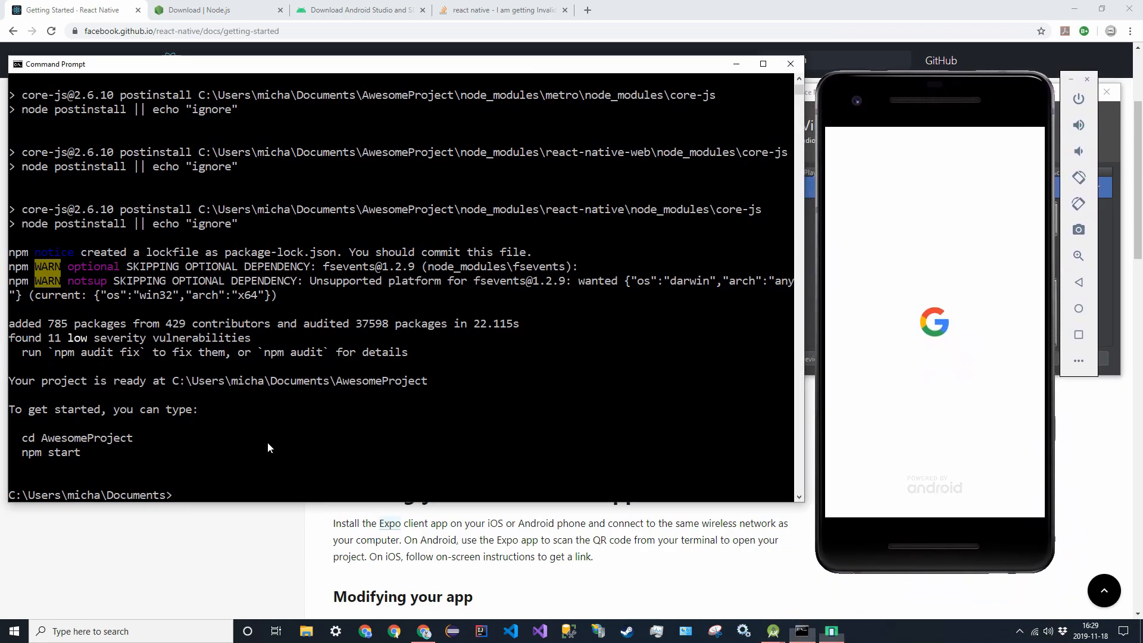
Step: Run cd AwesomeProject and npm start, then check the server output in the terminal
text(cd)
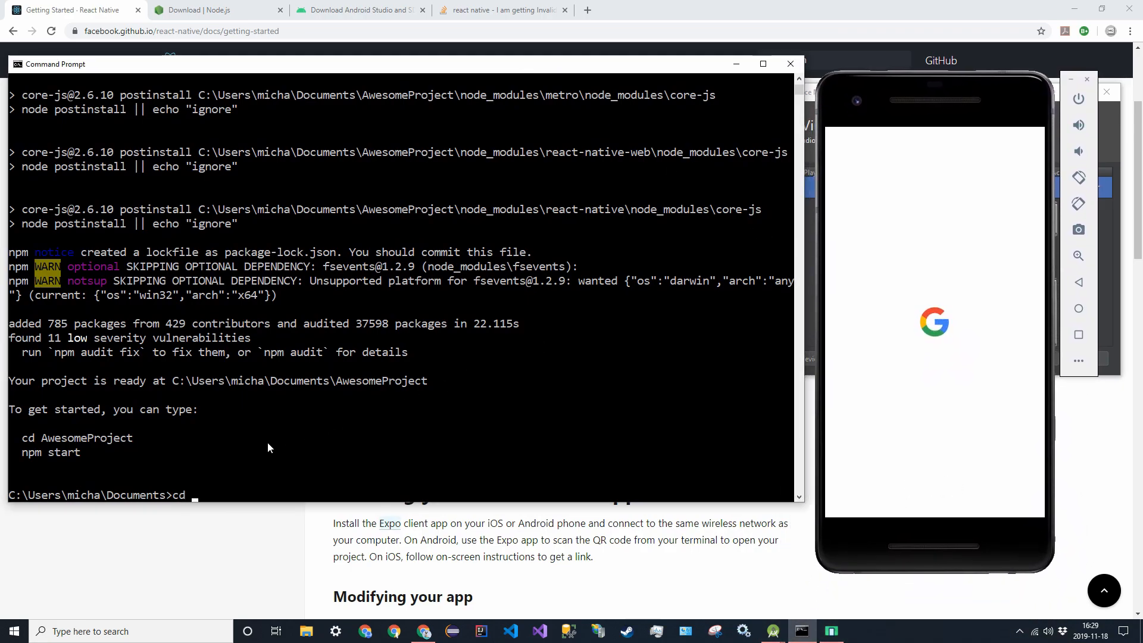
text(A)
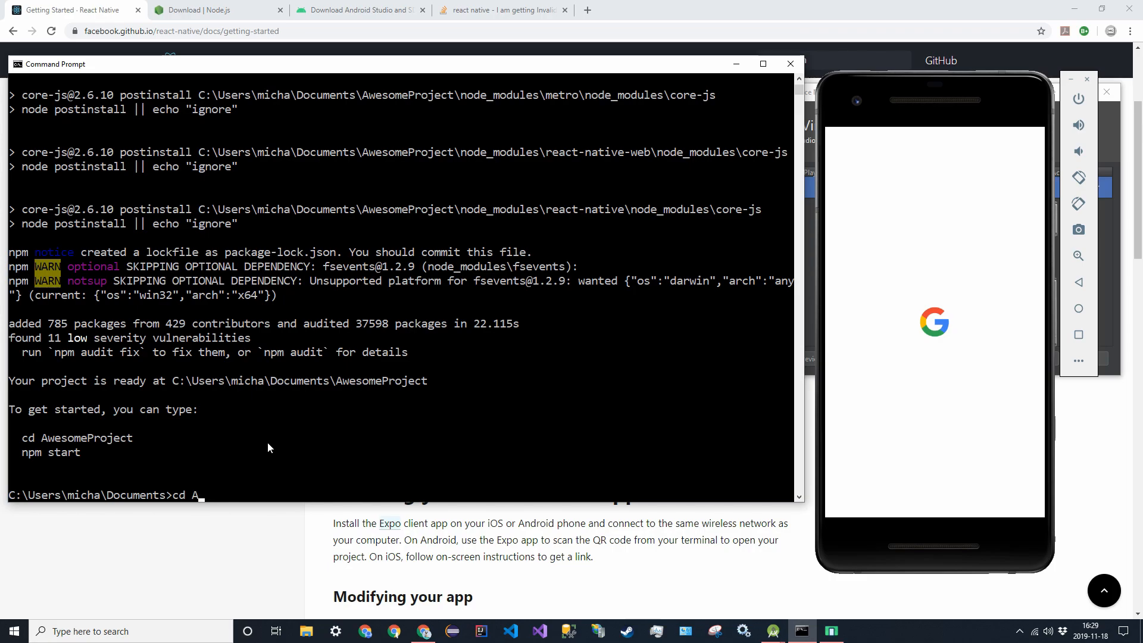
text(wesomeProject)
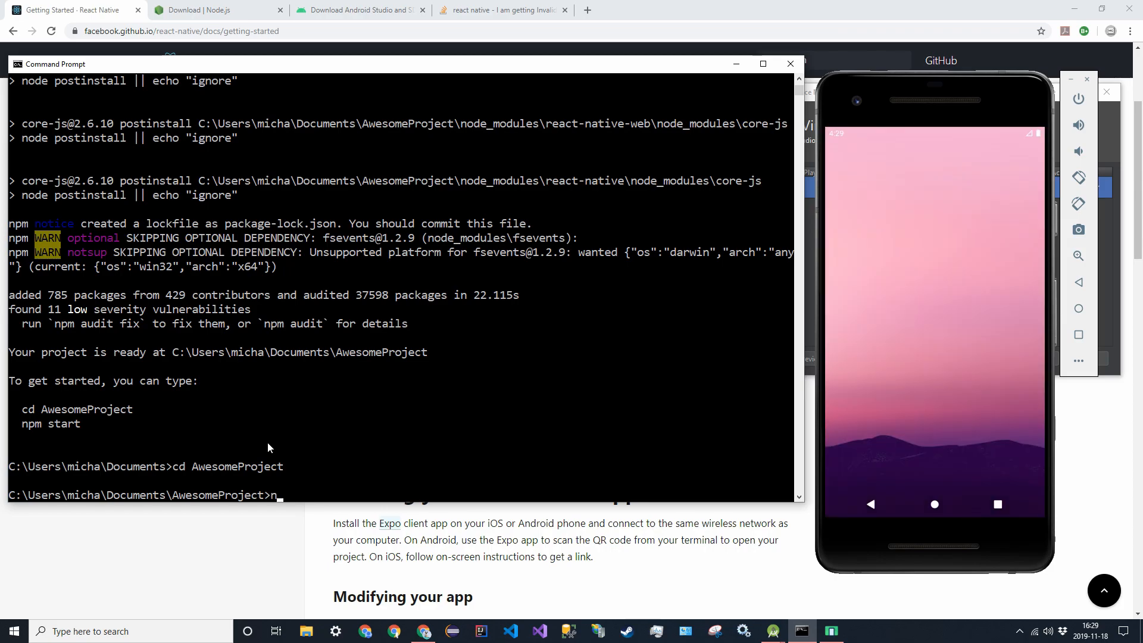
text(npm start)
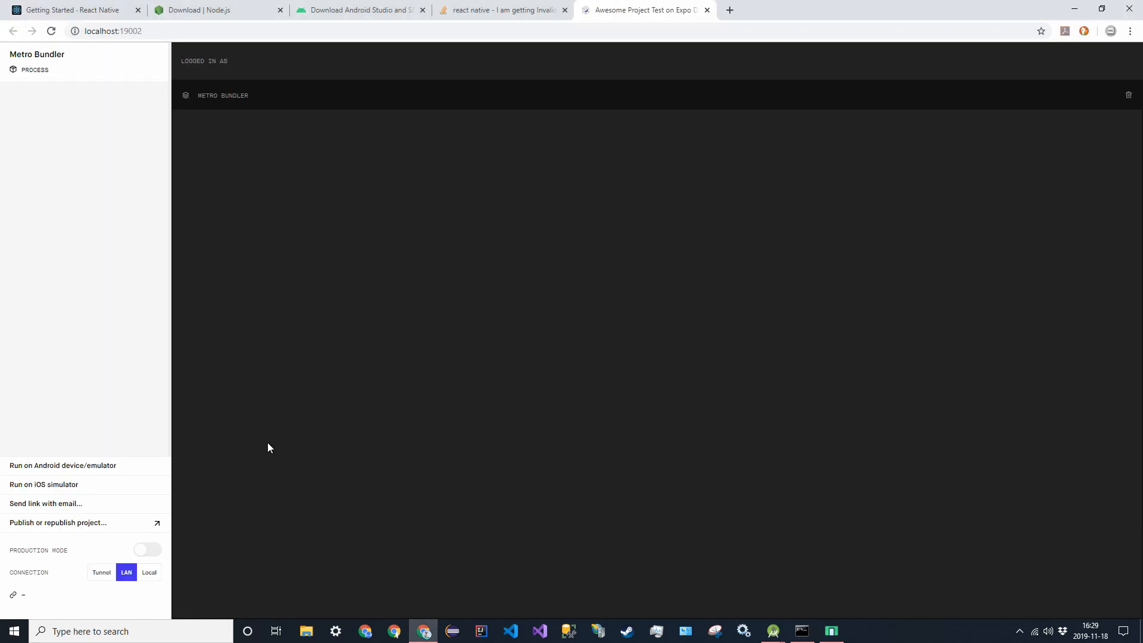
click(802, 631)
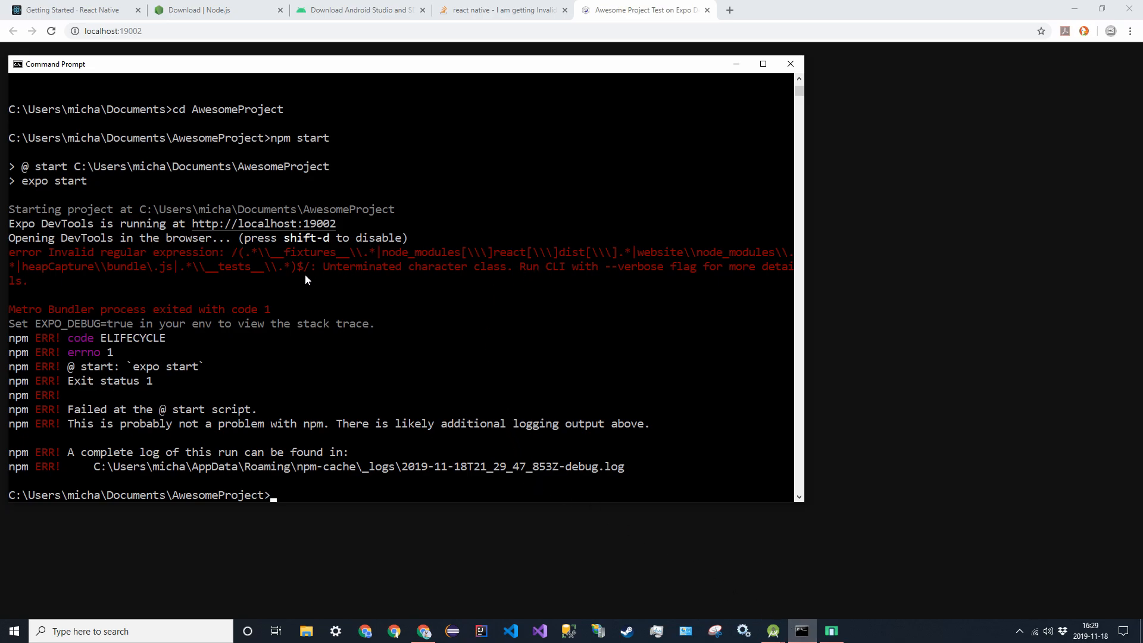
mouse_move(313, 278)
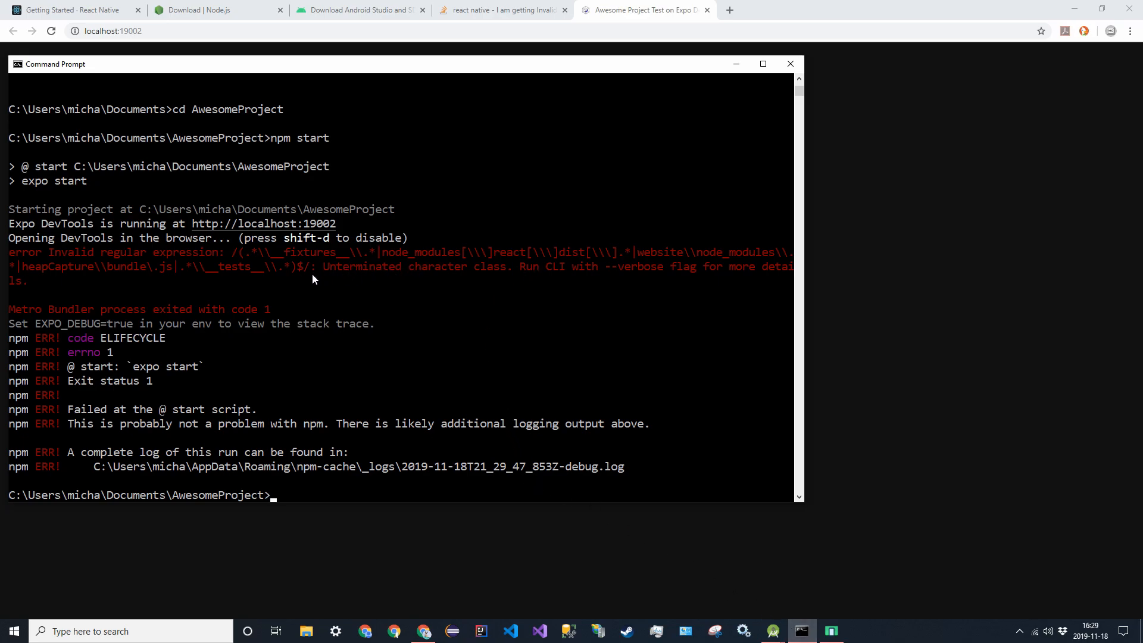
mouse_move(311, 256)
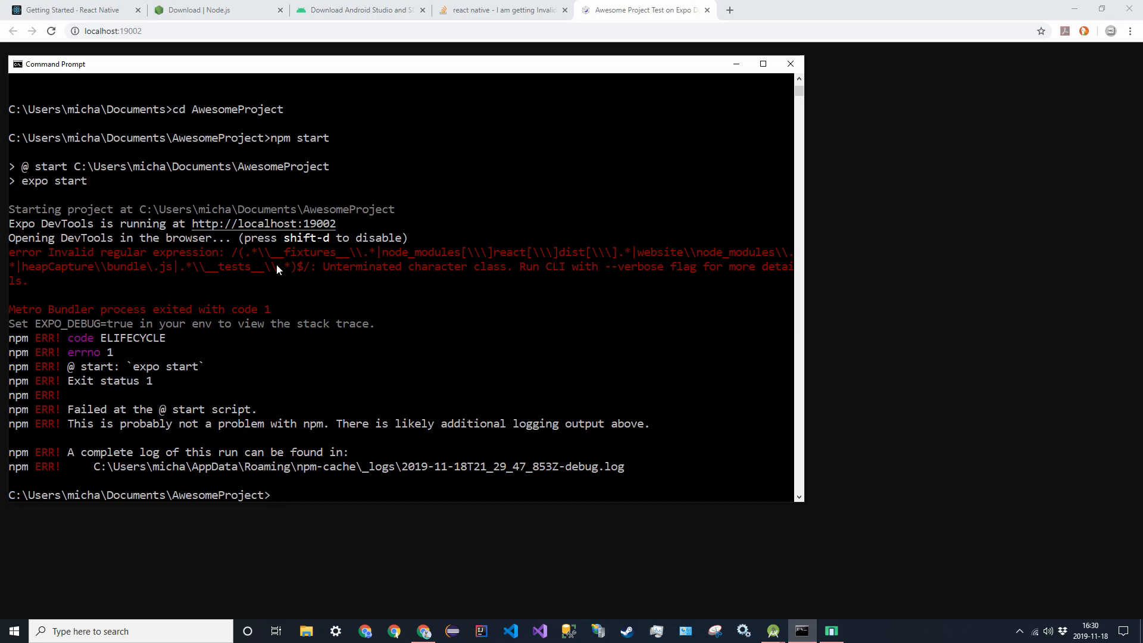
mouse_move(277, 253)
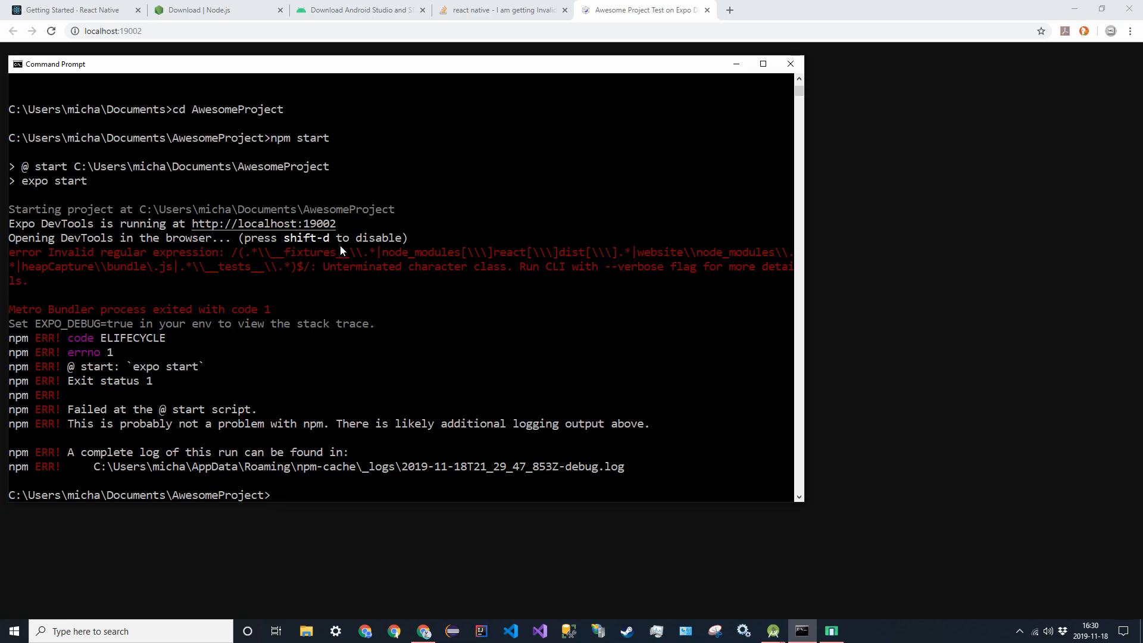
mouse_move(453, 332)
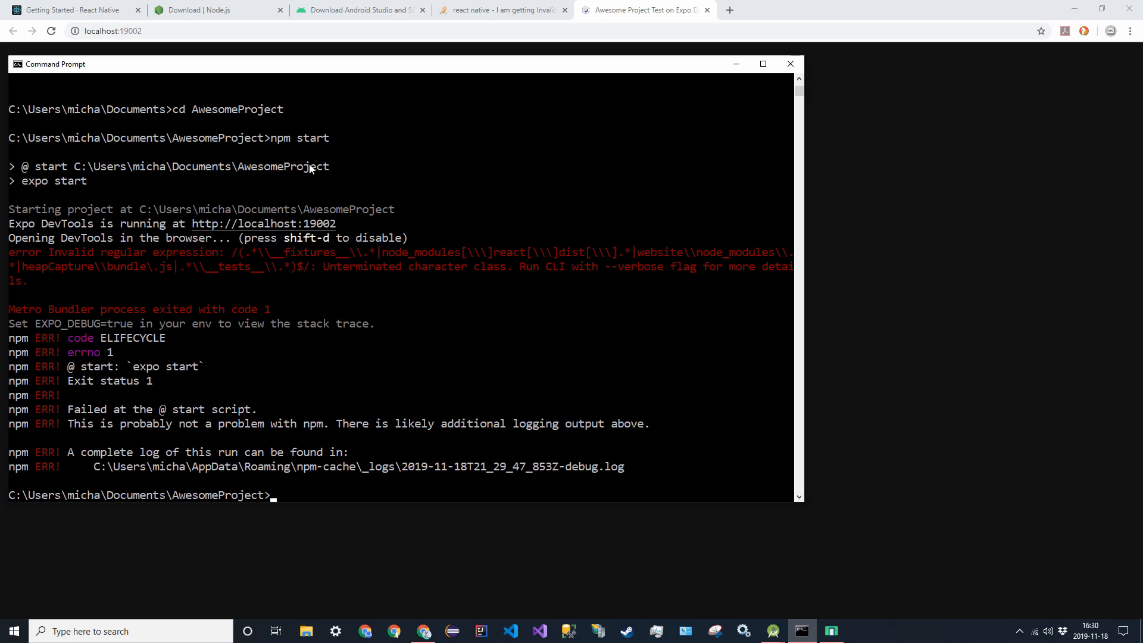
Step: Switch to the Stack Overflow tab and scroll to the answer fixing blacklist.js
click(501, 9)
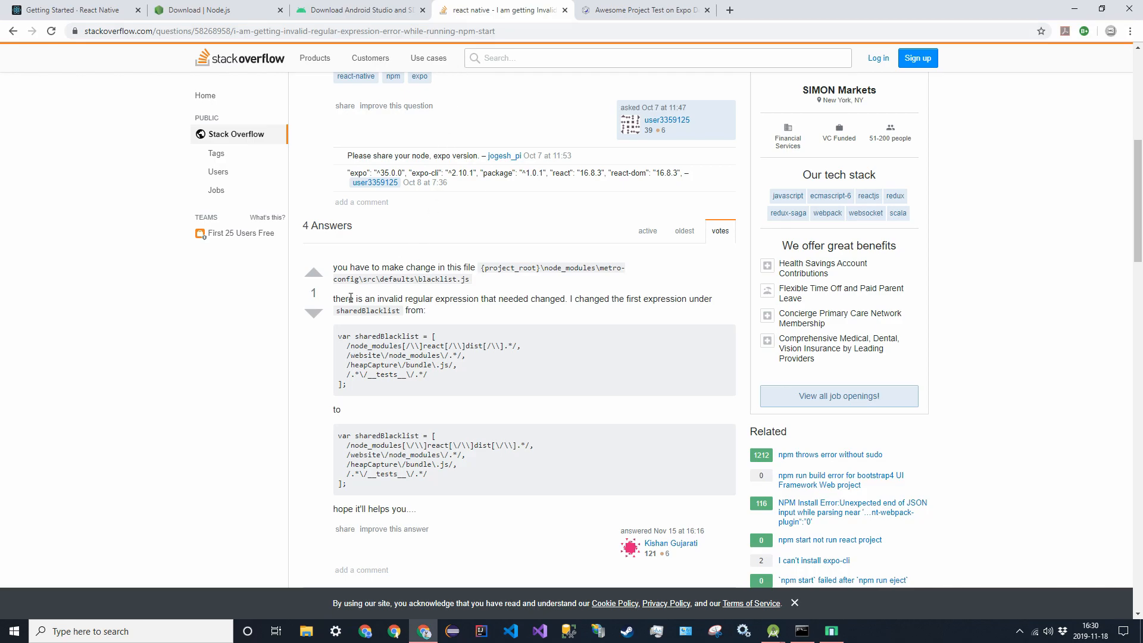
mouse_move(490, 318)
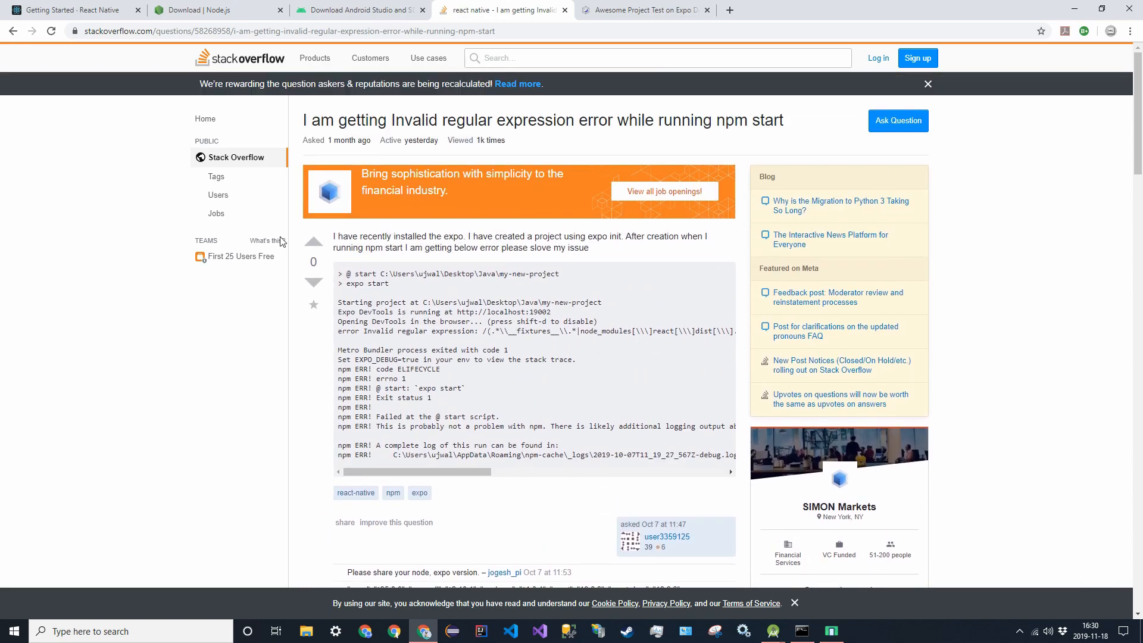
scroll(down, 3)
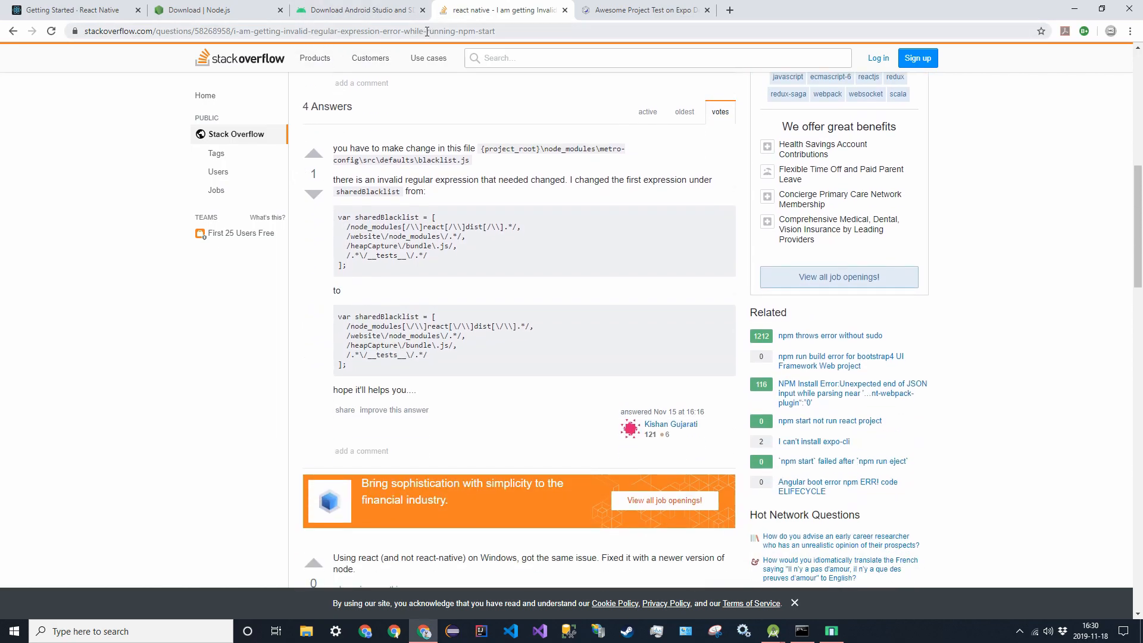
mouse_move(603, 417)
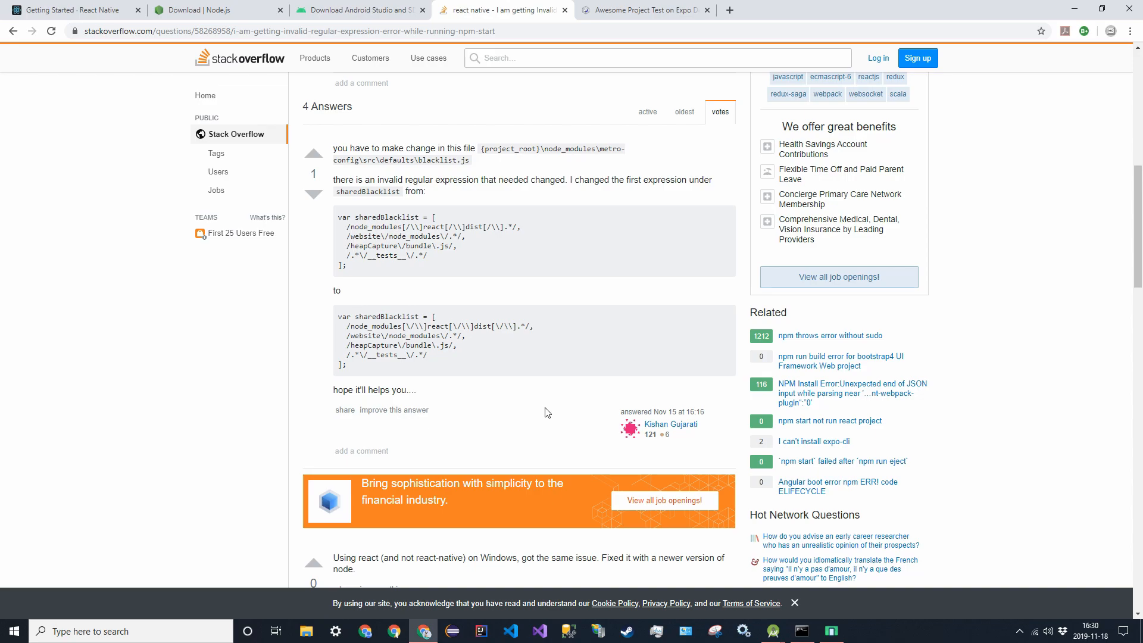
mouse_move(291, 319)
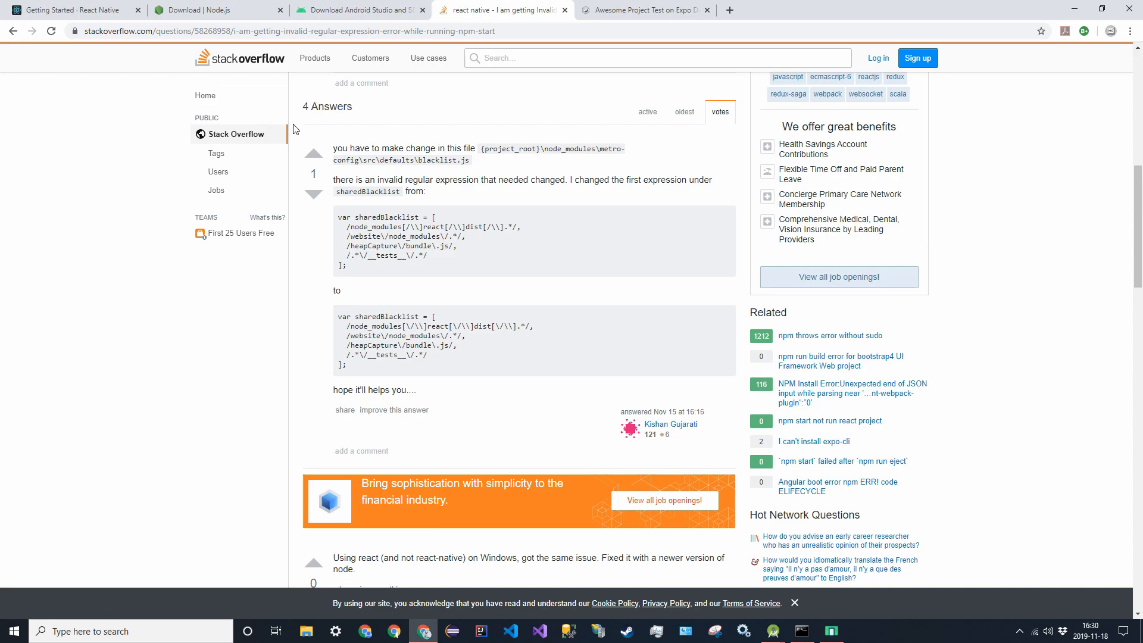
mouse_move(397, 173)
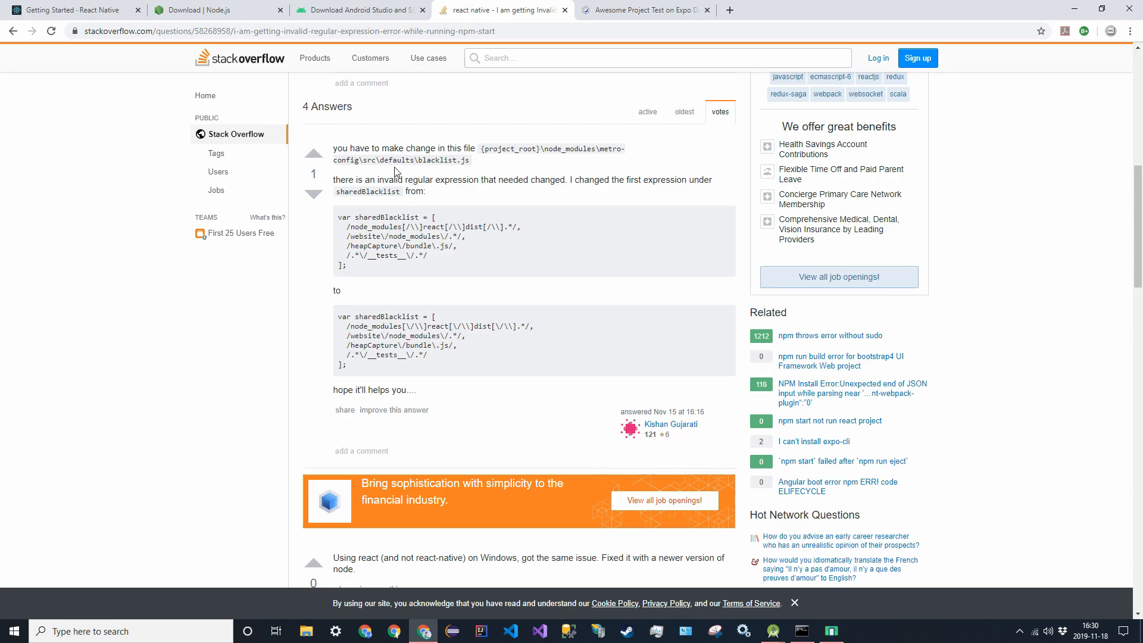
mouse_move(481, 266)
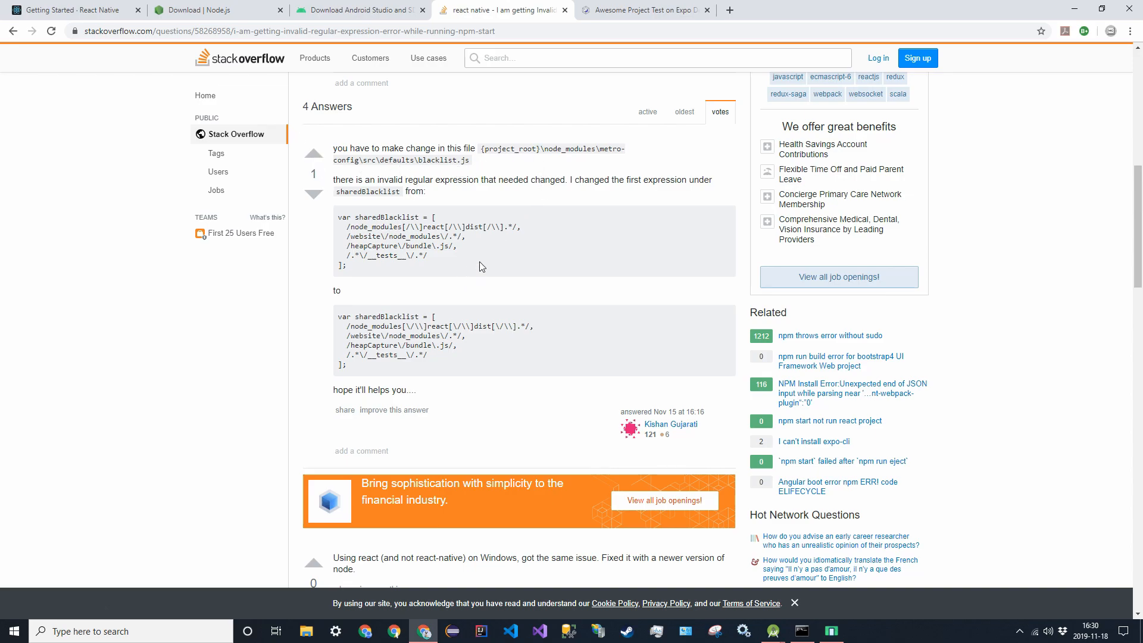
mouse_move(373, 531)
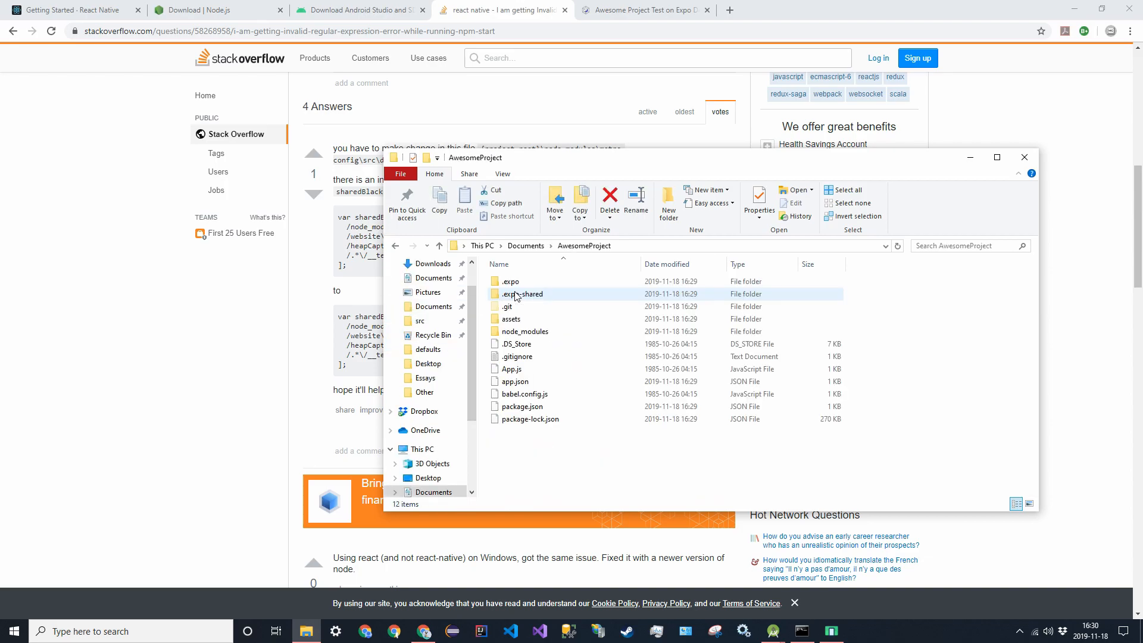
Step: Enter AwesomeProject's node_modules folder and open the metro-config package folder
drag(475, 158, 612, 178)
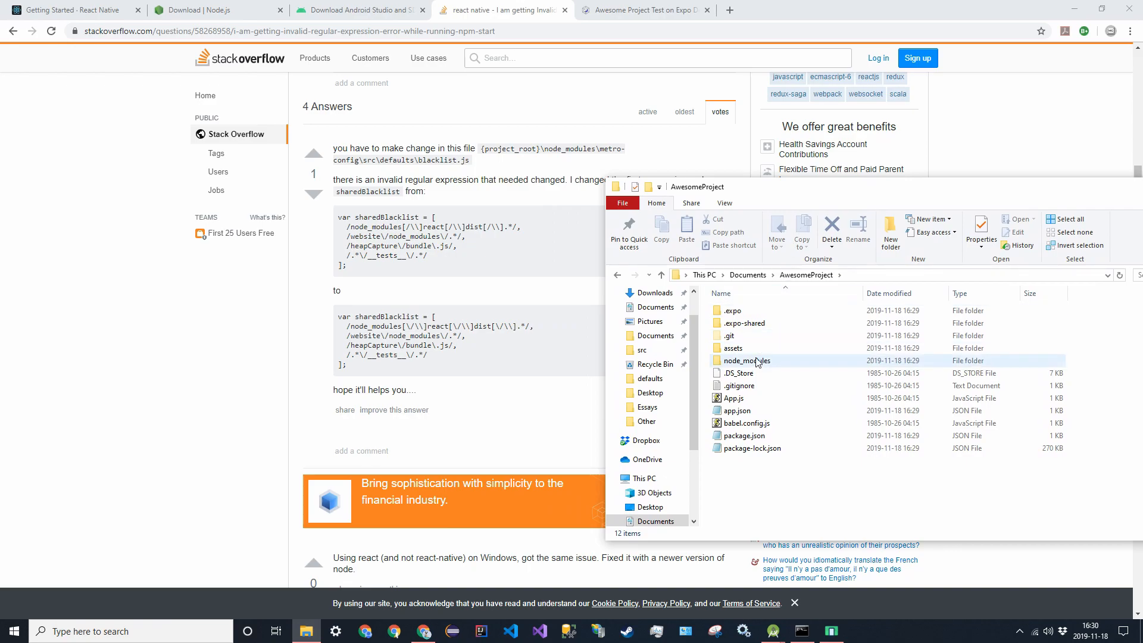
double_click(746, 360)
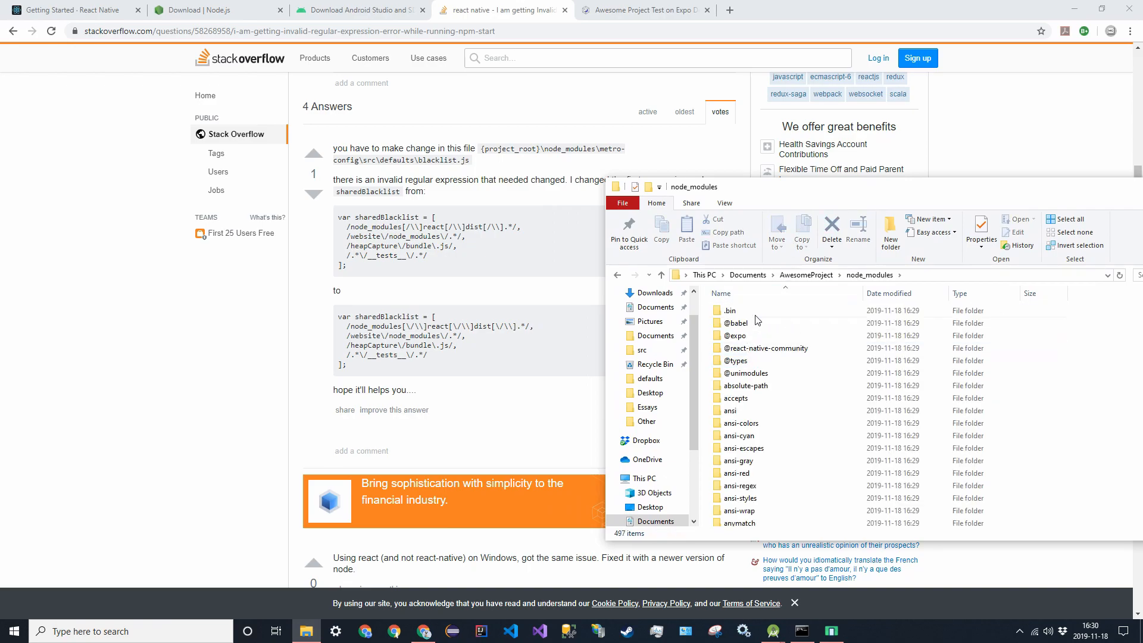
click(736, 360)
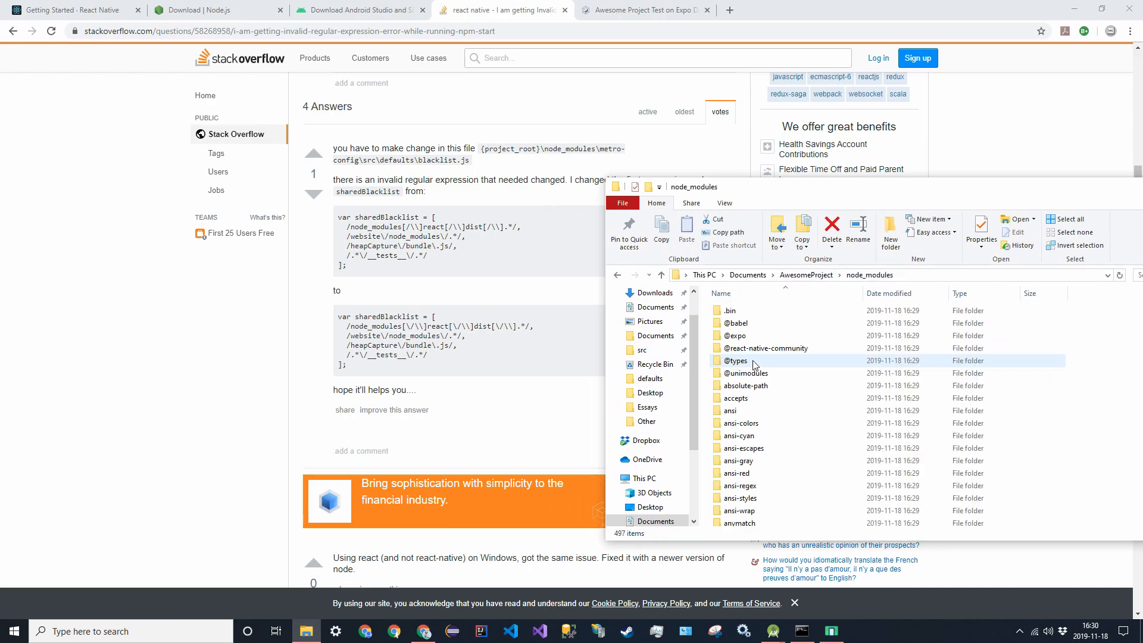
scroll(down, 3)
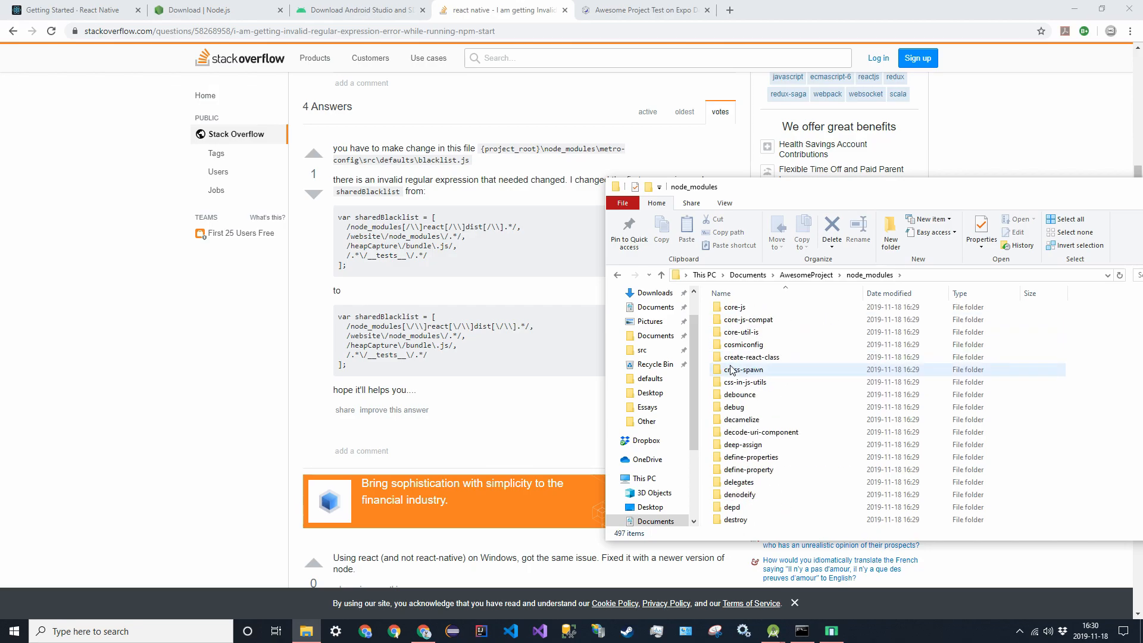
scroll(down, 3)
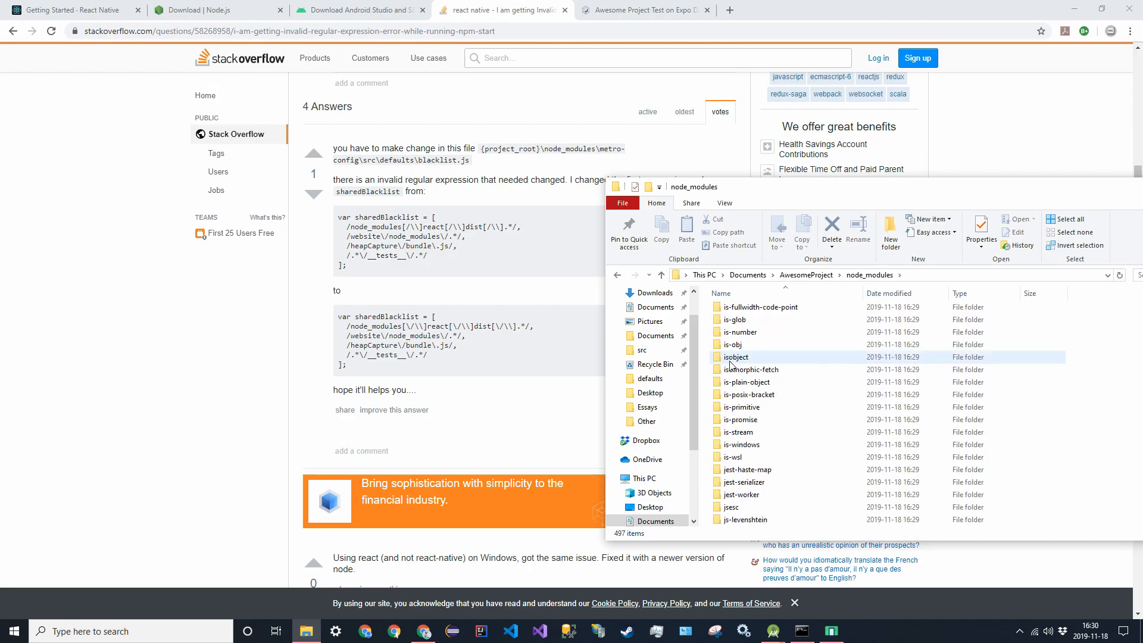
scroll(down, 3)
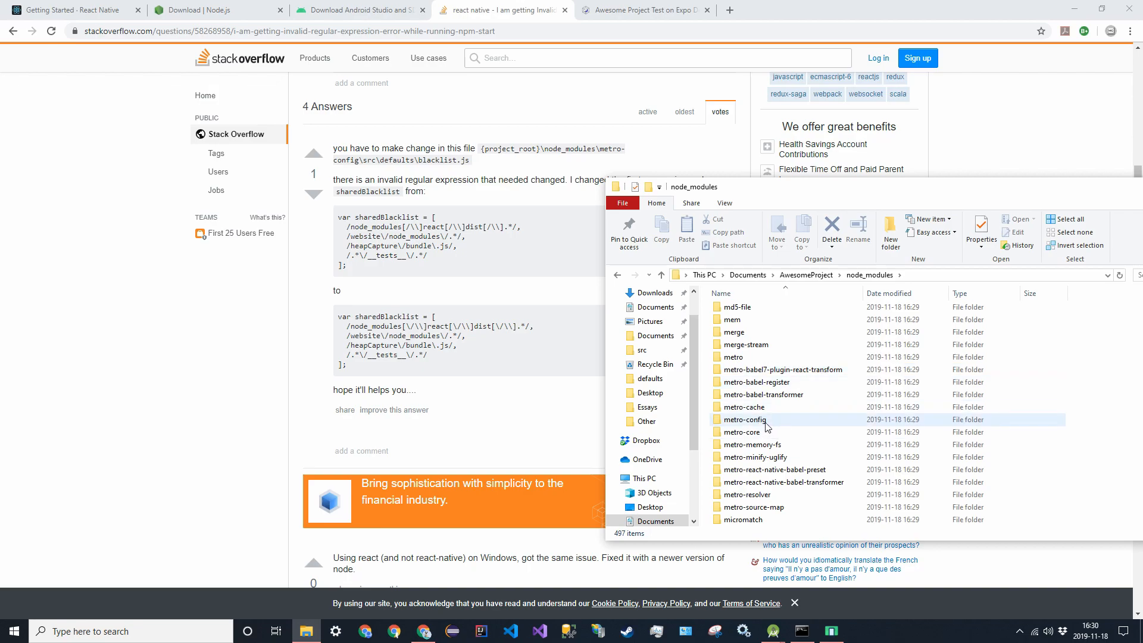
double_click(744, 419)
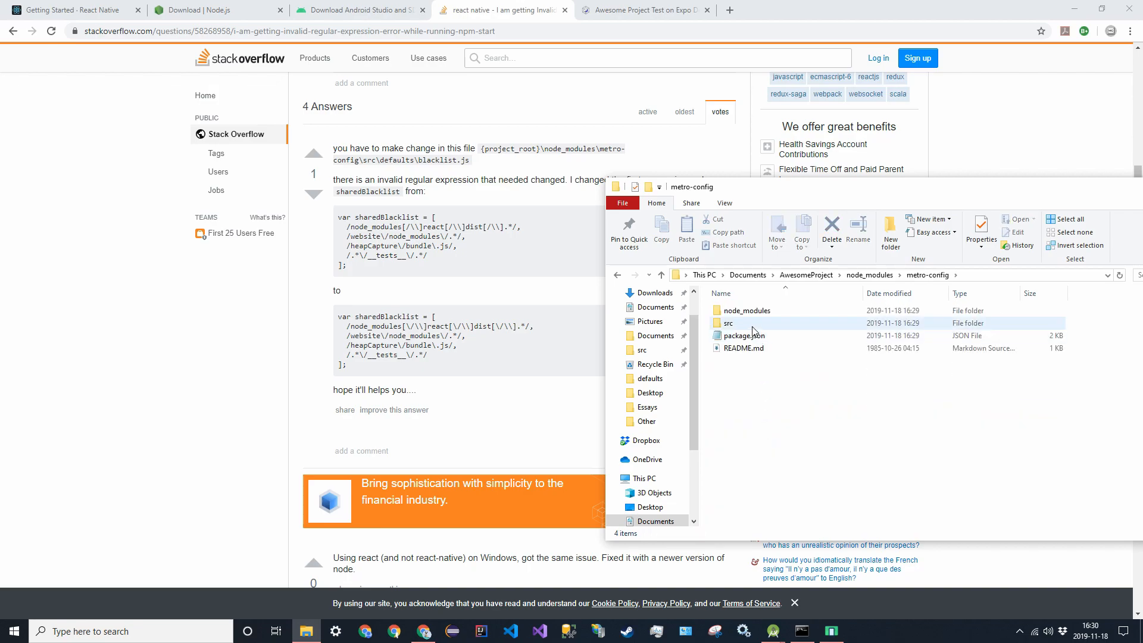
mouse_move(728, 323)
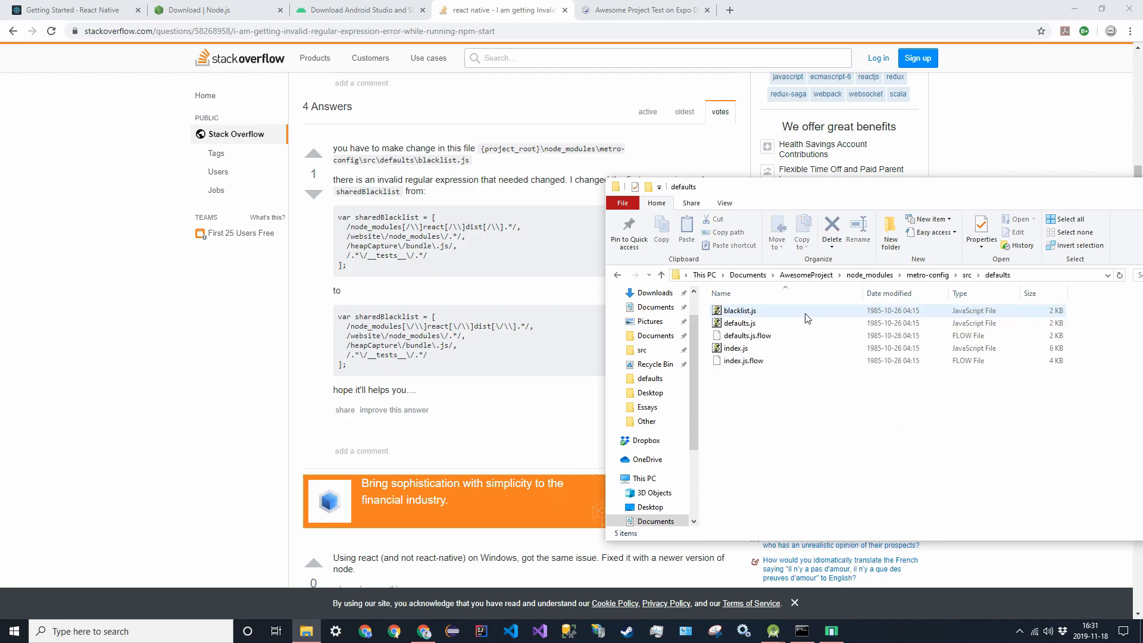
Step: Edit blacklist.js in Notepad, inserting a backslash before the slash in the first sharedBlacklist character class
click(738, 311)
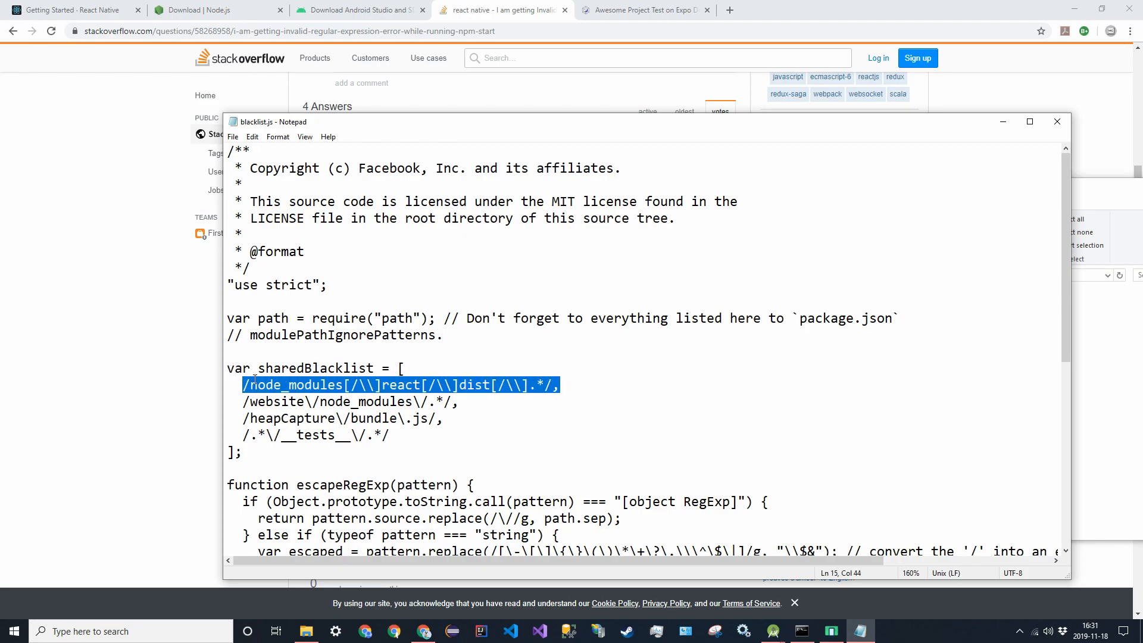
click(251, 385)
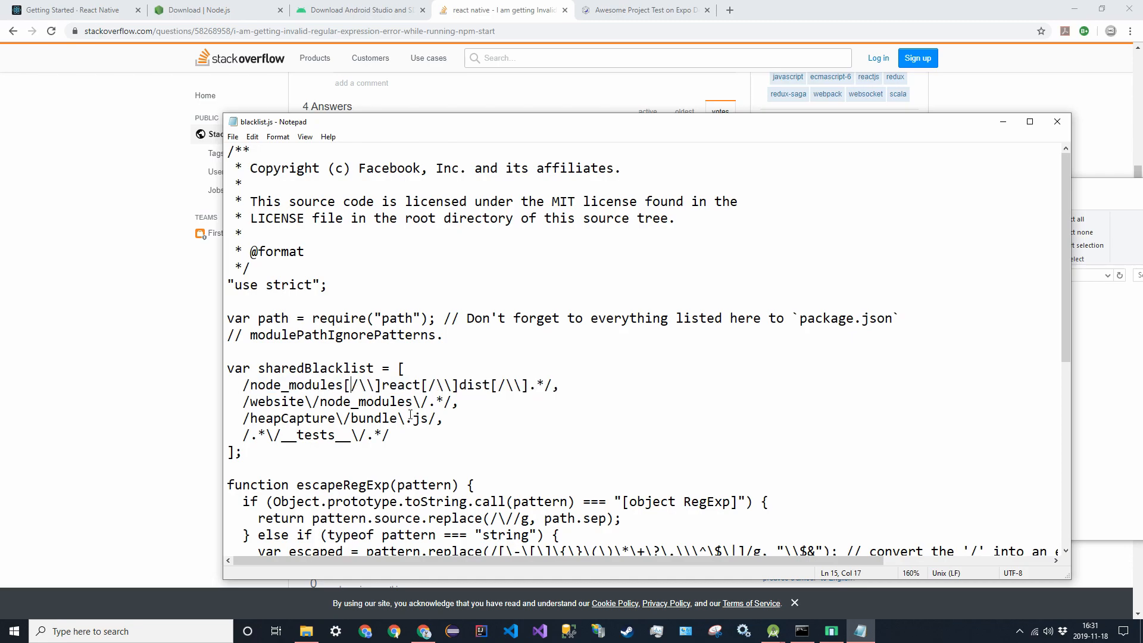
text(\)
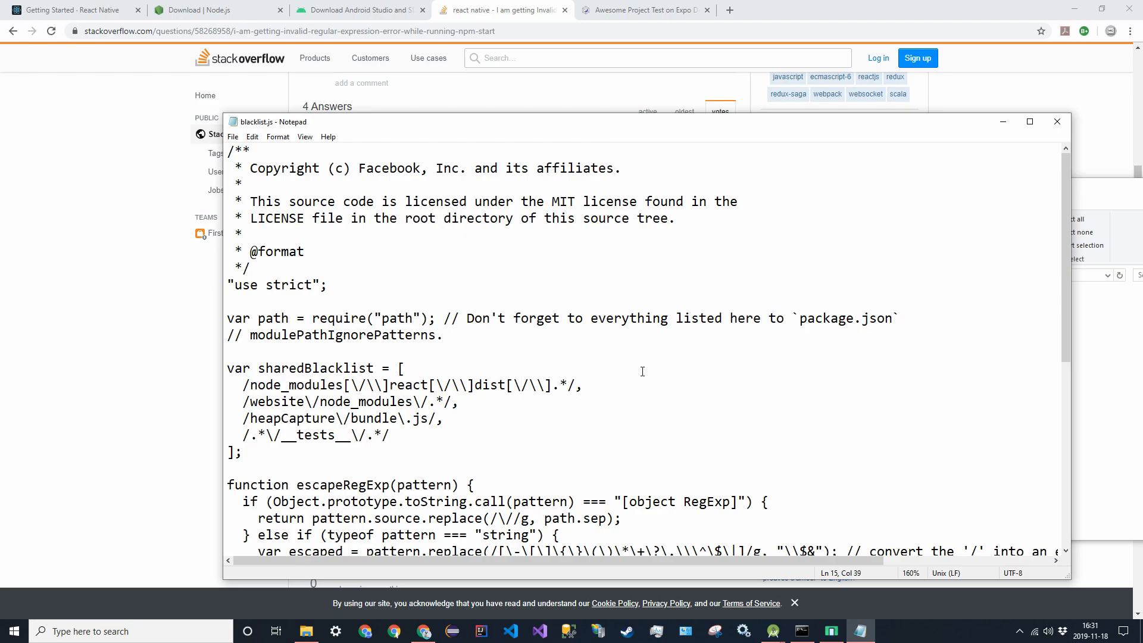
click(405, 368)
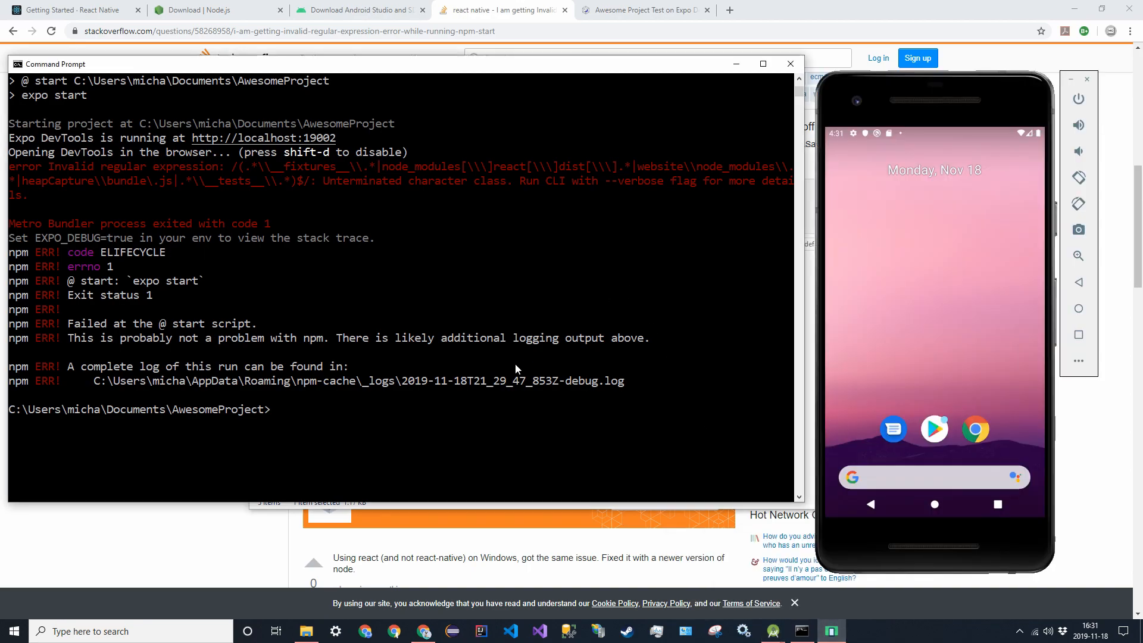
Step: Clear the failed output with cls and run npm start again in AwesomeProject
text(cls)
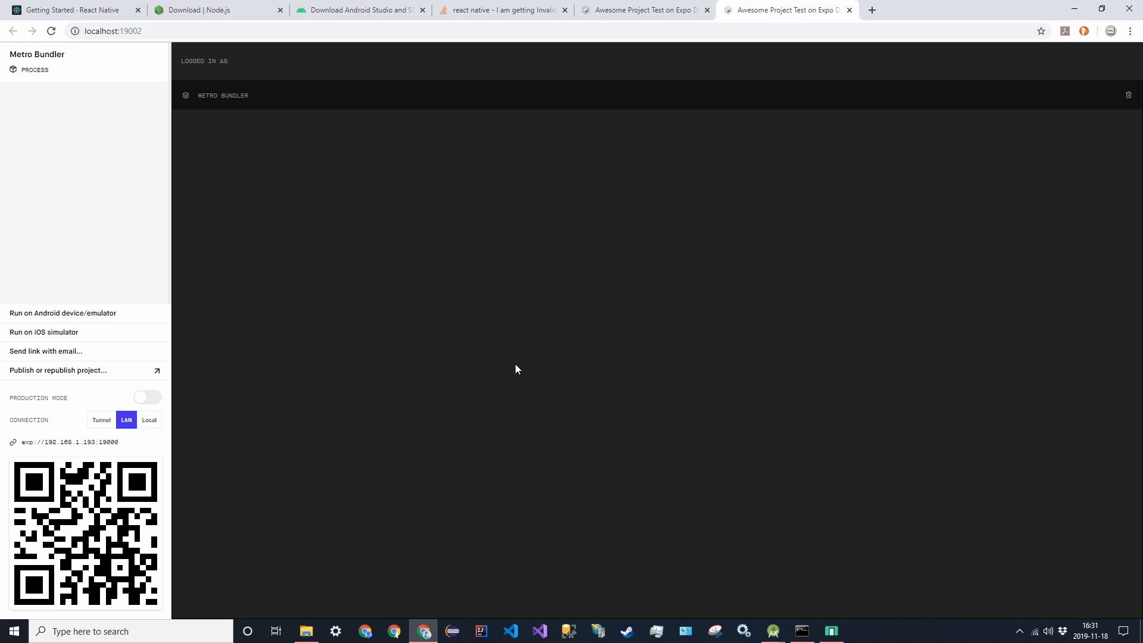
Step: Bring the Expo console with its QR code and run options to the front
click(850, 9)
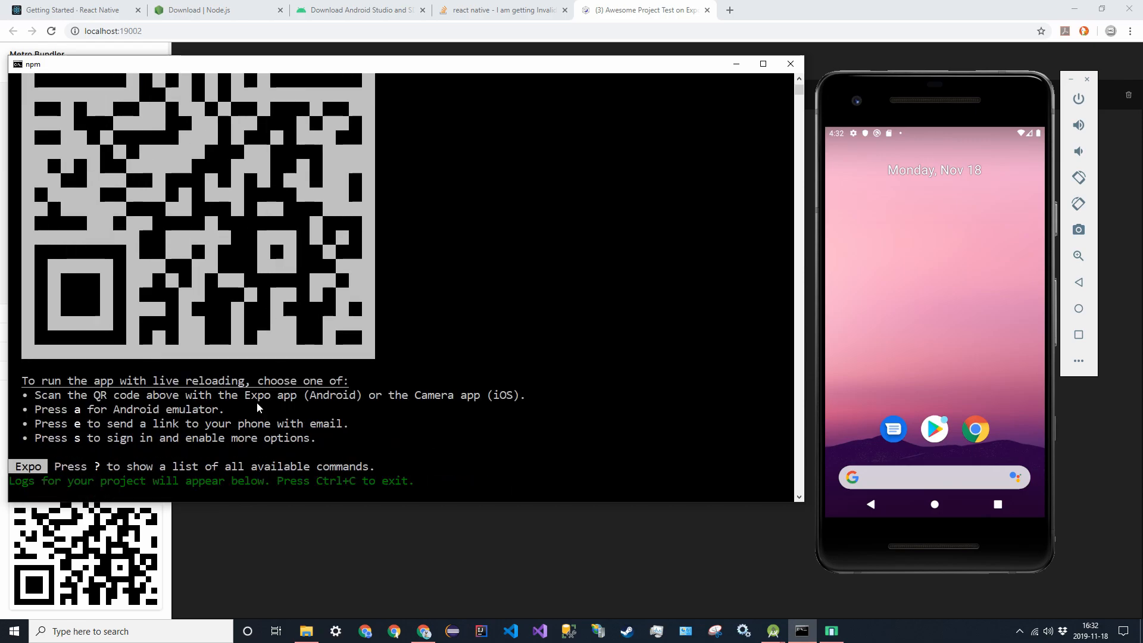
Step: Focus the Expo console and launch the project on the Android emulator with a
double_click(269, 394)
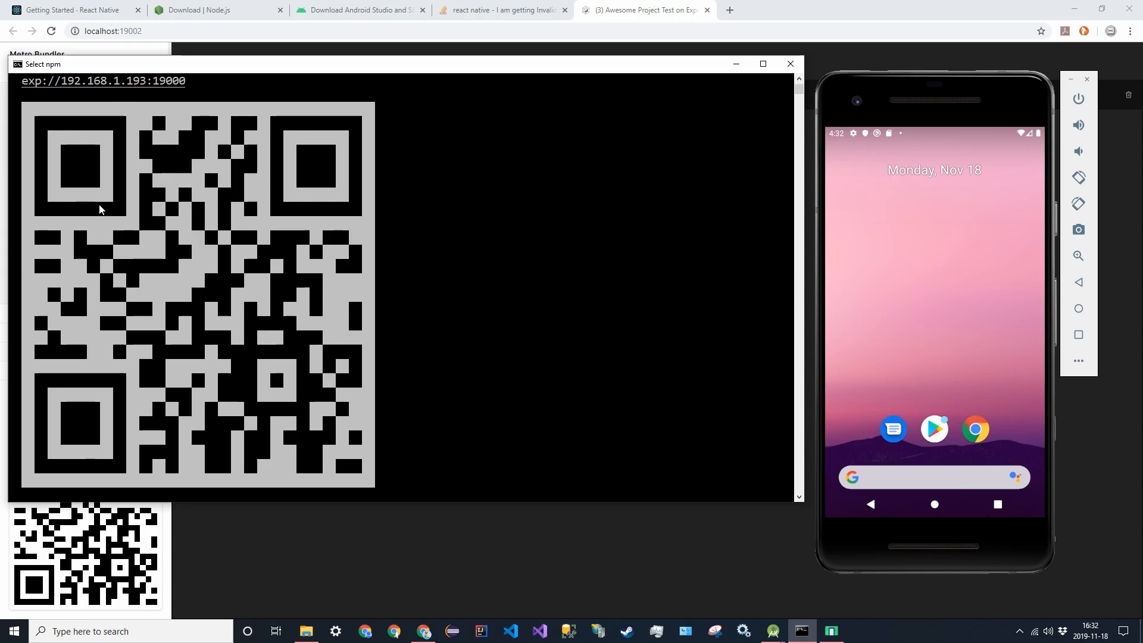
mouse_move(169, 506)
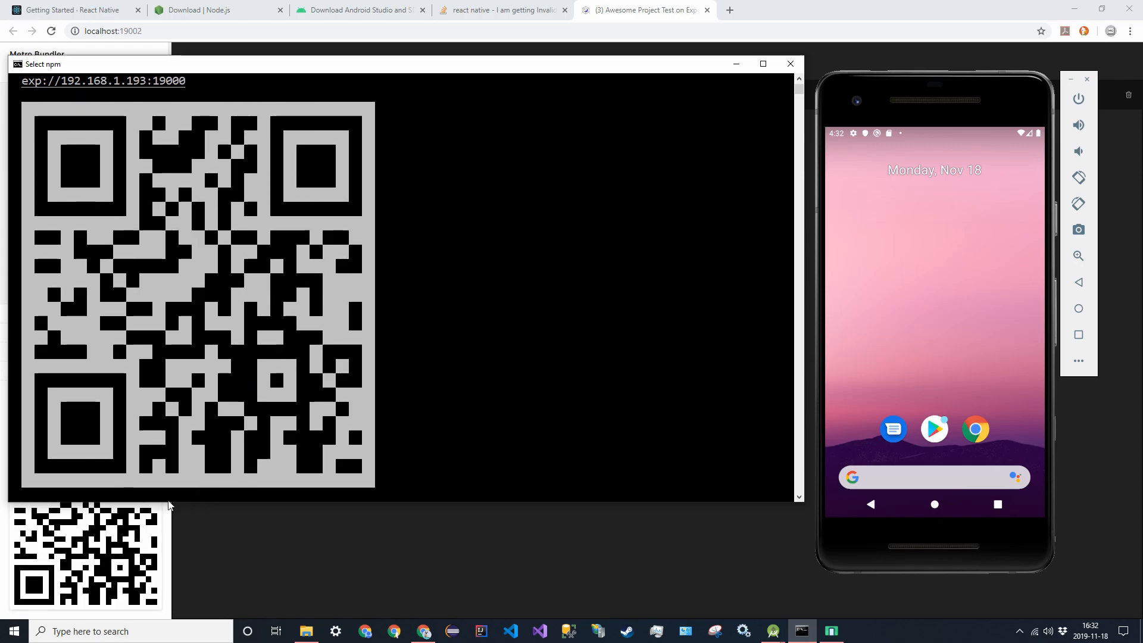
scroll(down, 3)
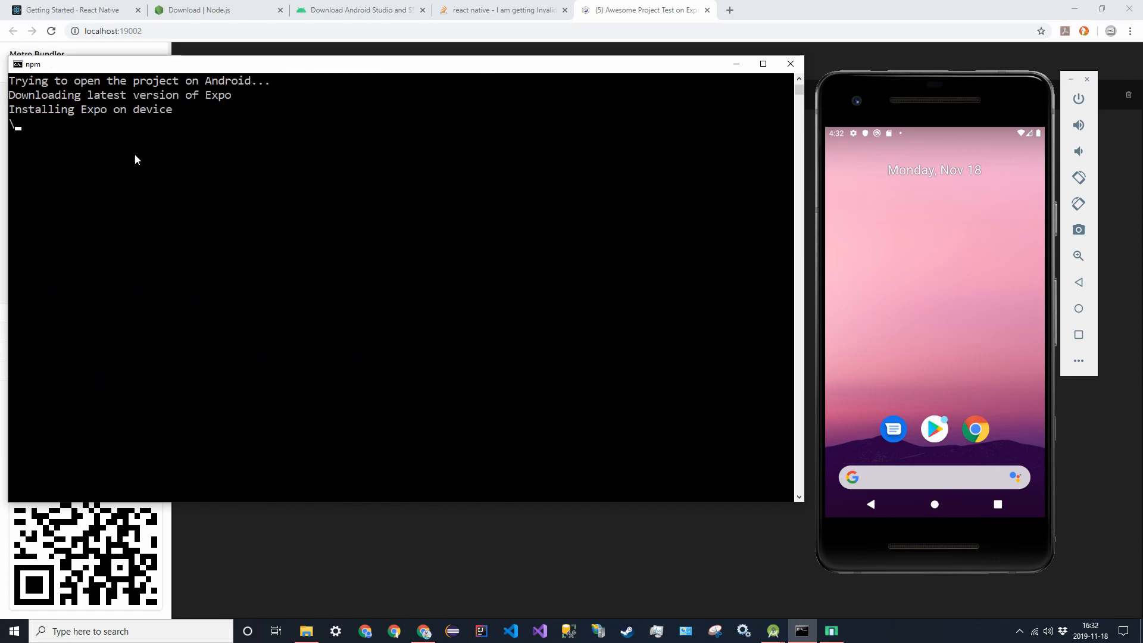
mouse_move(593, 180)
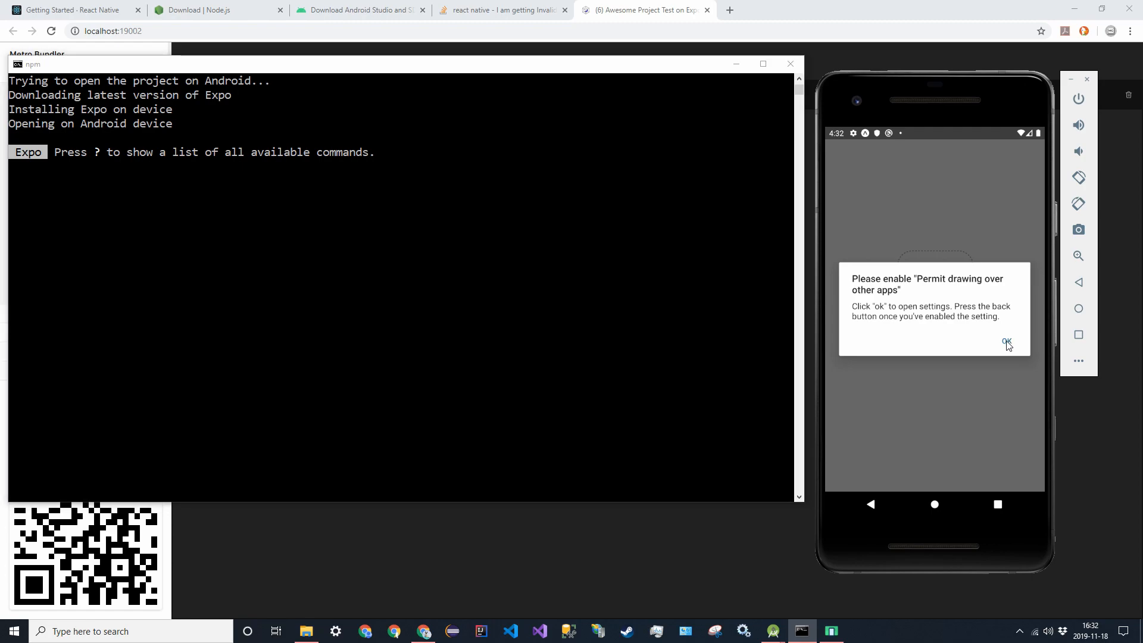
Step: Allow Expo to display over other apps in emulator settings and return to the app
click(1007, 343)
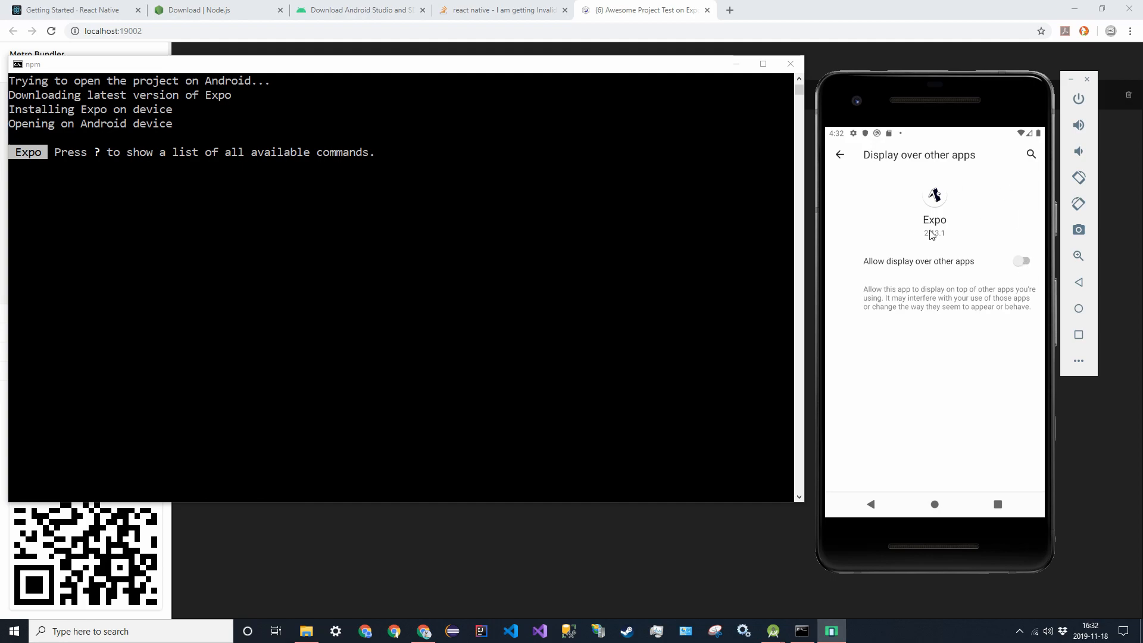
mouse_move(1011, 204)
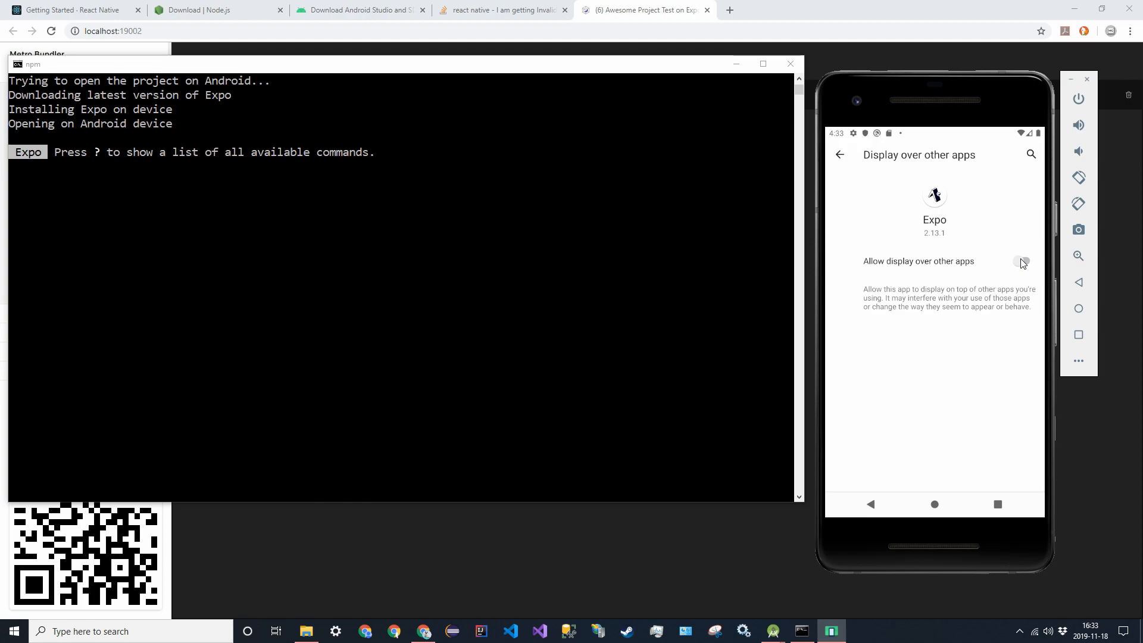
click(1025, 262)
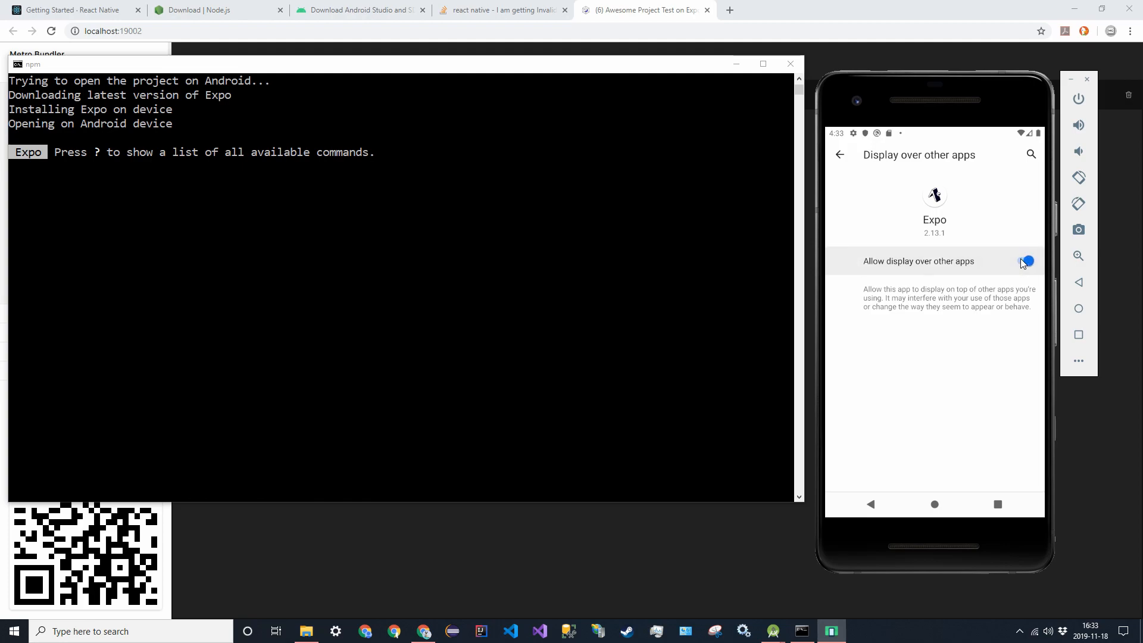
click(1026, 261)
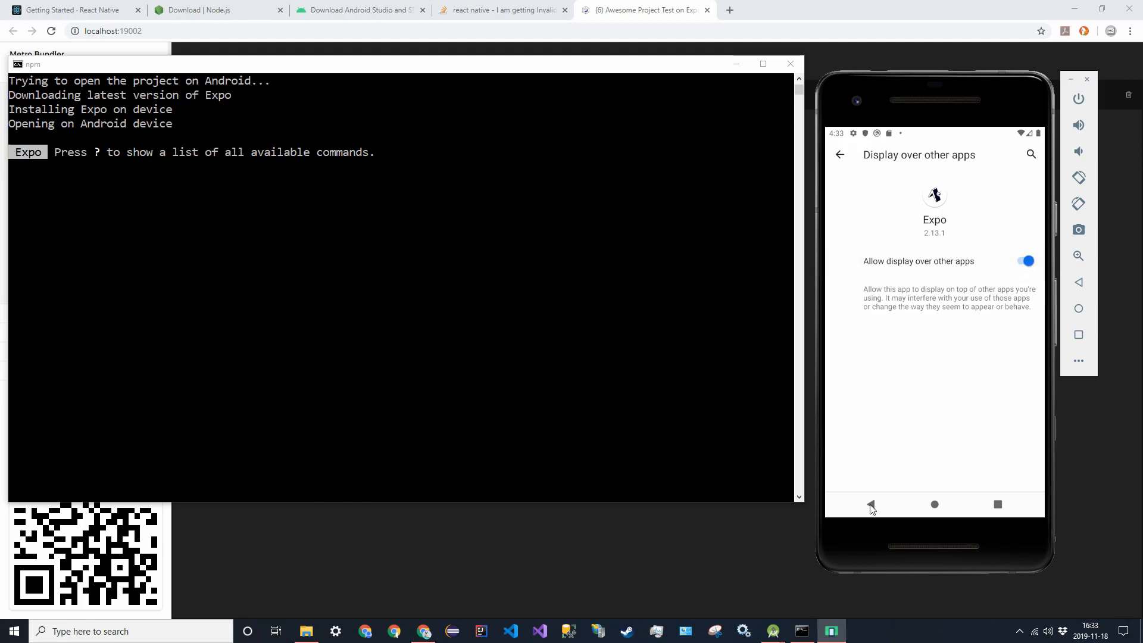
click(872, 504)
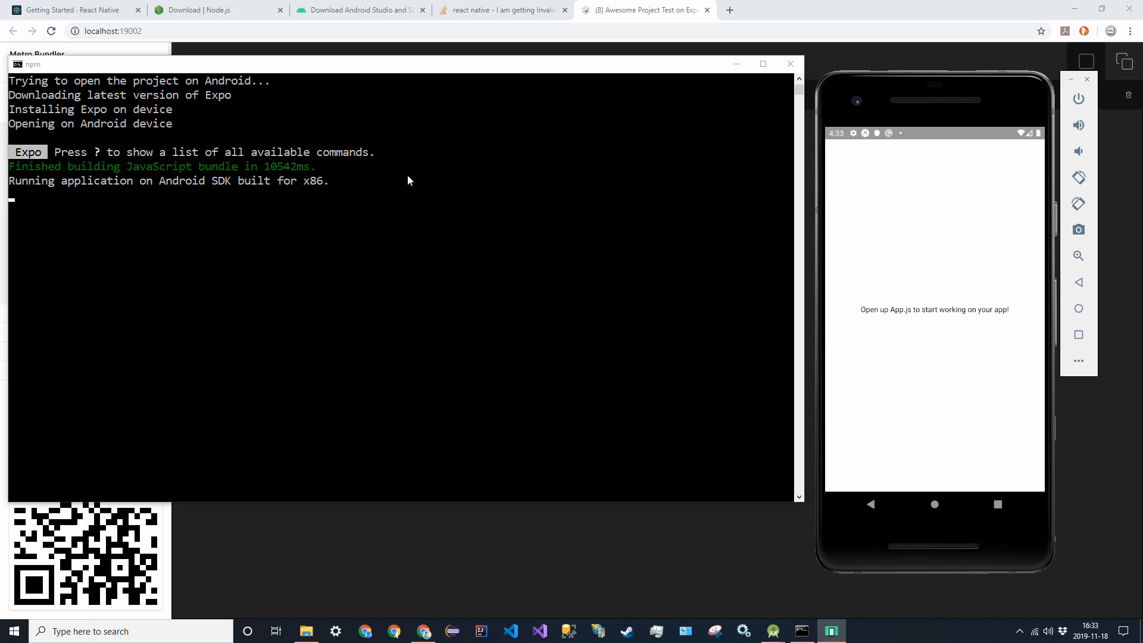
mouse_move(885, 330)
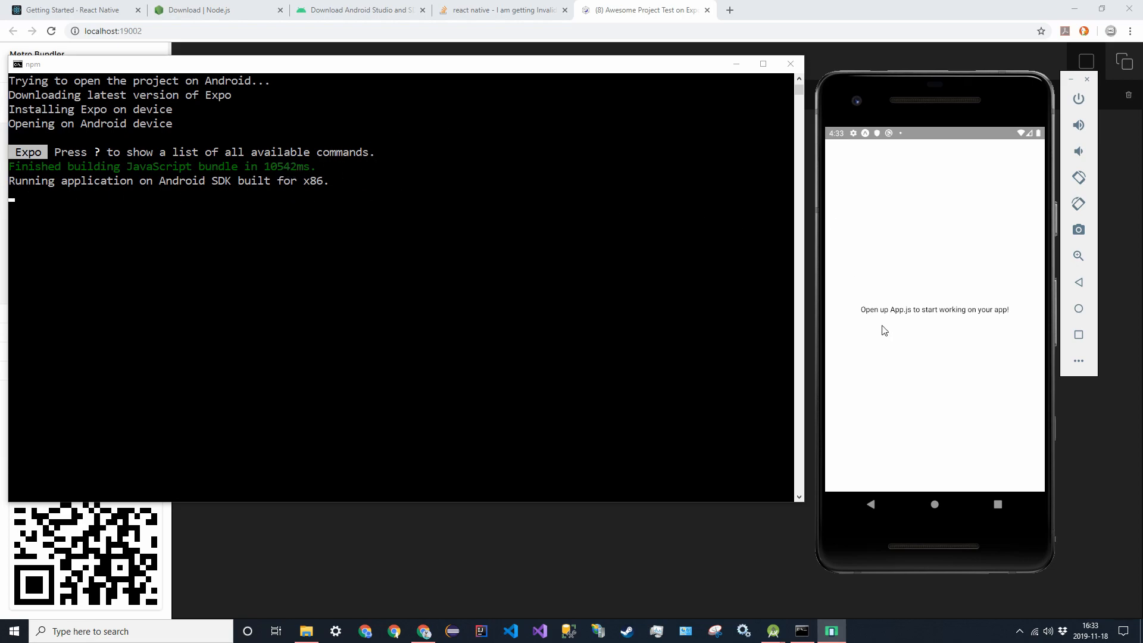
mouse_move(920, 319)
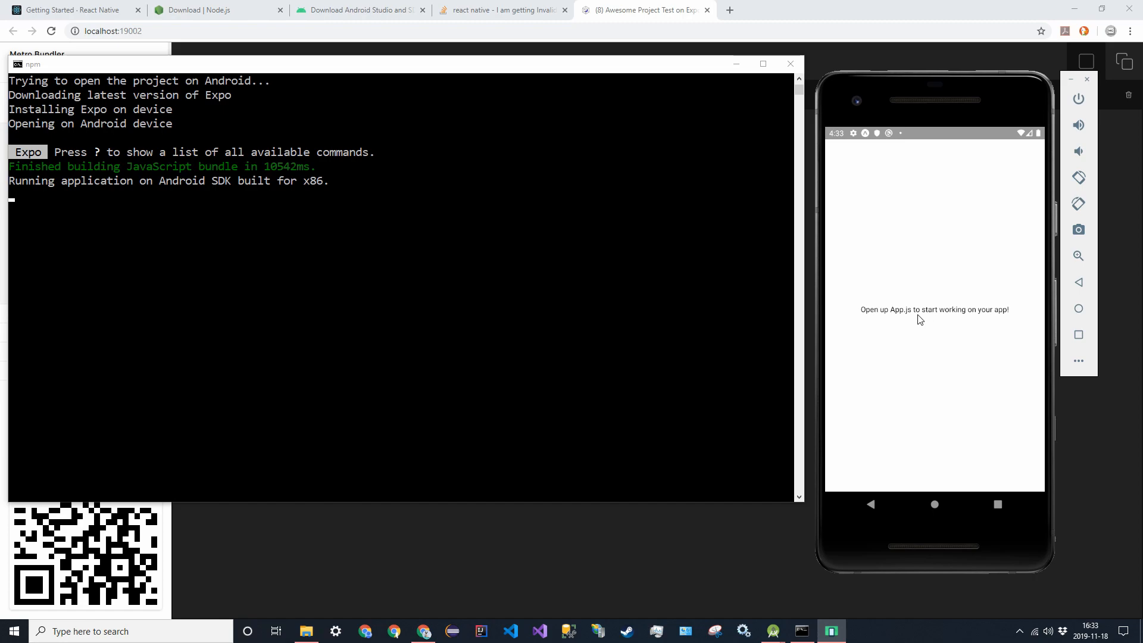
mouse_move(902, 309)
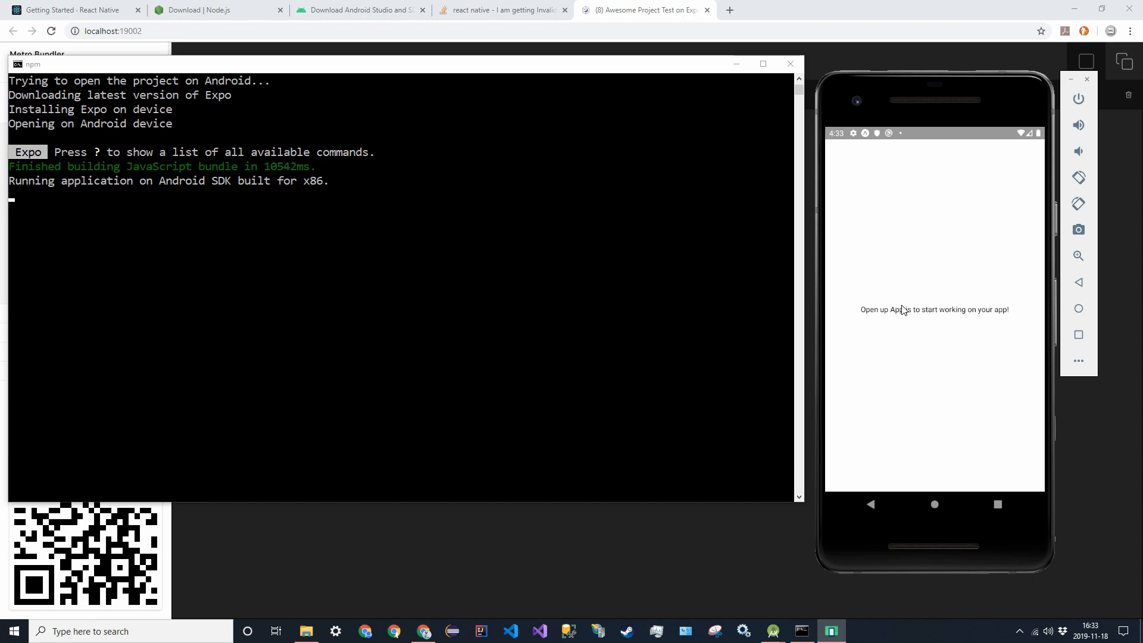
mouse_move(863, 313)
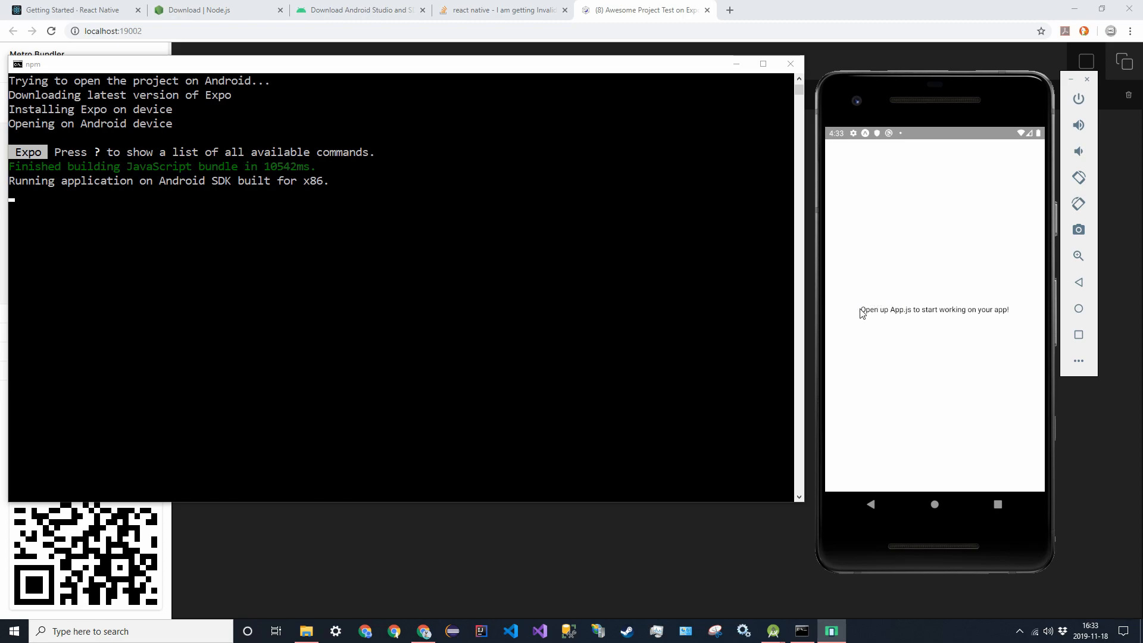
mouse_move(970, 182)
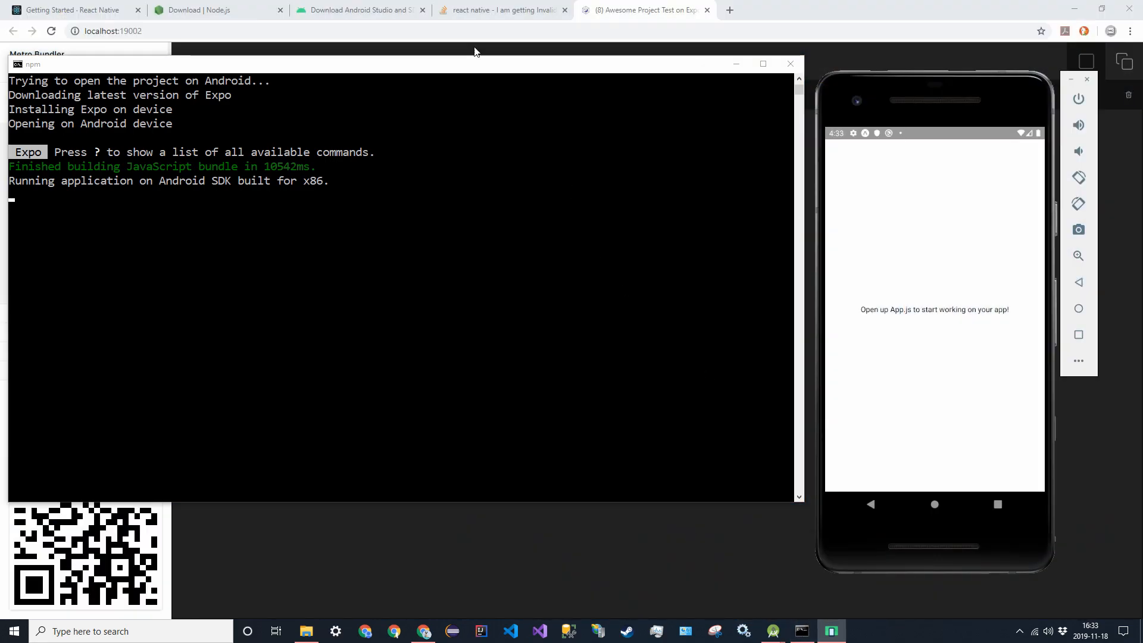
click(69, 10)
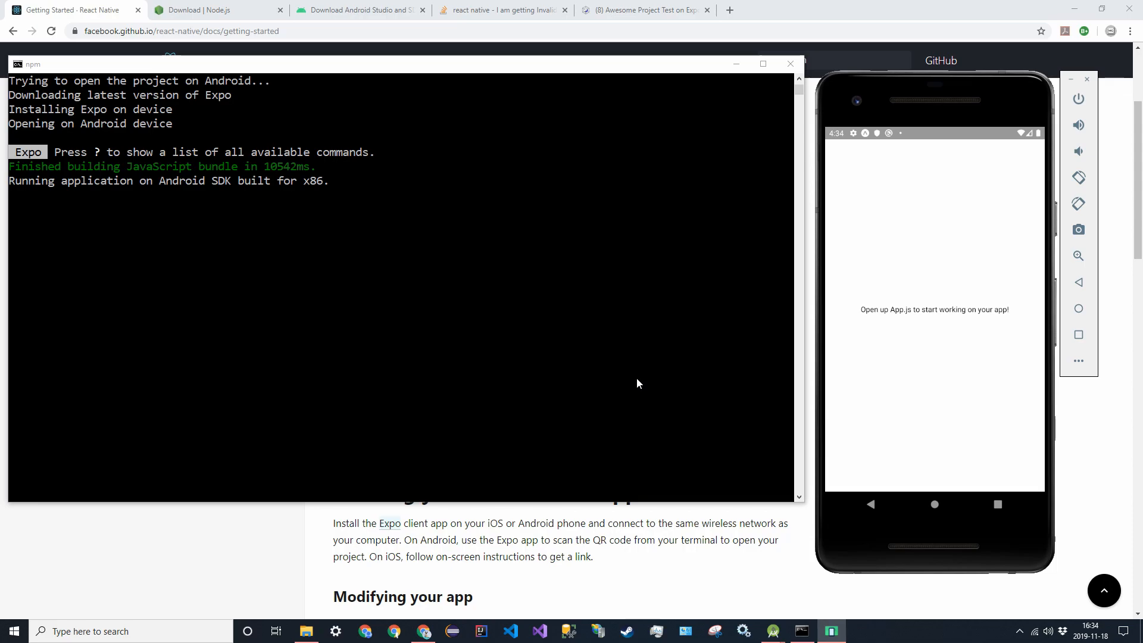
mouse_move(582, 374)
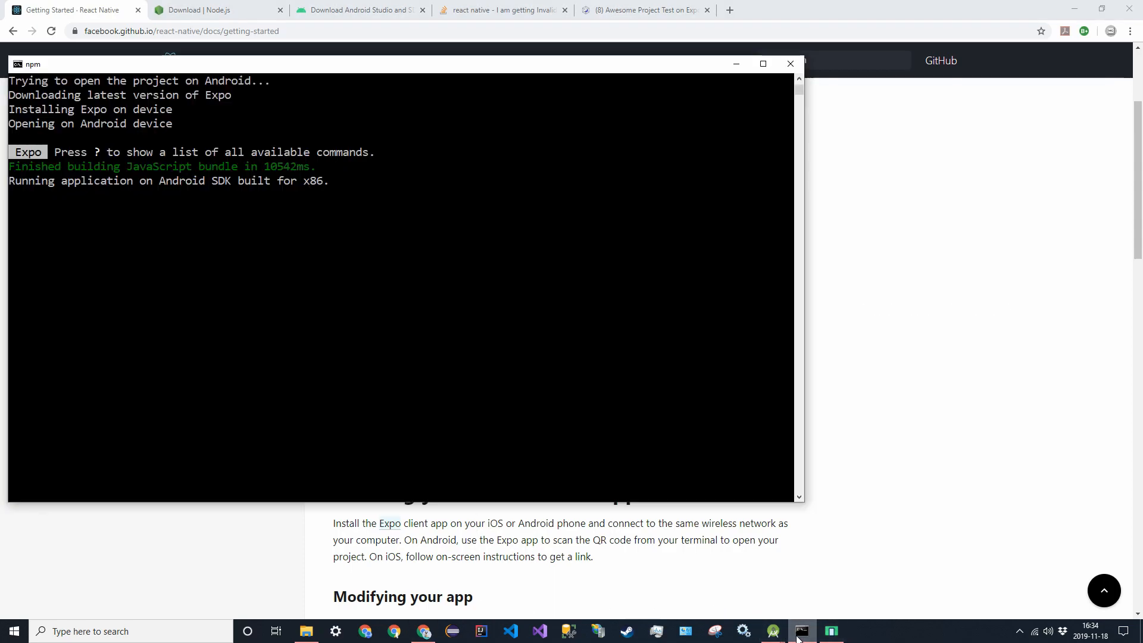
click(831, 631)
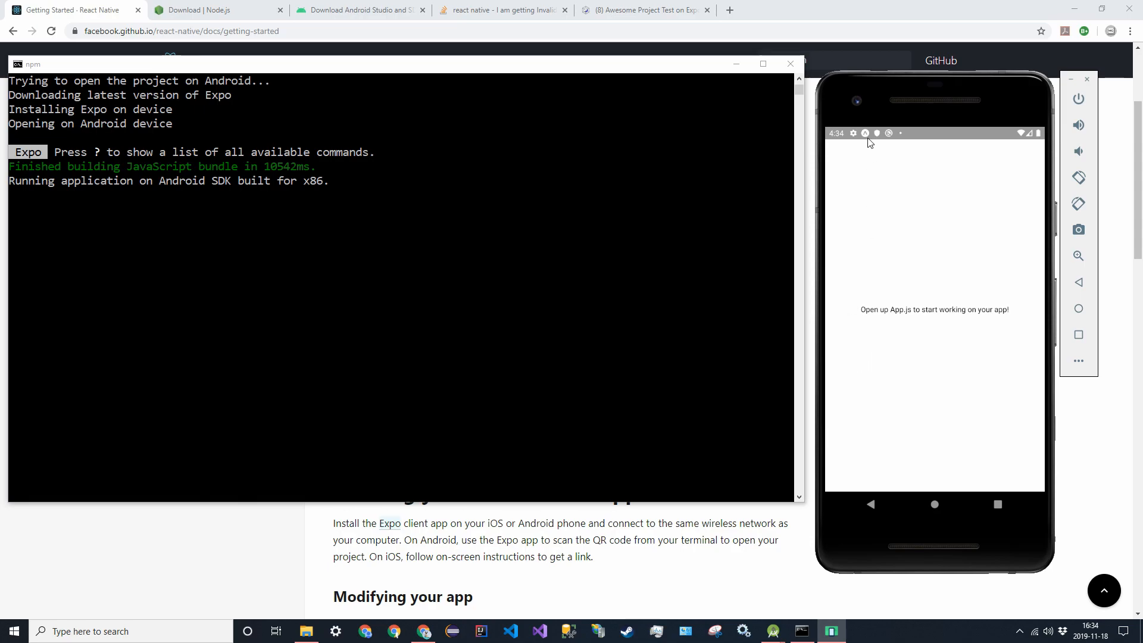
mouse_move(867, 138)
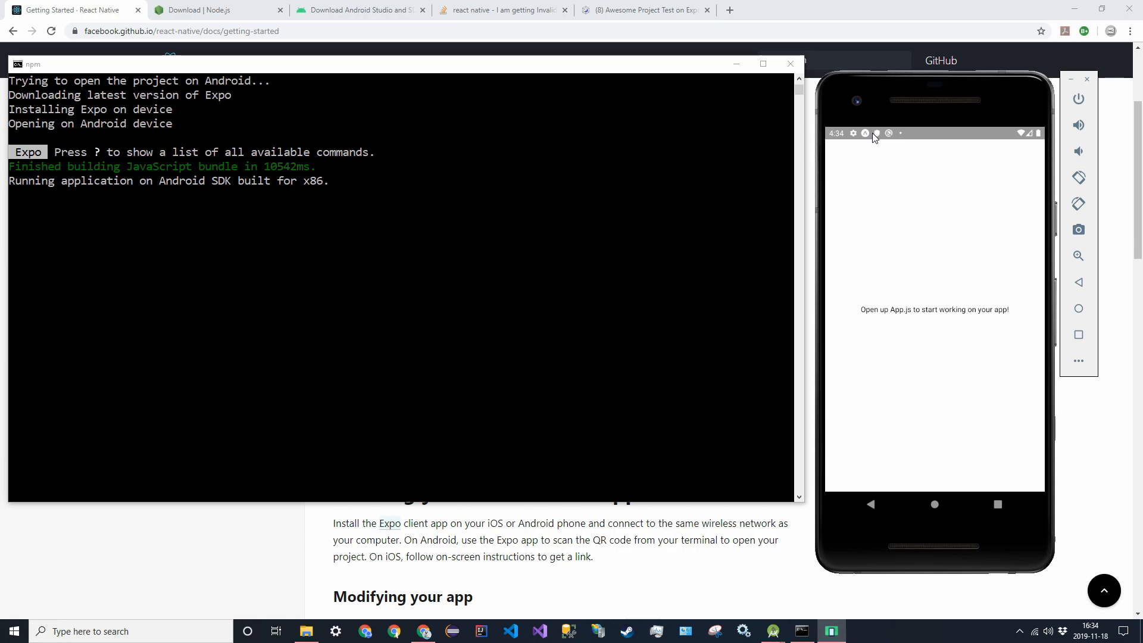
mouse_move(830, 131)
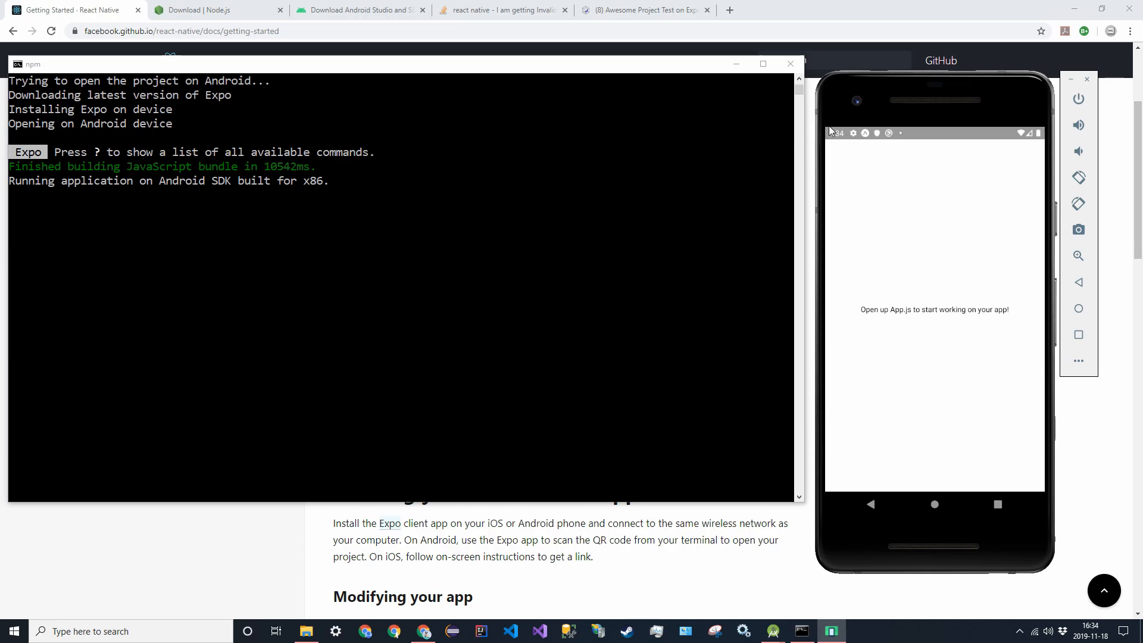
mouse_move(856, 141)
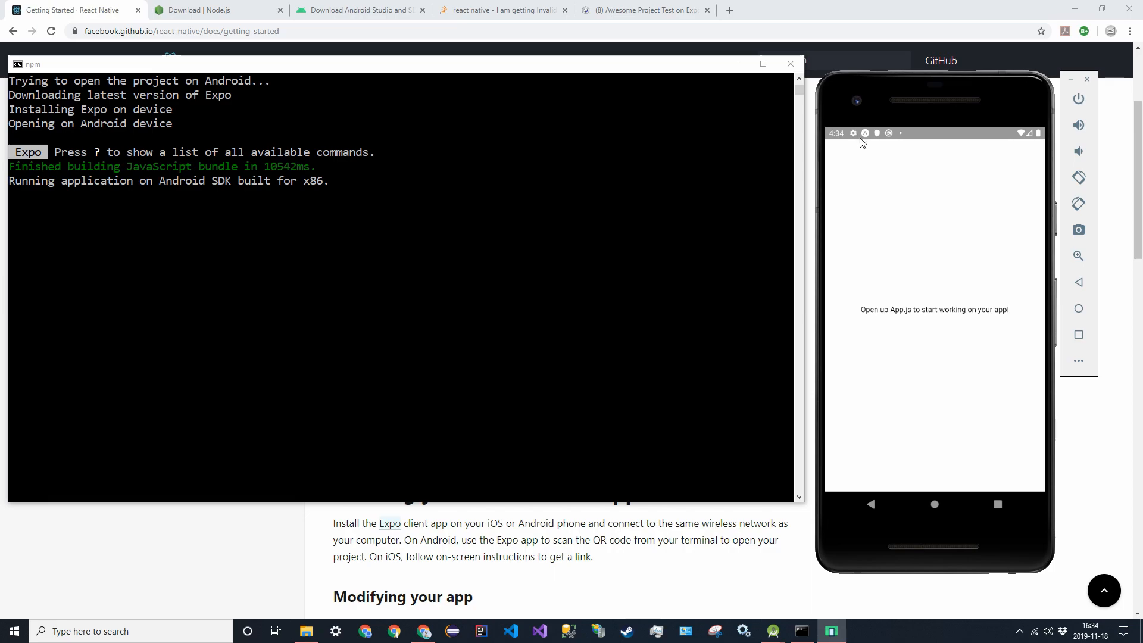
mouse_move(863, 147)
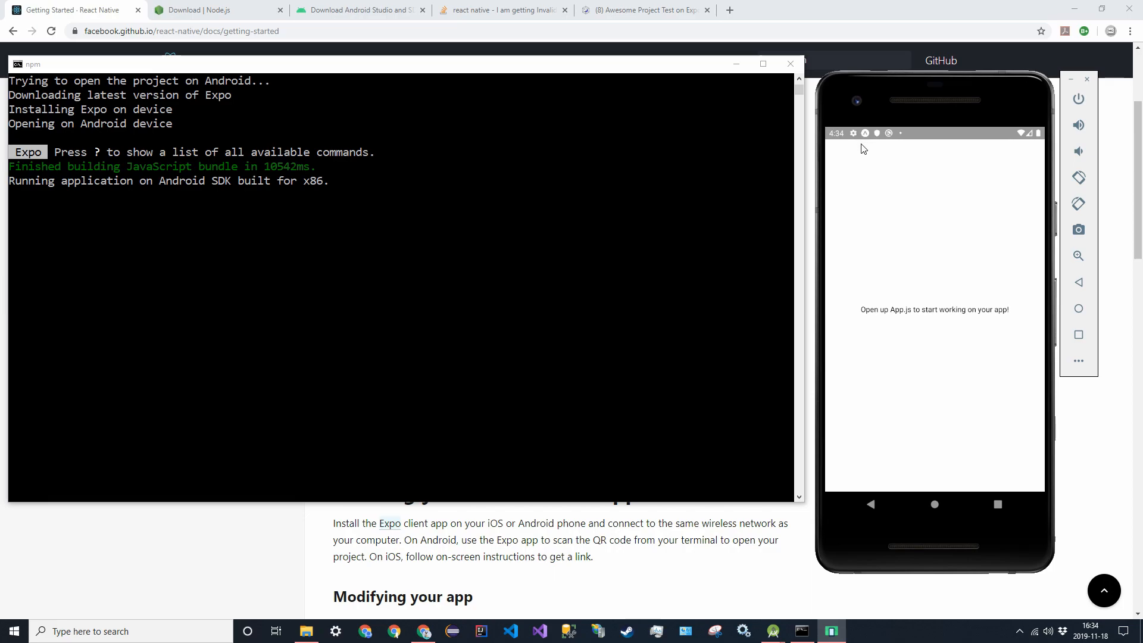